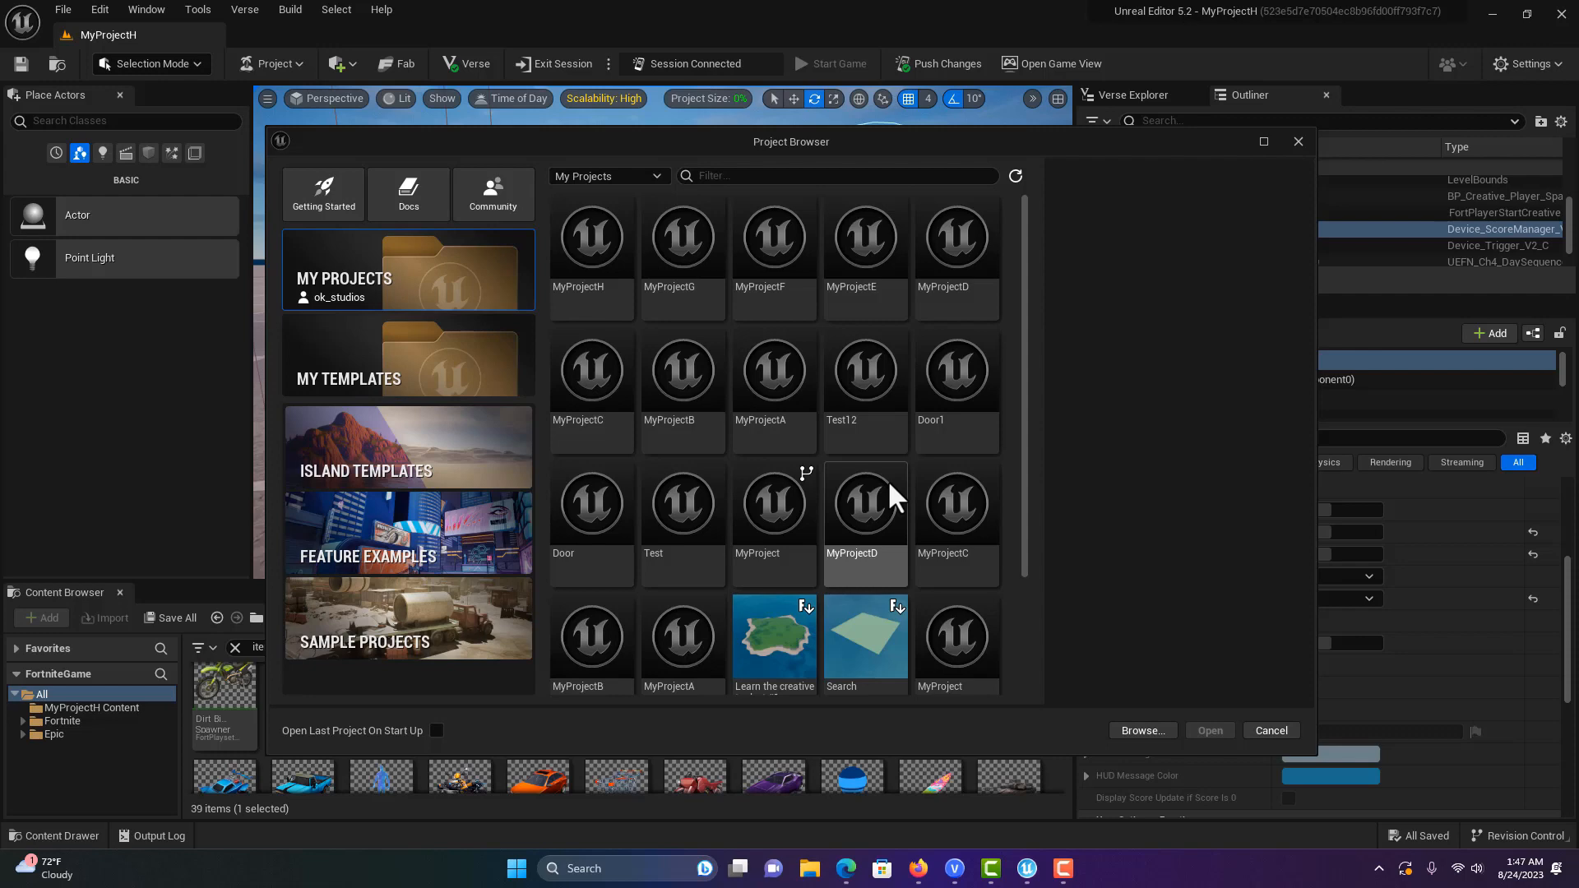
Create a new project, MyProjectI, from the Blank island template.
{"action": "left_click", "coordinate": [407, 447]}
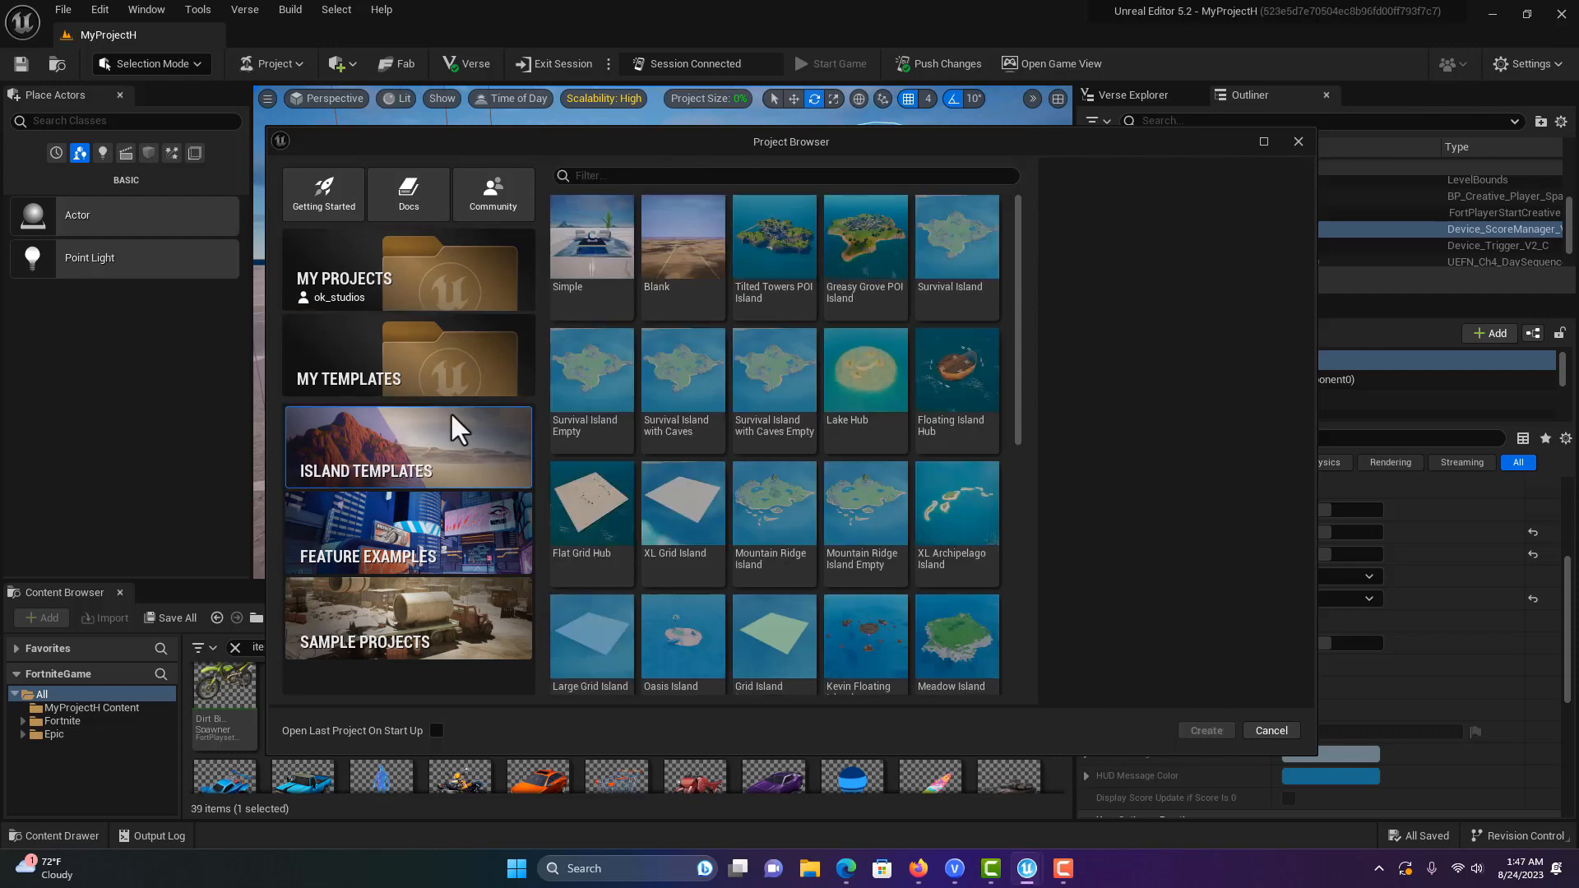
{"action": "left_click", "coordinate": [682, 247]}
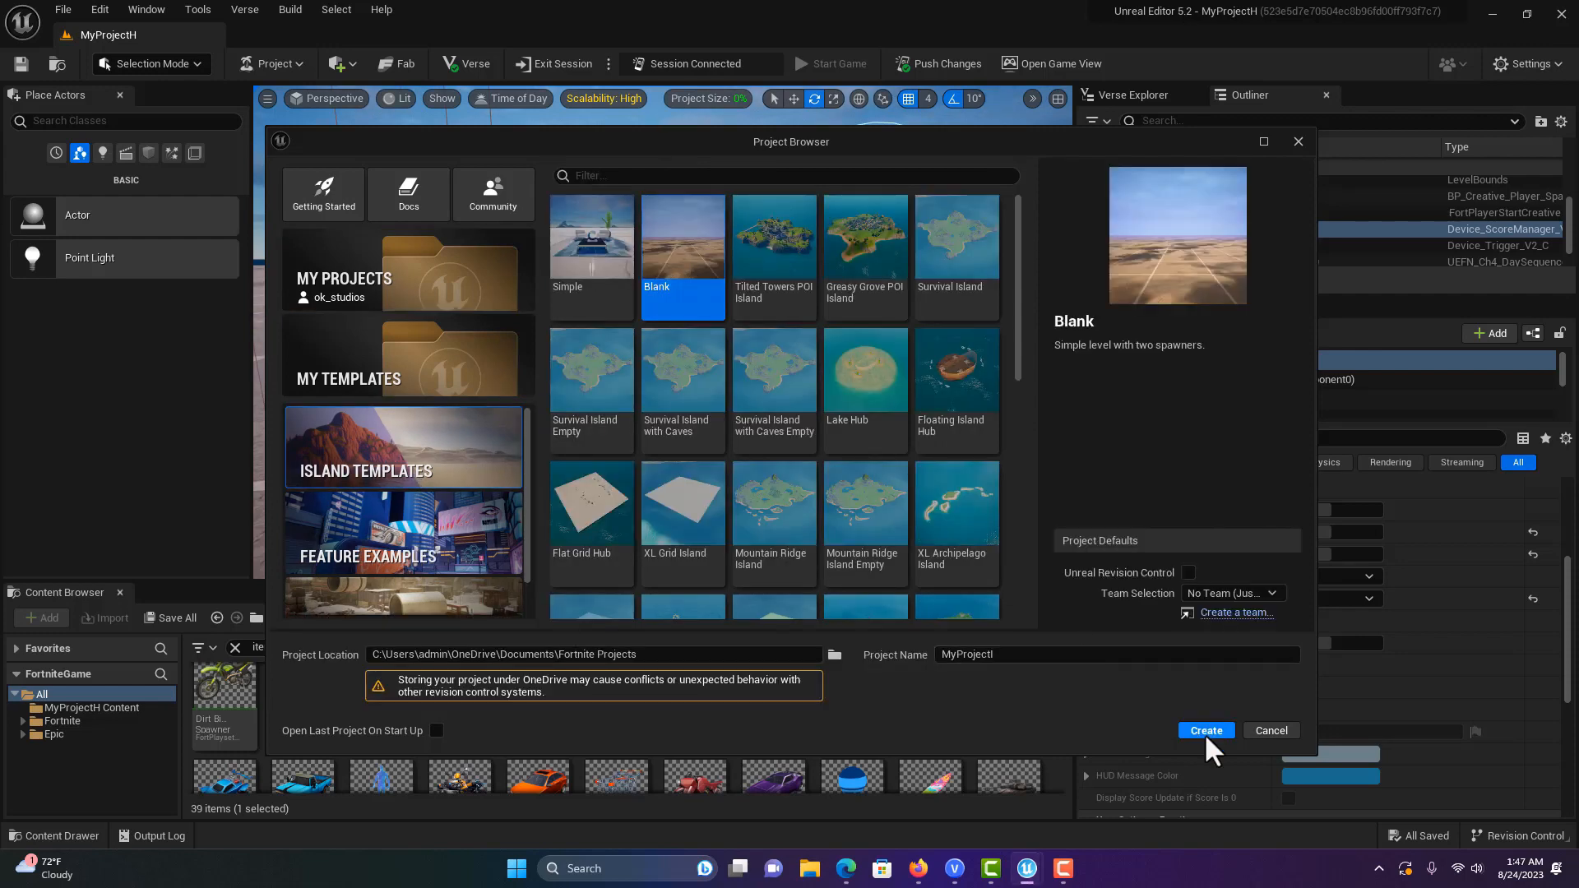
{"action": "left_click", "coordinate": [1204, 730]}
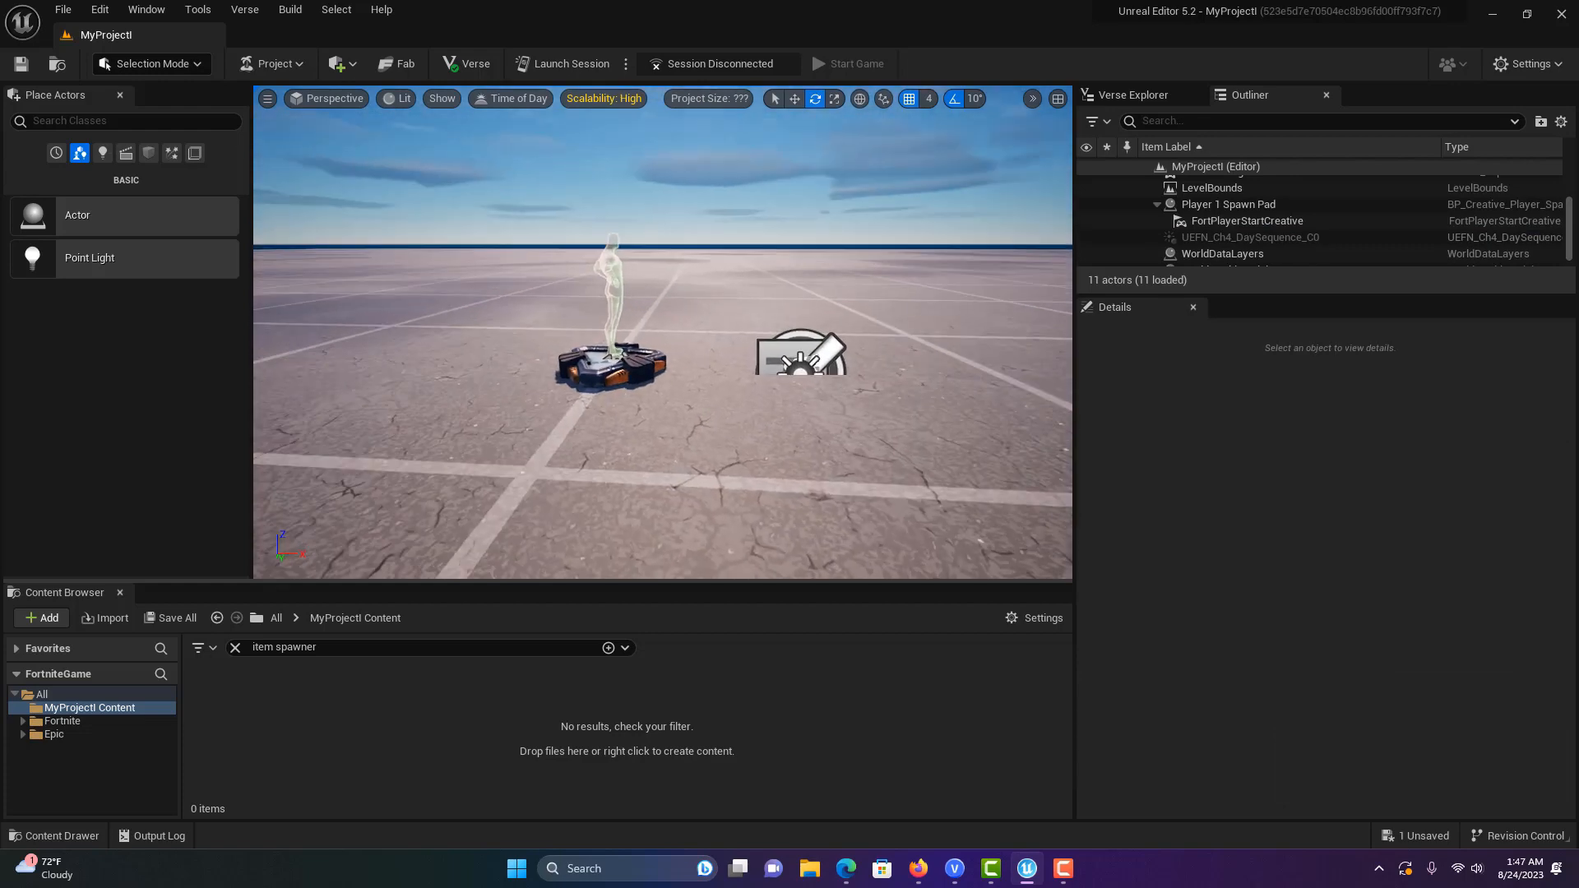
Search the content for 'sco' and place a Score Manager device in the level.
{"action": "left_click", "coordinate": [609, 350]}
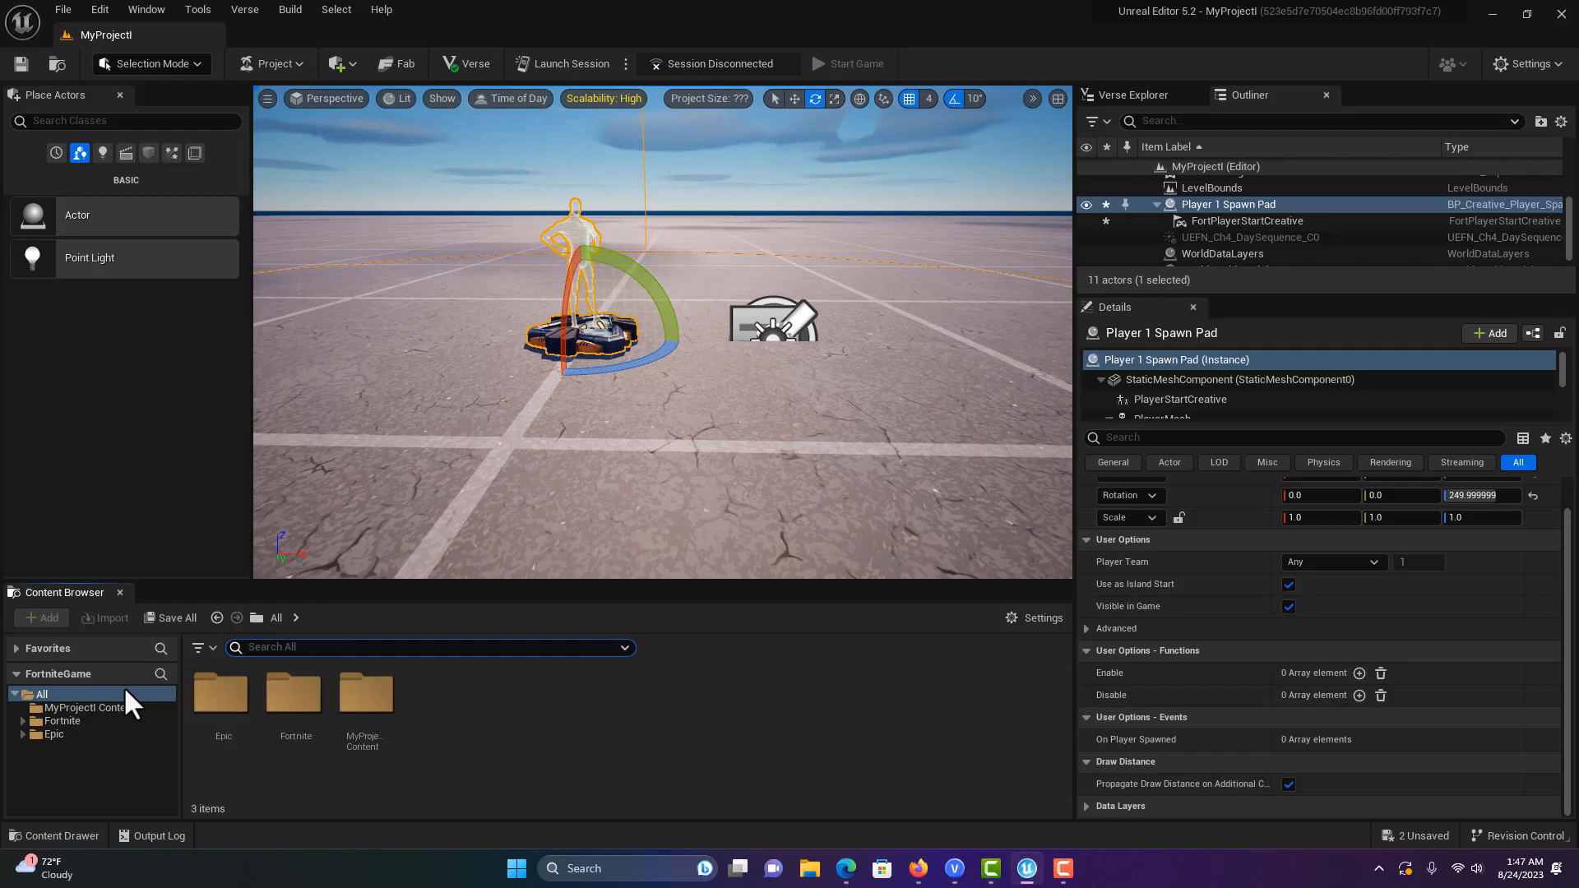
{"action": "type", "text": "score man"}
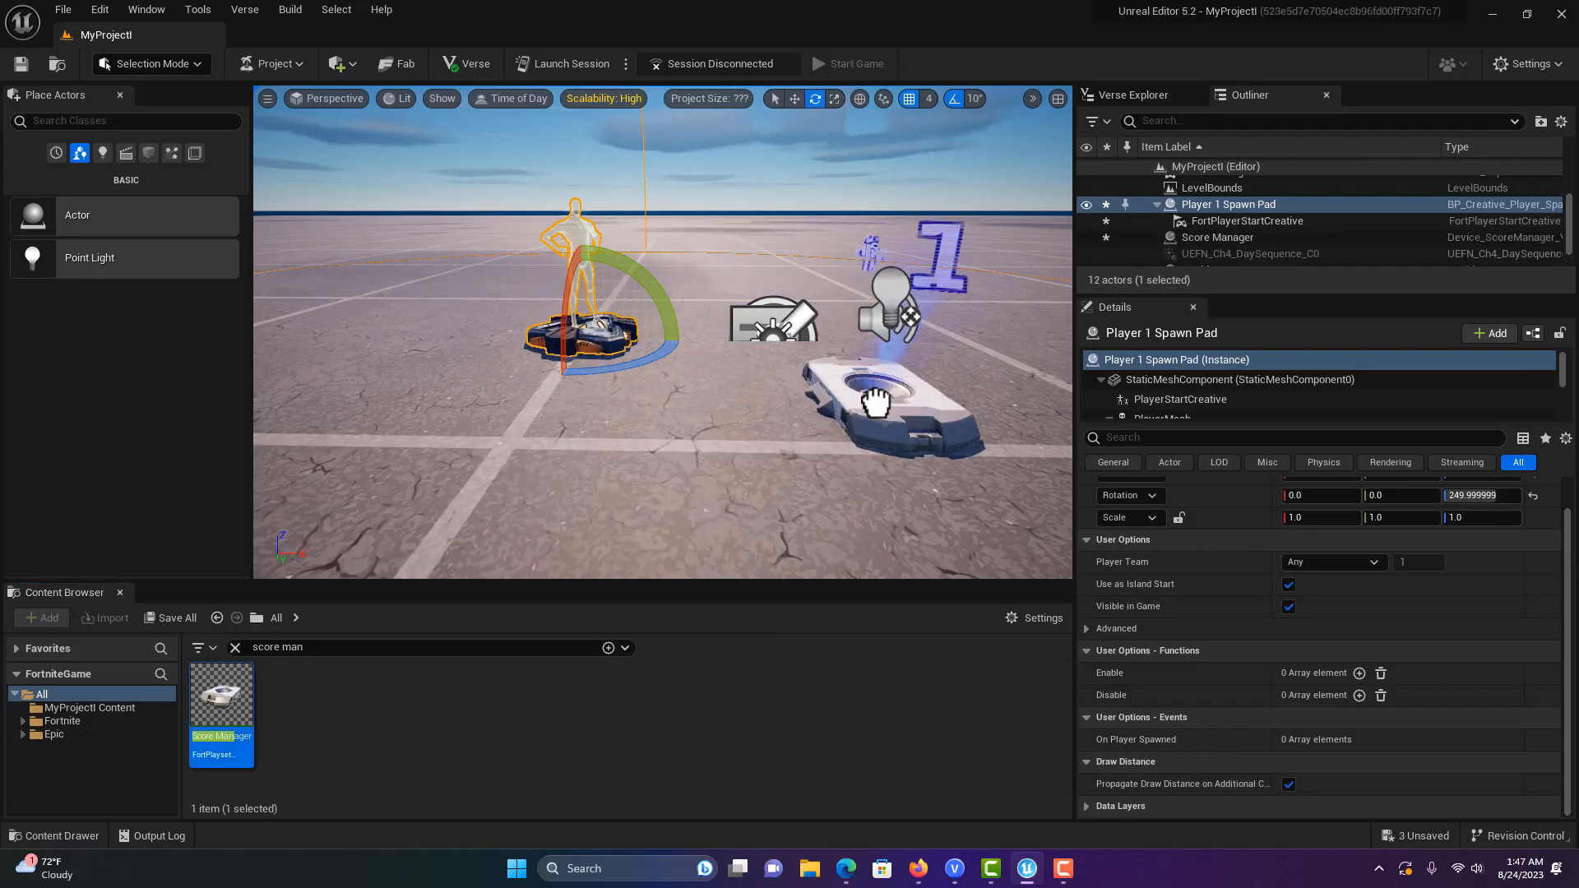
{"action": "left_click", "coordinate": [1217, 237]}
{"action": "type", "text": "trigger"}
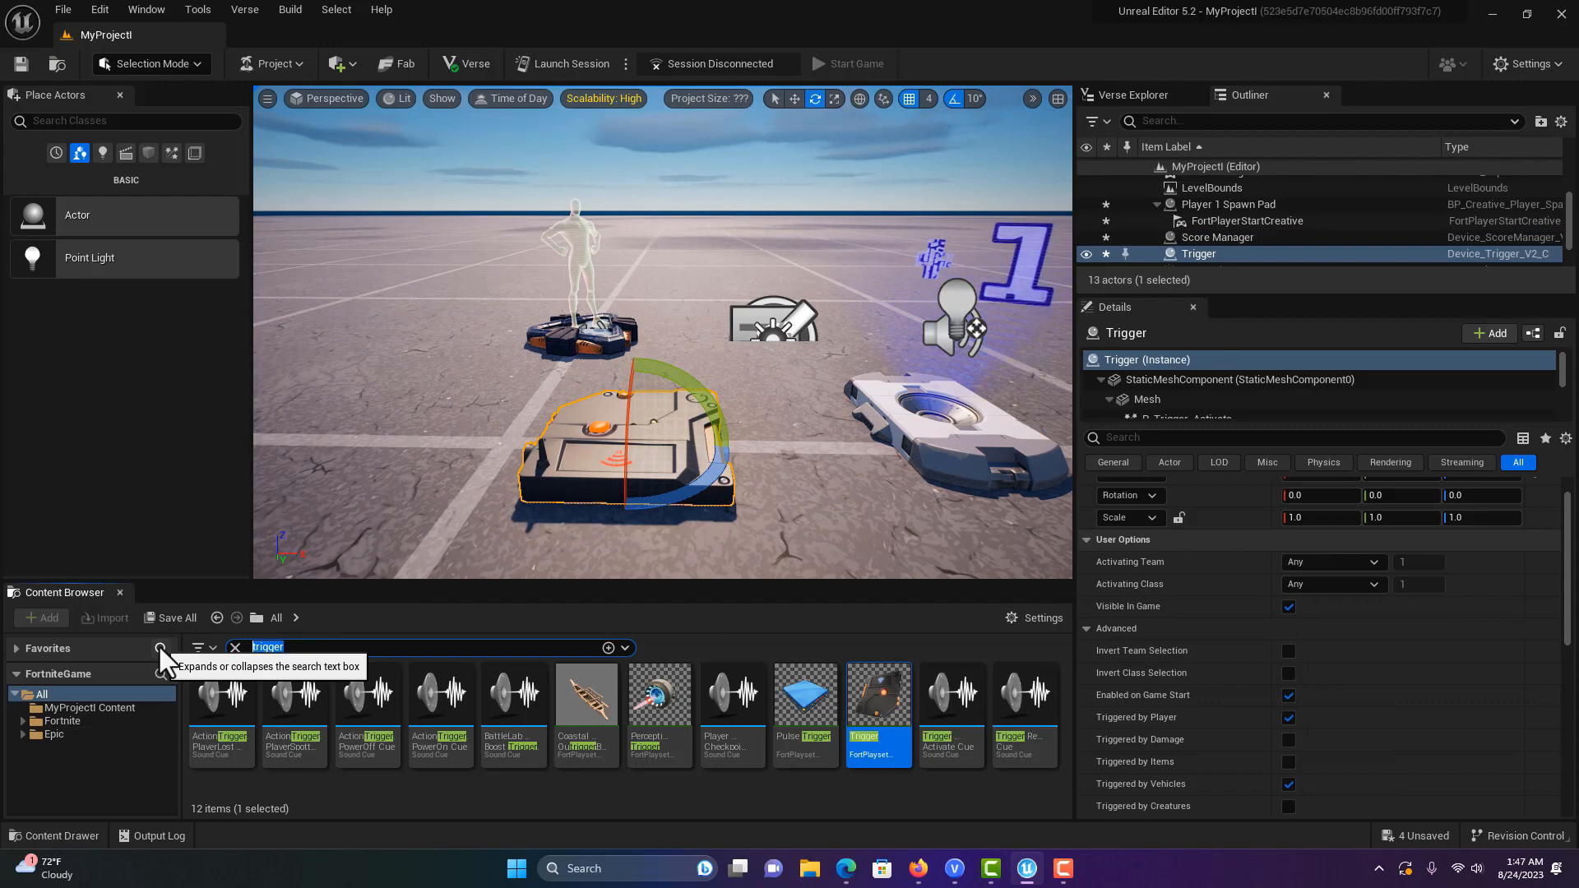
Search for 'item' and place an Item Spawner left of the trigger, then select it.
{"action": "left_click", "coordinate": [234, 647]}
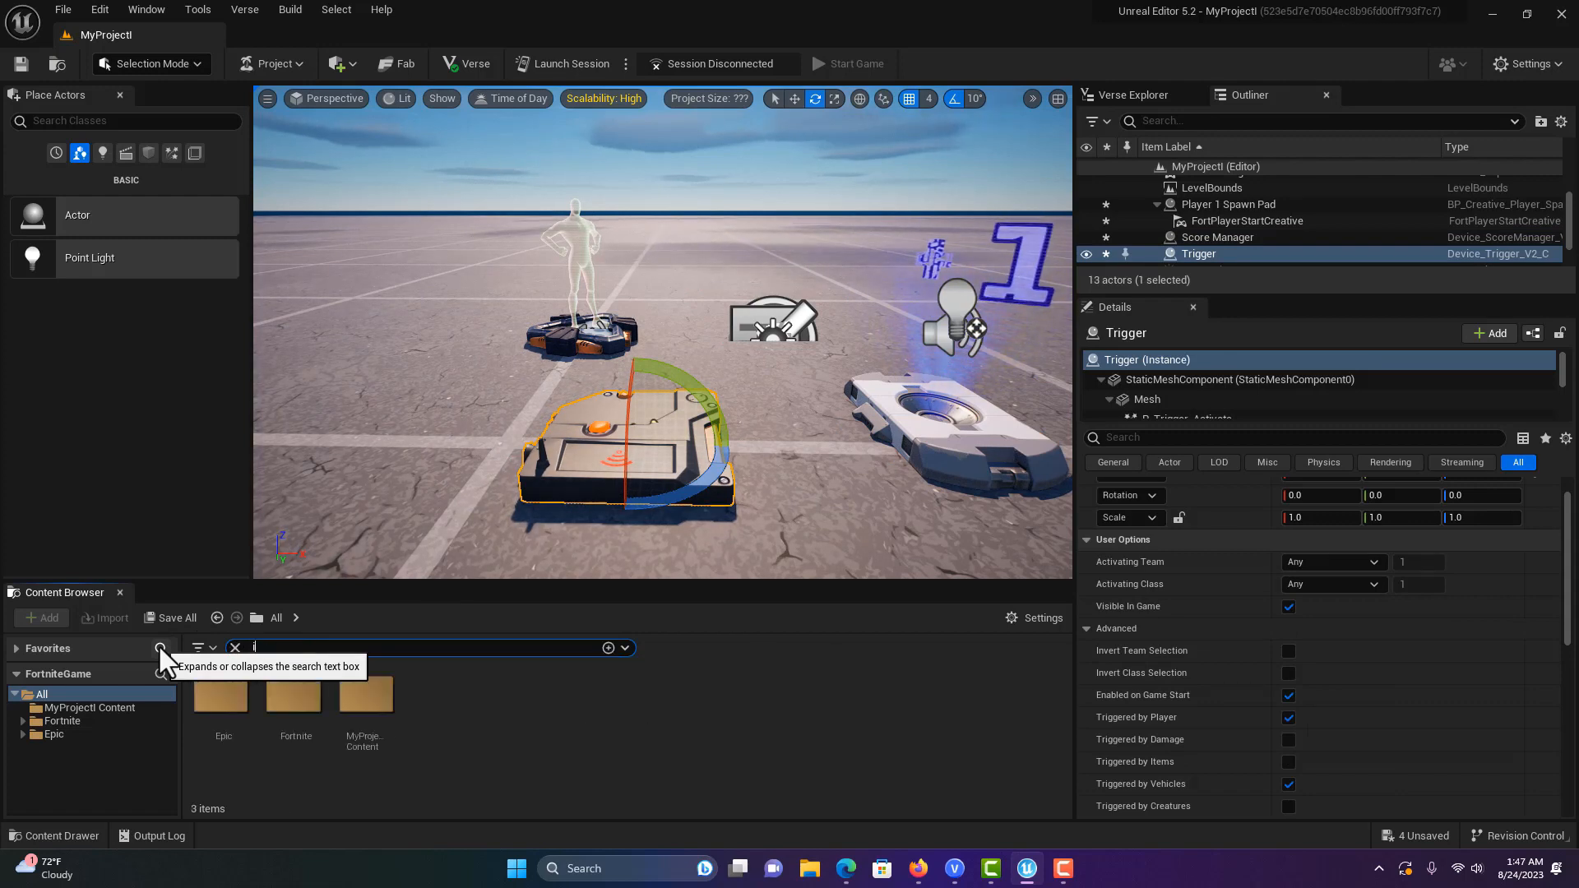
{"action": "type", "text": "item spawn"}
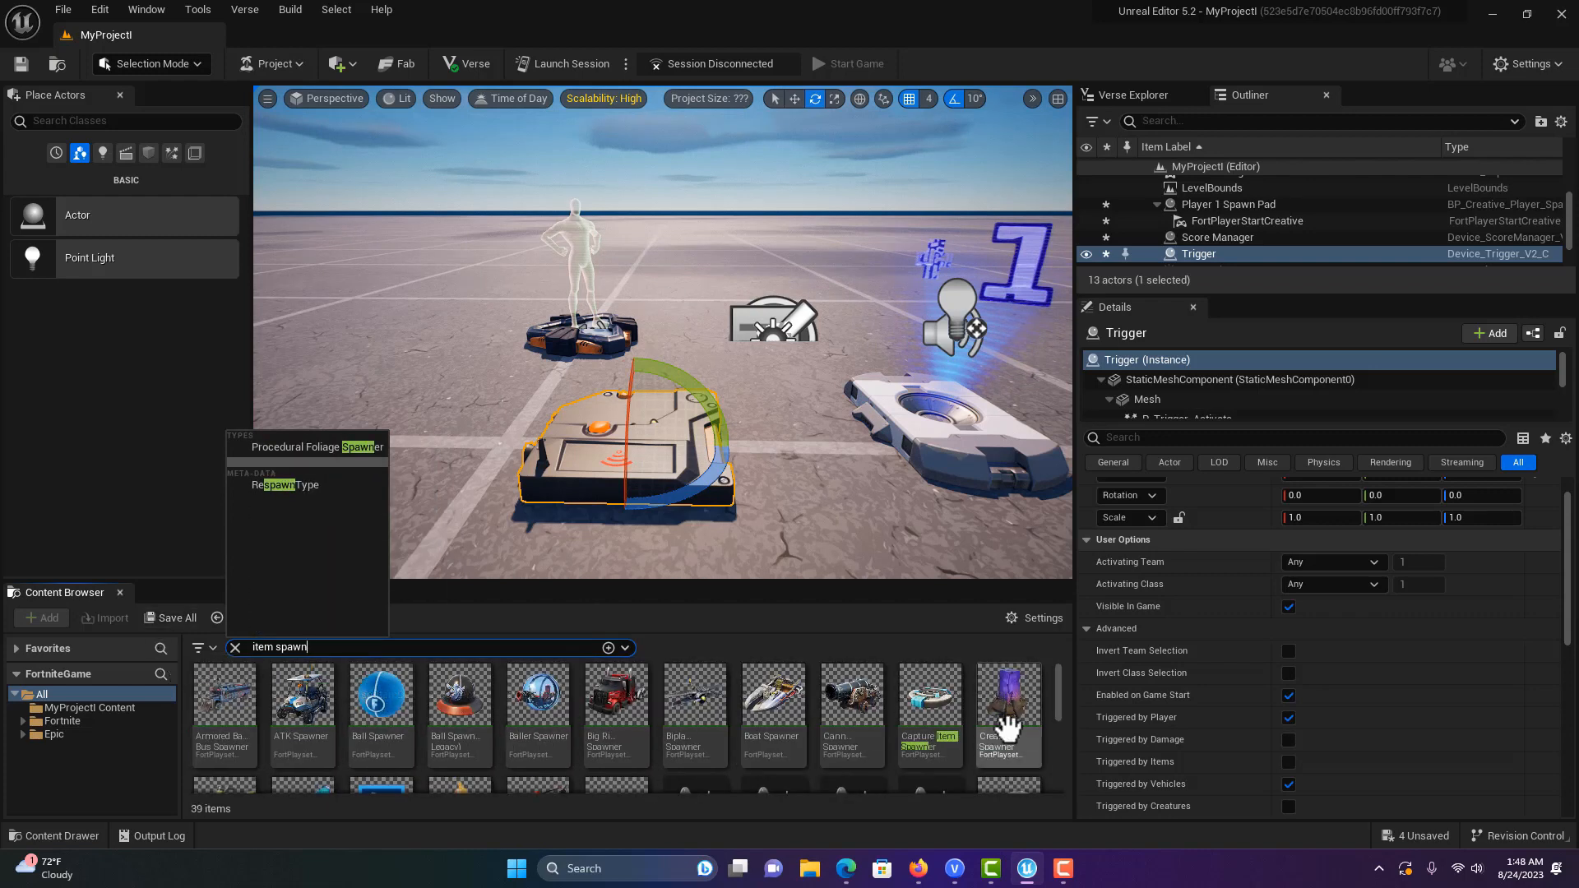
{"action": "scroll", "scroll_direction": "down", "scroll_amount": 3}
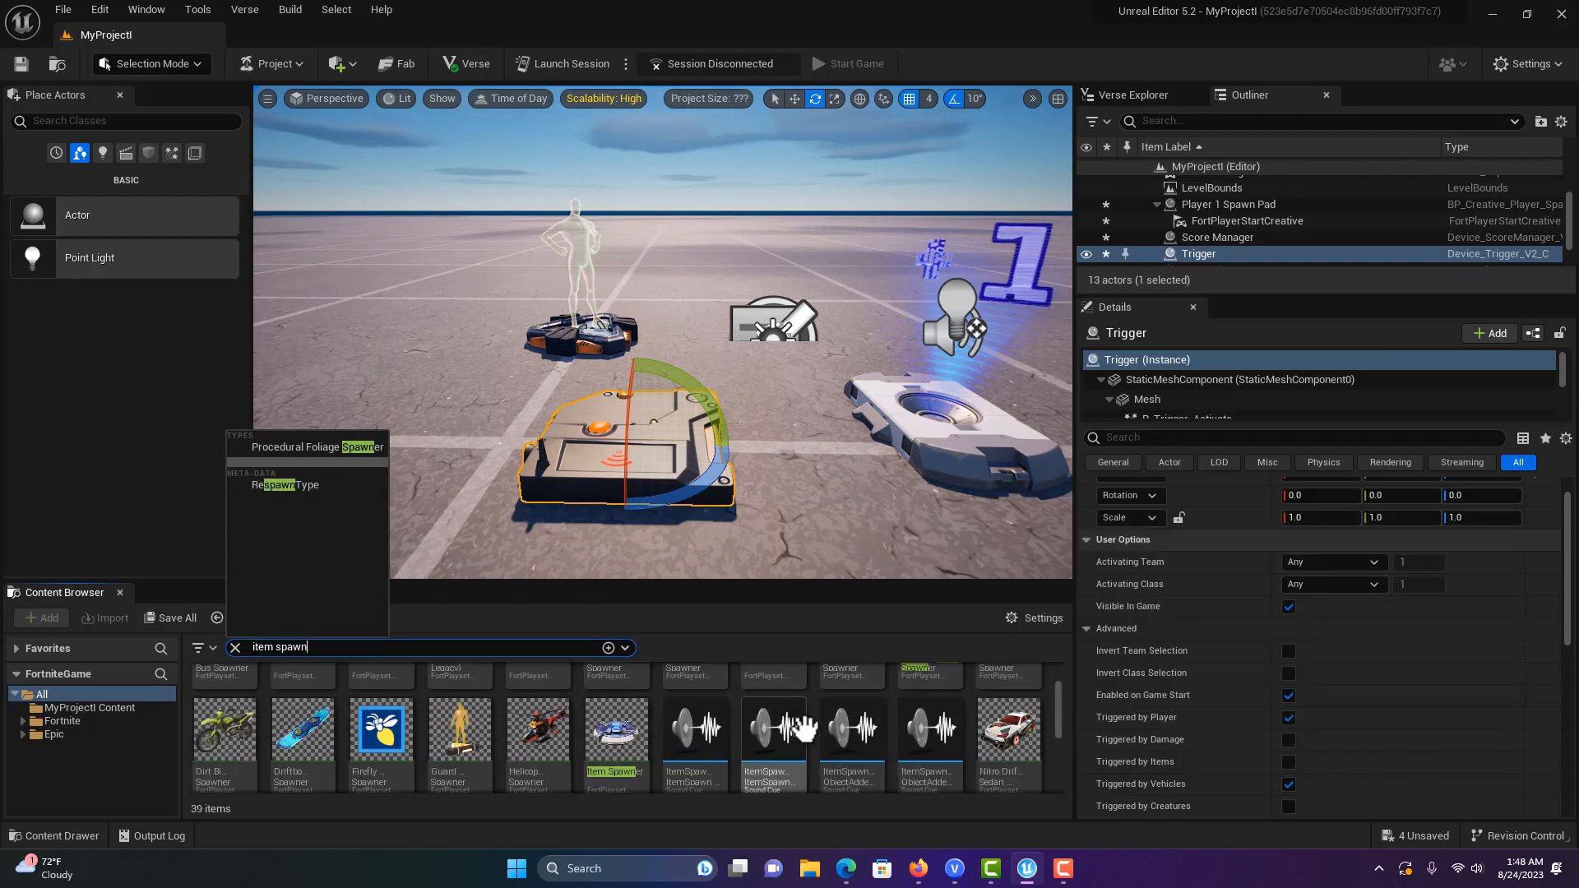
{"action": "left_click_drag", "start_coordinate": [615, 726], "coordinate": [353, 403]}
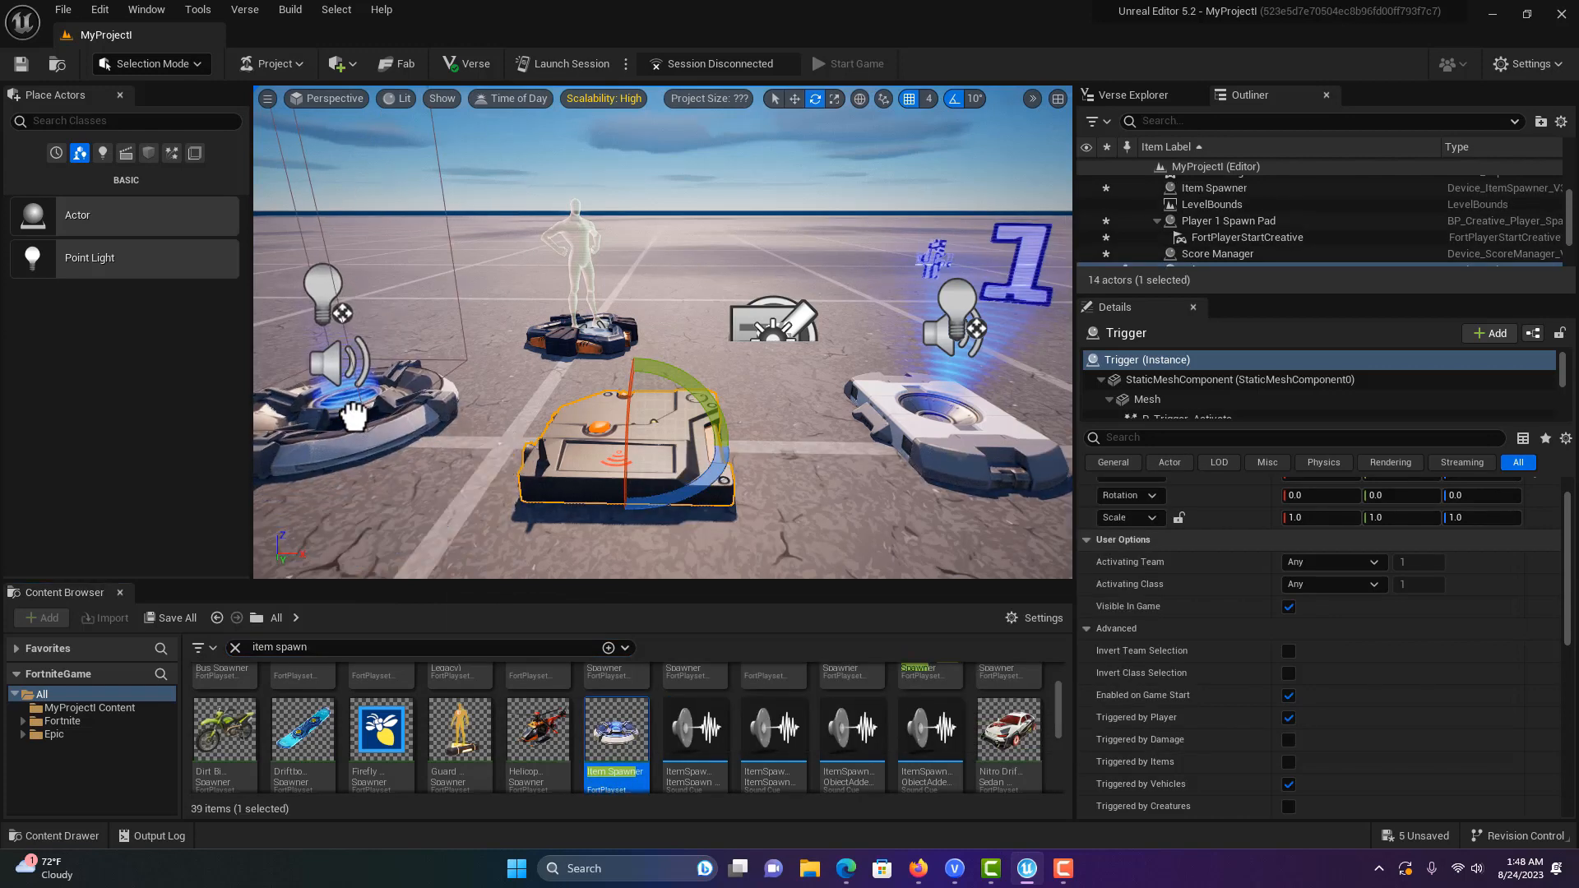
{"action": "left_click", "coordinate": [1213, 187]}
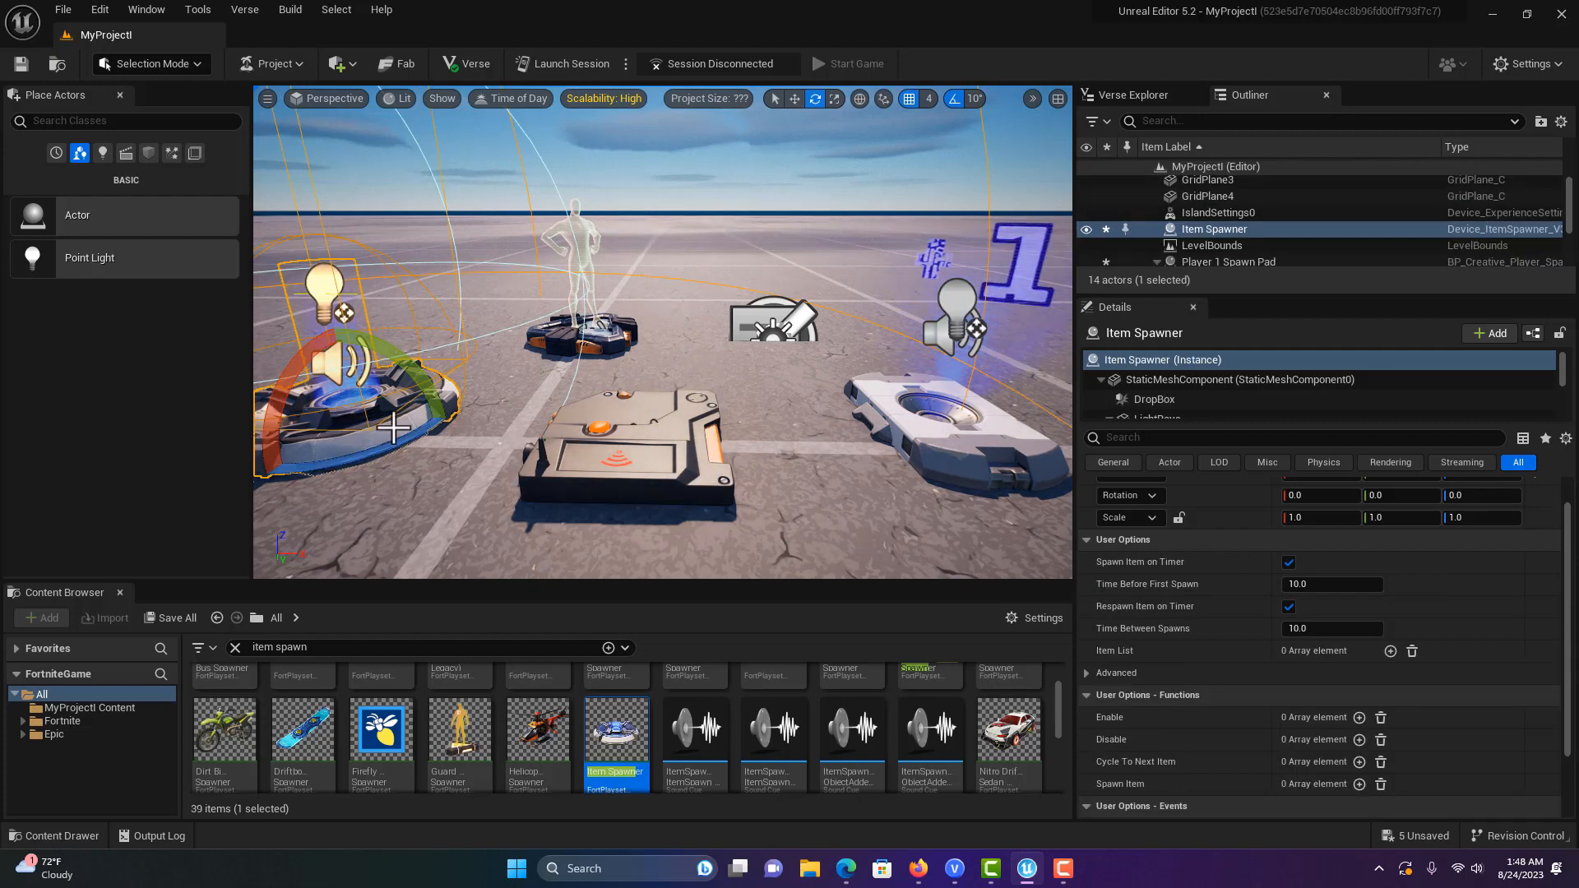
Select the Score Manager and enter 0 as its Score Value.
{"action": "left_click", "coordinate": [1214, 229]}
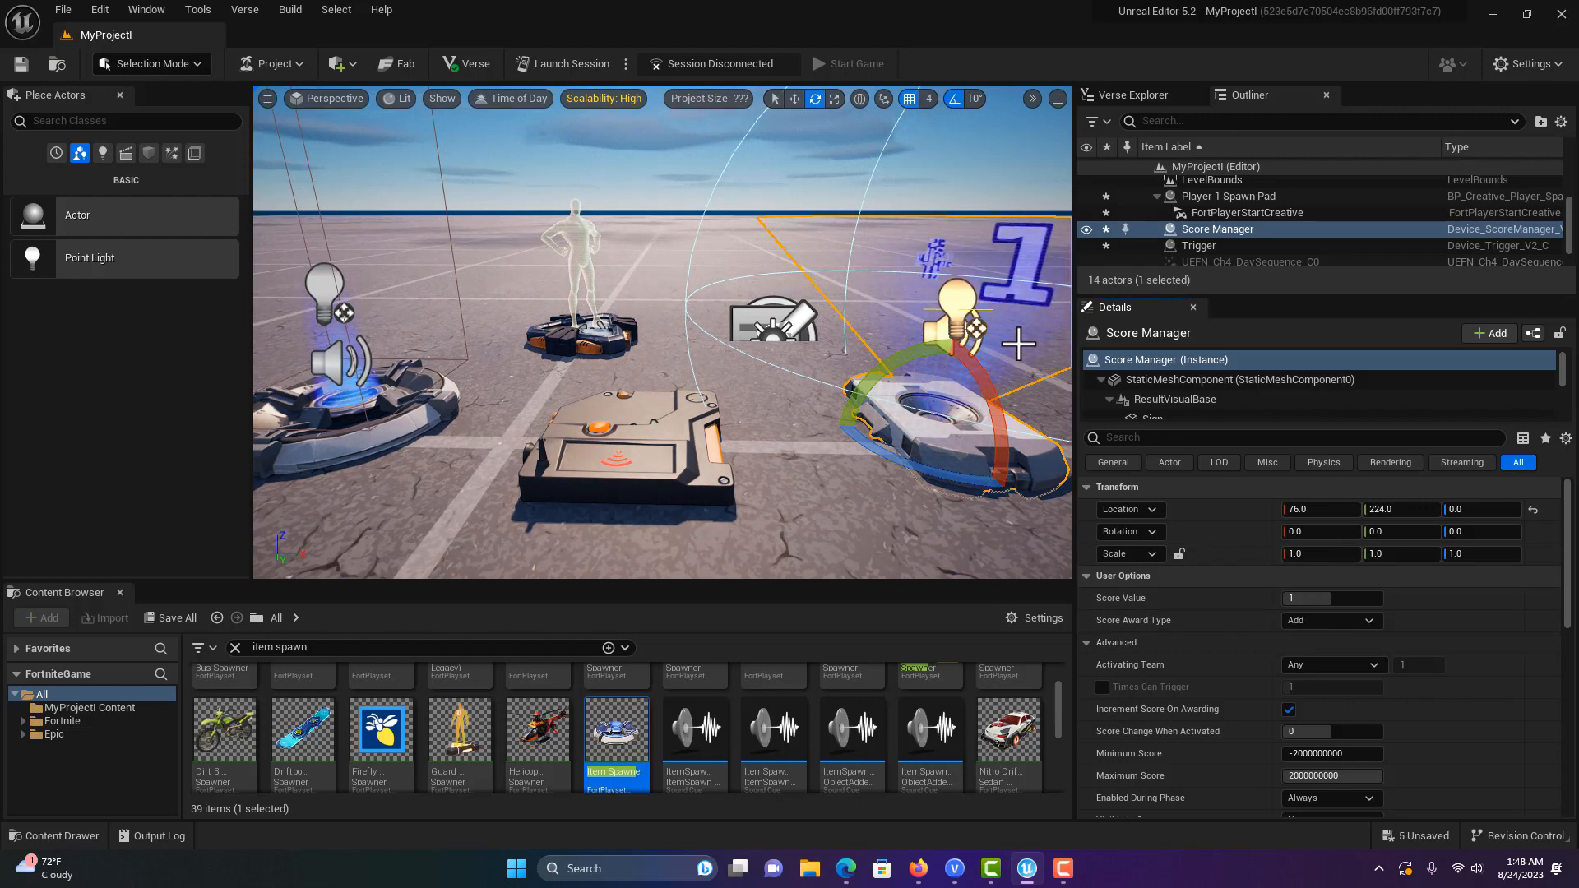
{"action": "left_click", "coordinate": [1331, 597]}
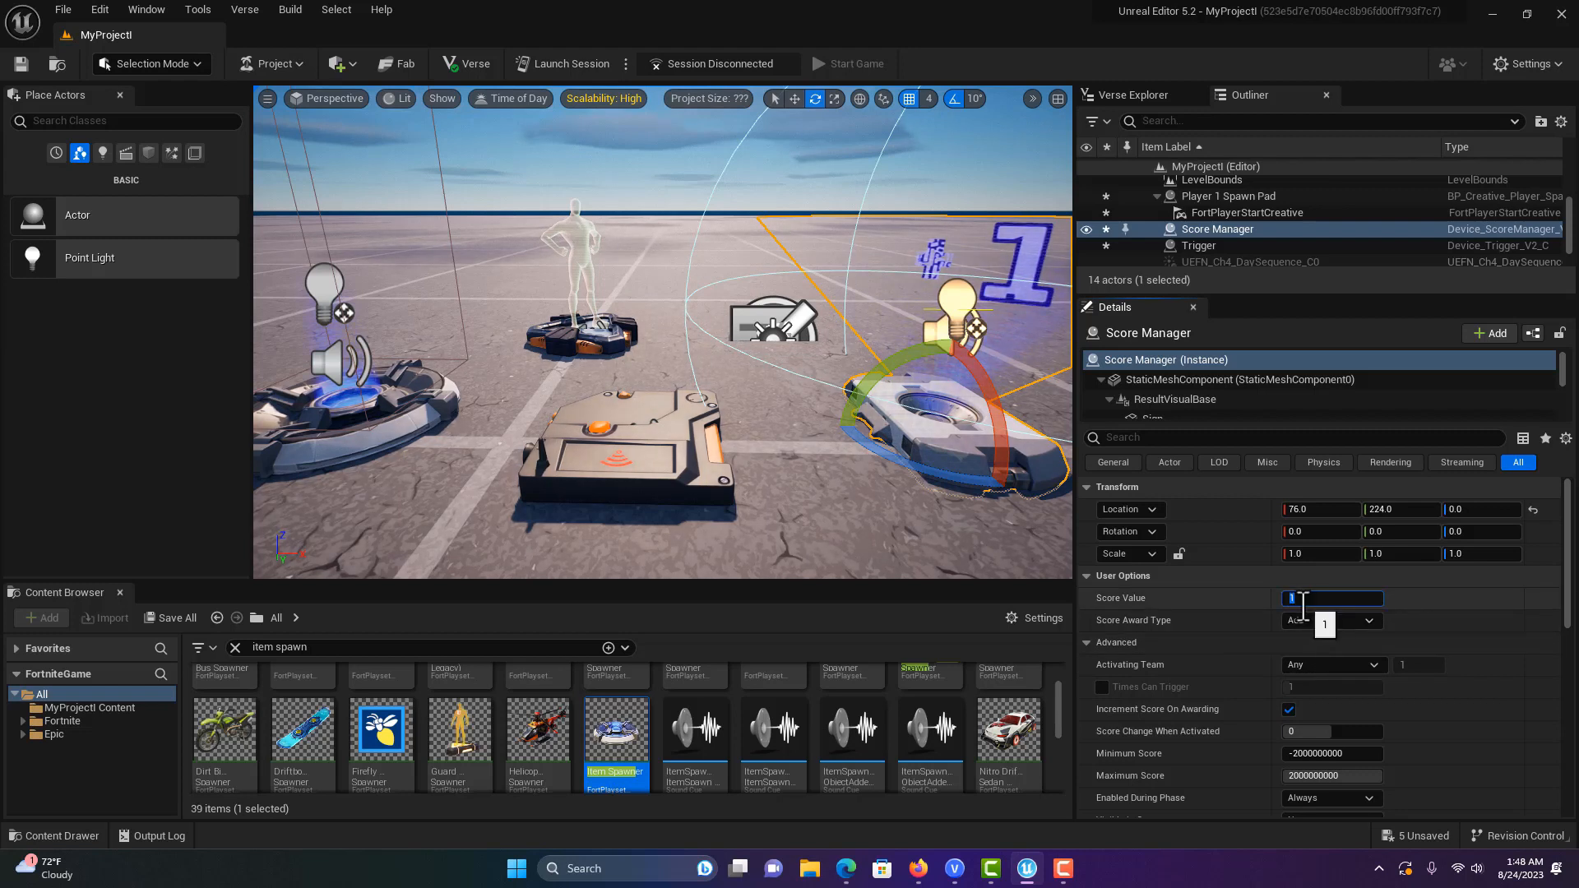
{"action": "type", "text": "0"}
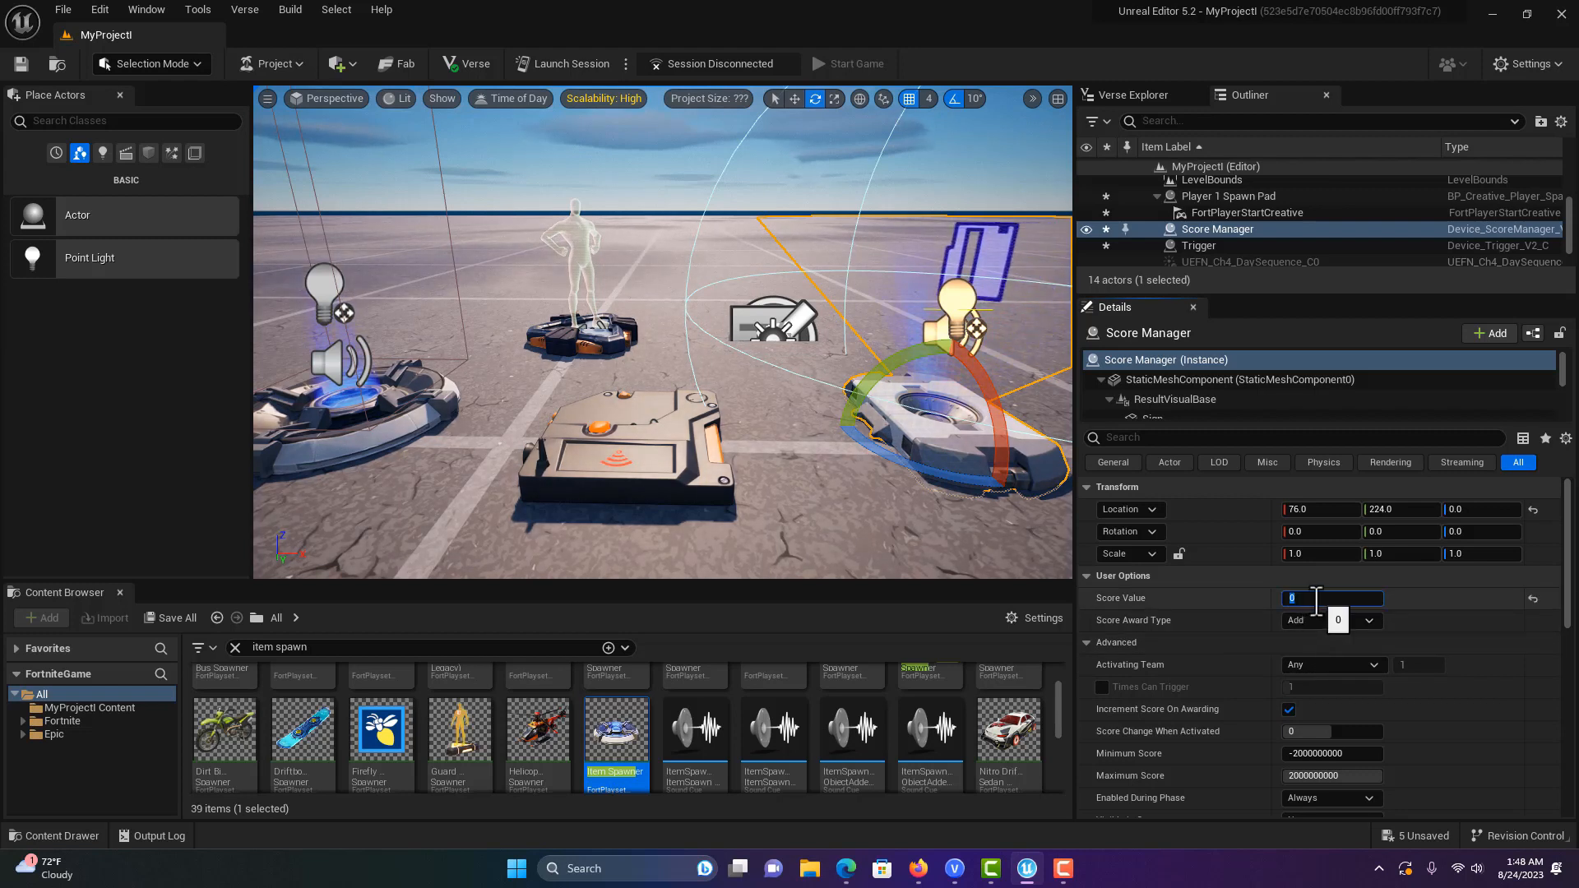
{"action": "type", "text": "500"}
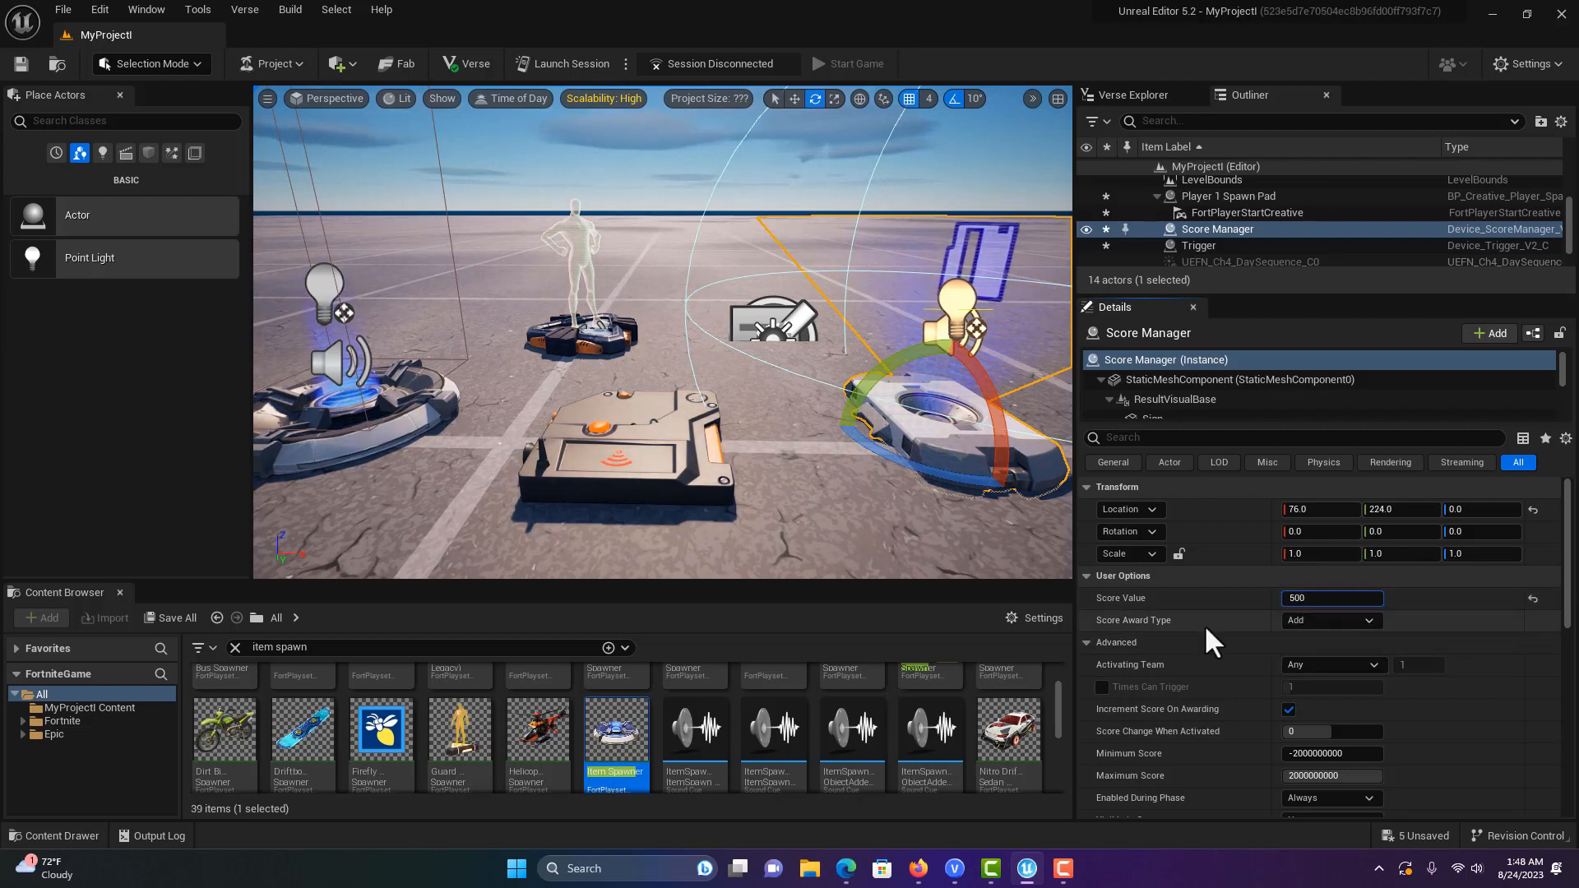
{"action": "left_click", "coordinate": [1332, 598]}
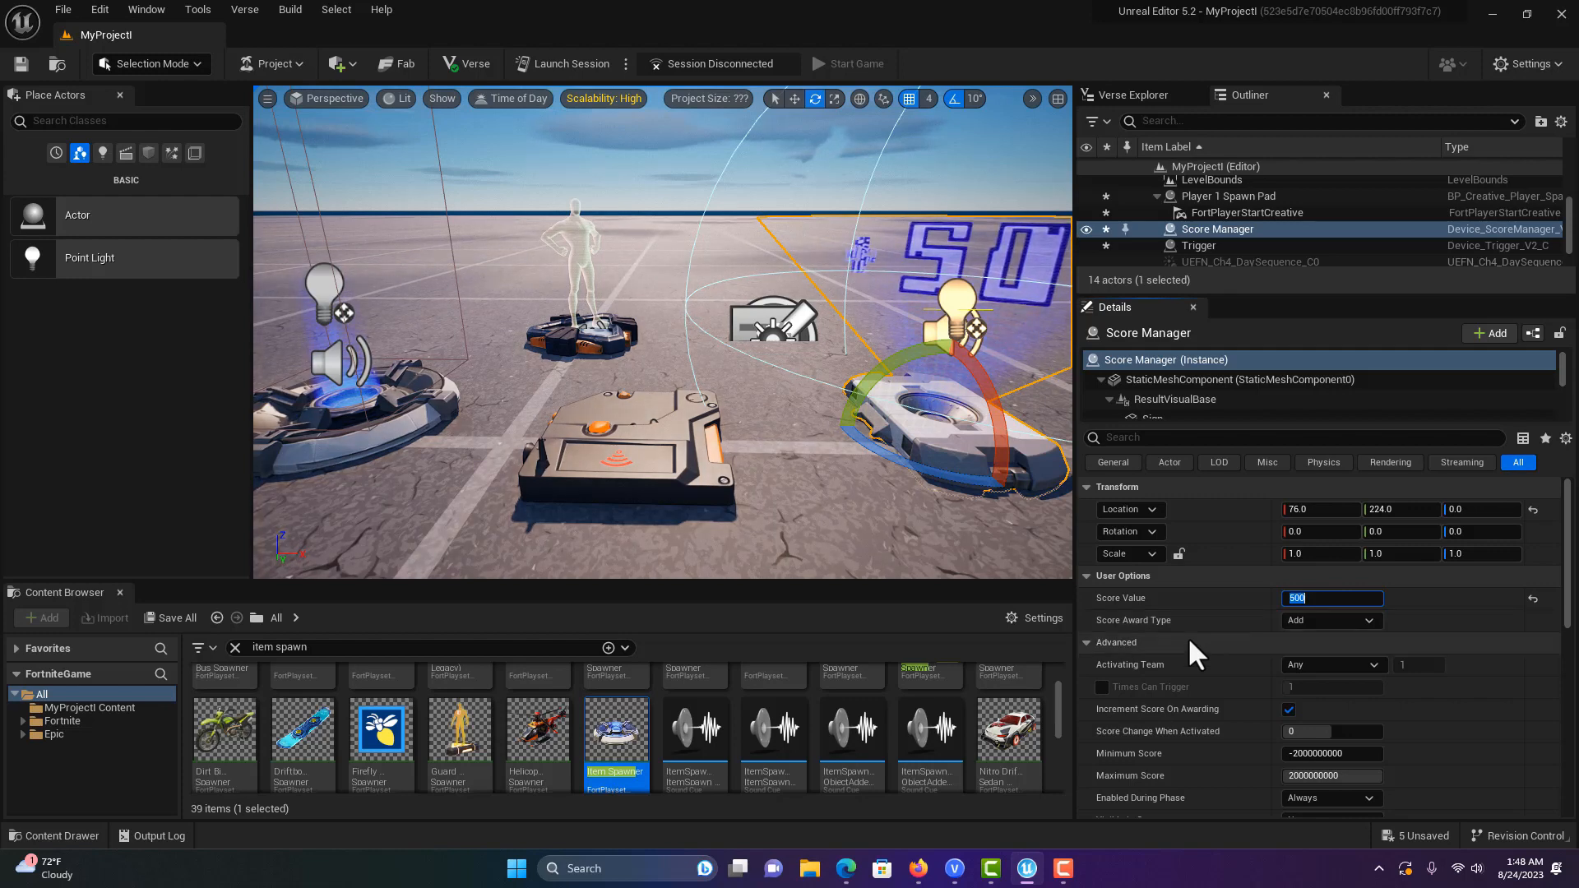
{"action": "type", "text": "0"}
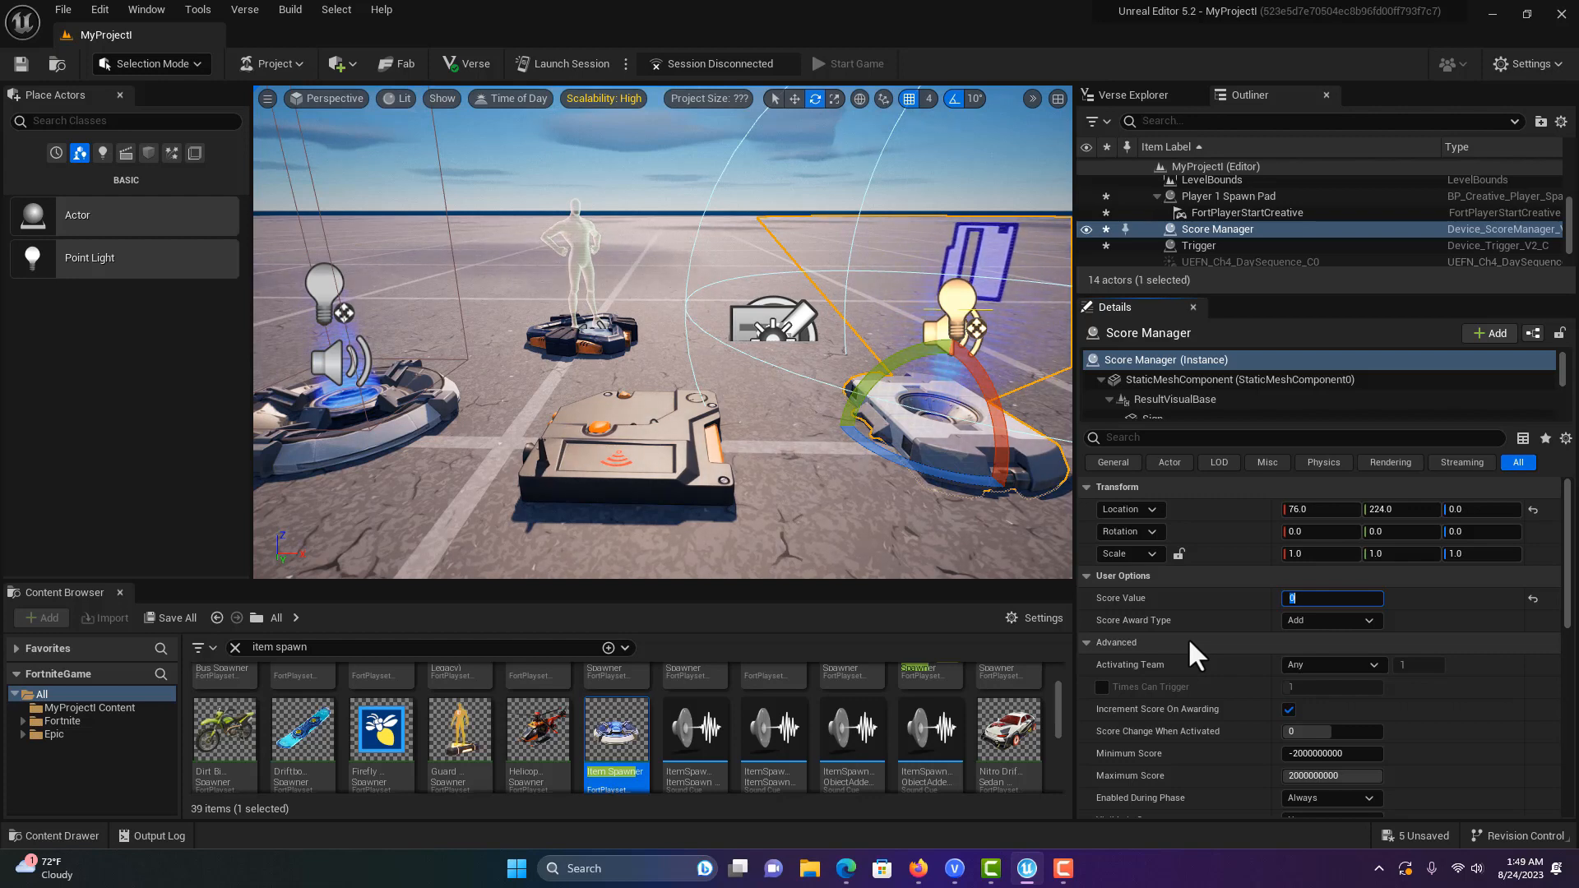
{"action": "mouse_move", "coordinate": [1214, 654]}
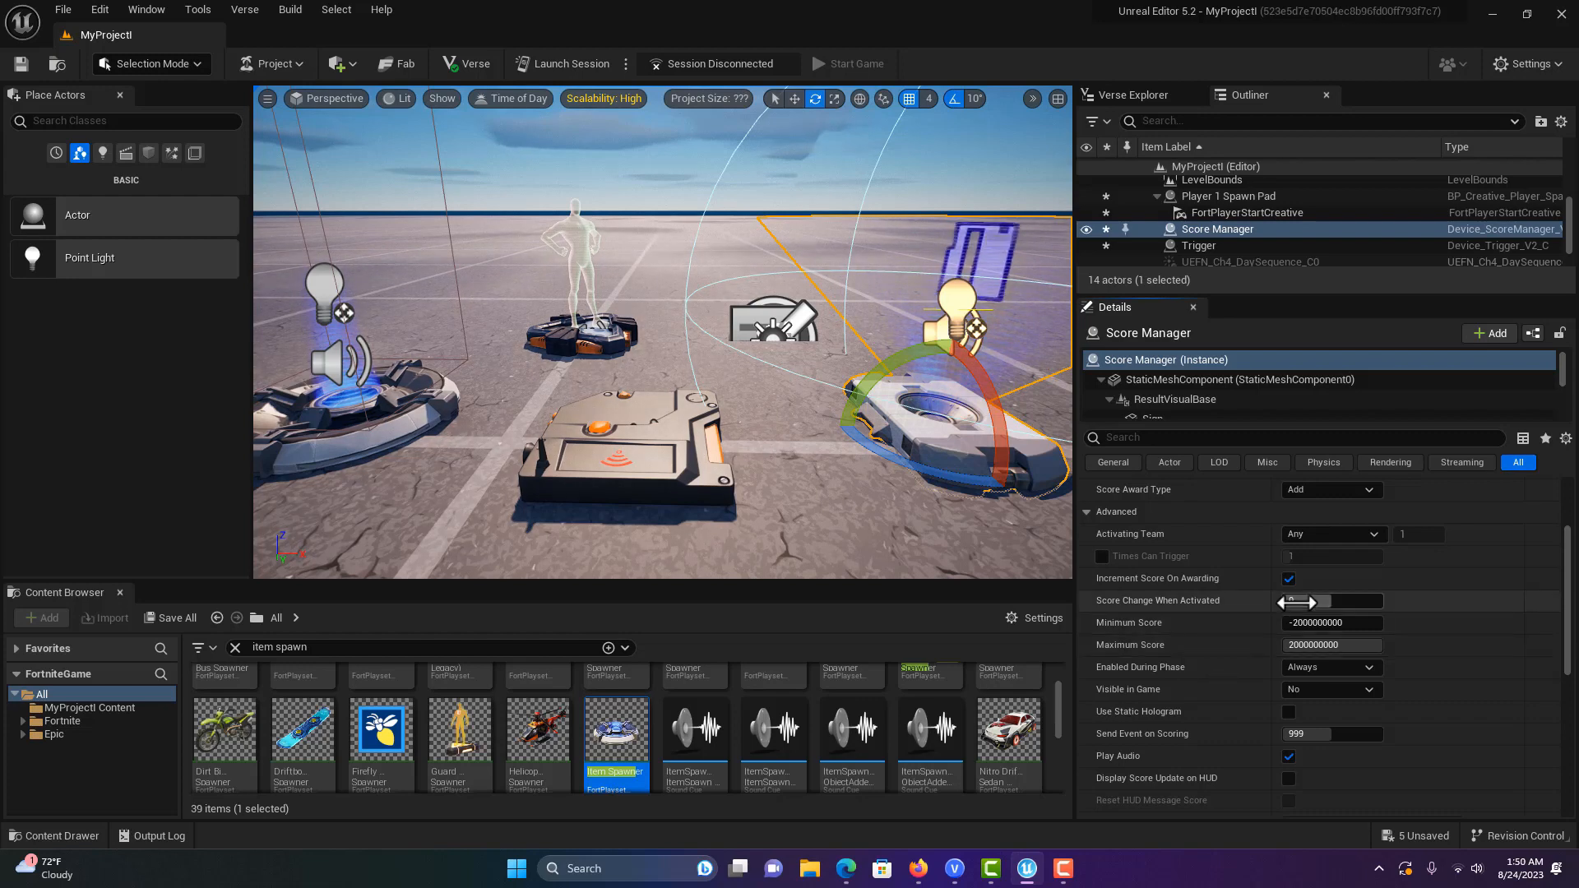
Set score change per activation to 10, score range 0–100, and Visible in Game on.
{"action": "left_click", "coordinate": [1329, 600]}
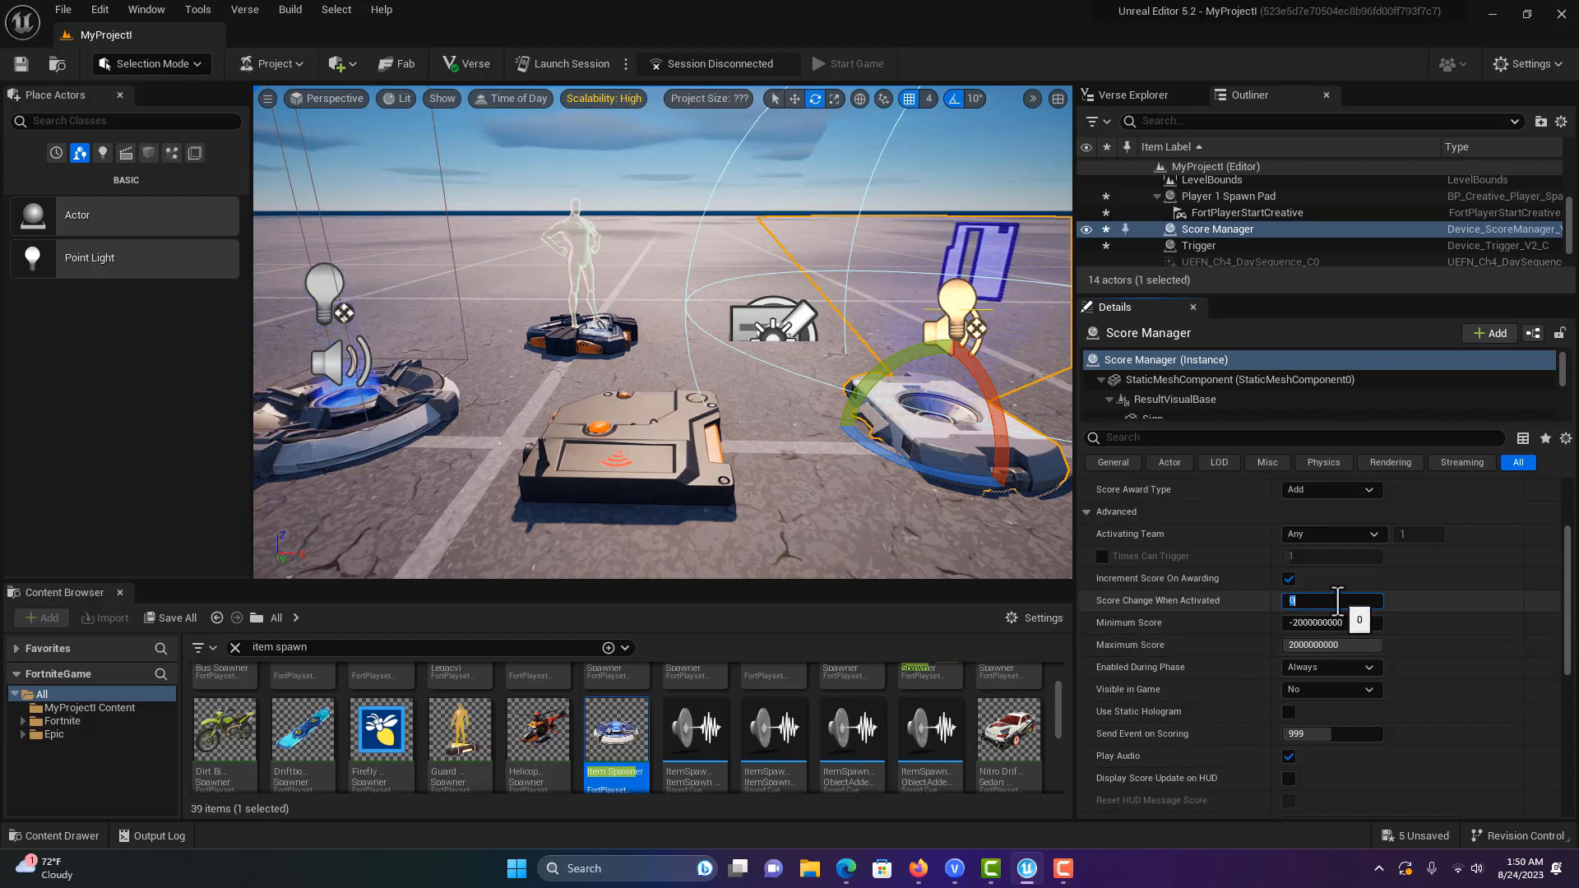
{"action": "type", "text": "10"}
{"action": "left_click", "coordinate": [1333, 623]}
{"action": "type", "text": "0"}
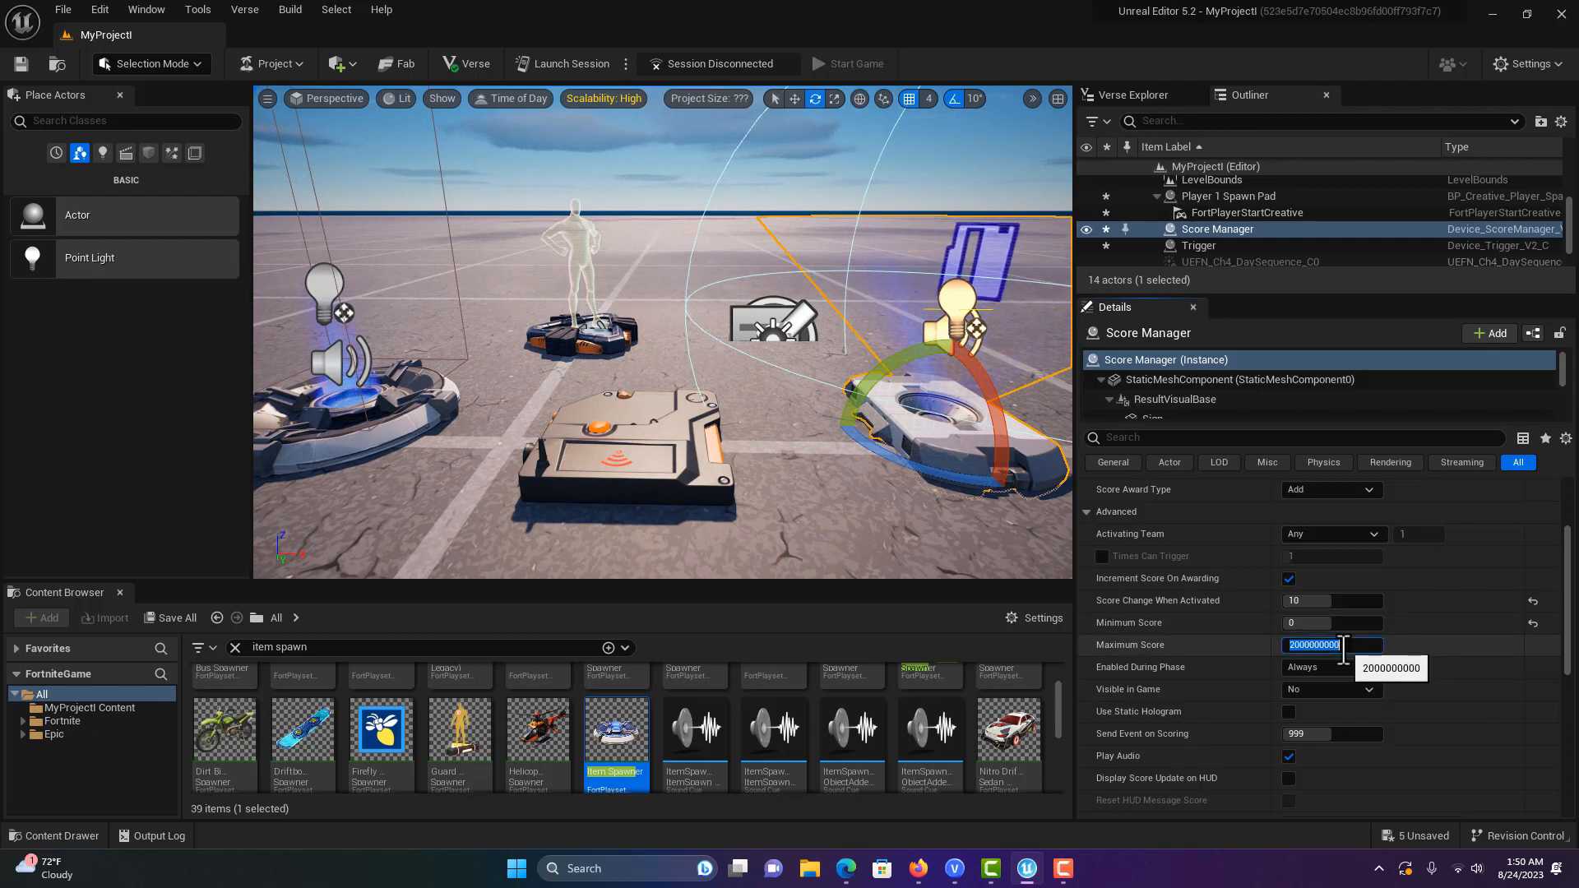
{"action": "type", "text": "100"}
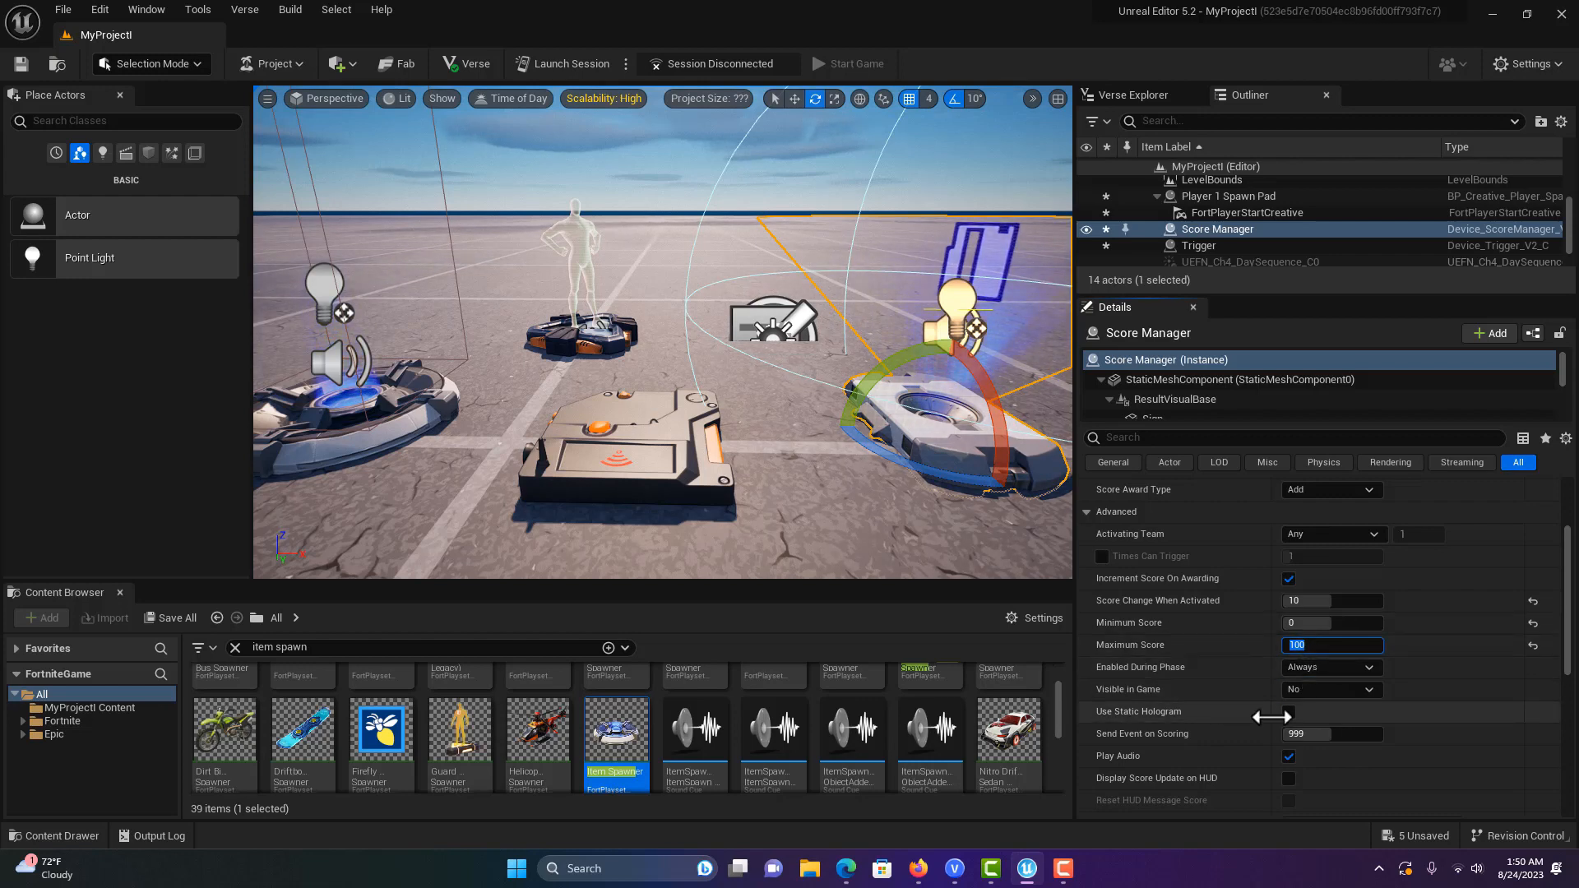
{"action": "scroll", "scroll_direction": "down", "scroll_amount": 3}
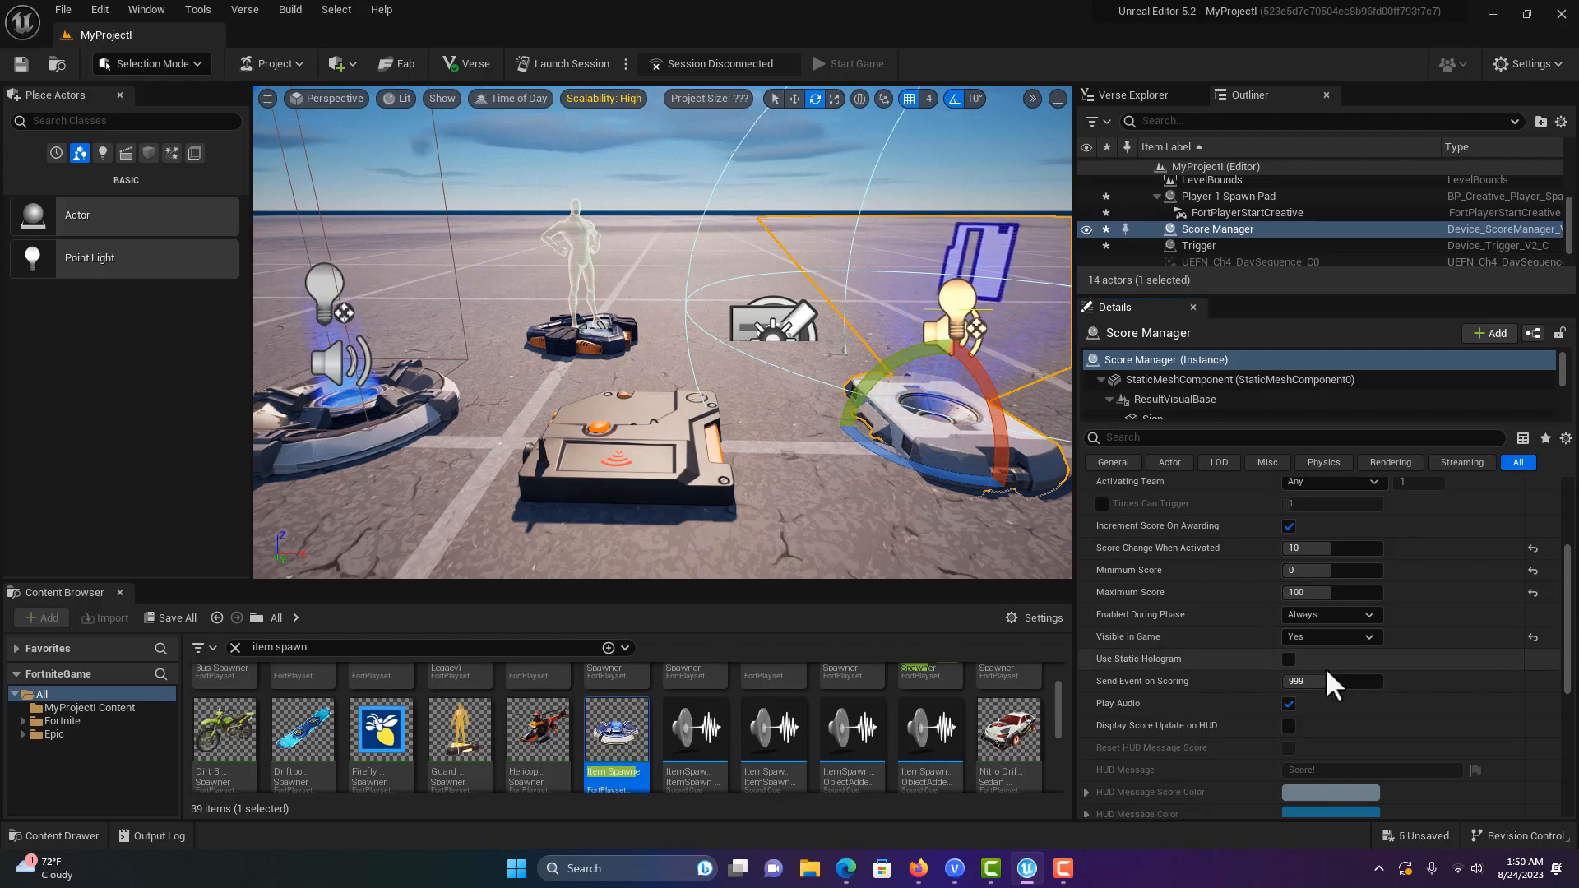
{"action": "scroll", "scroll_direction": "down", "scroll_amount": 3}
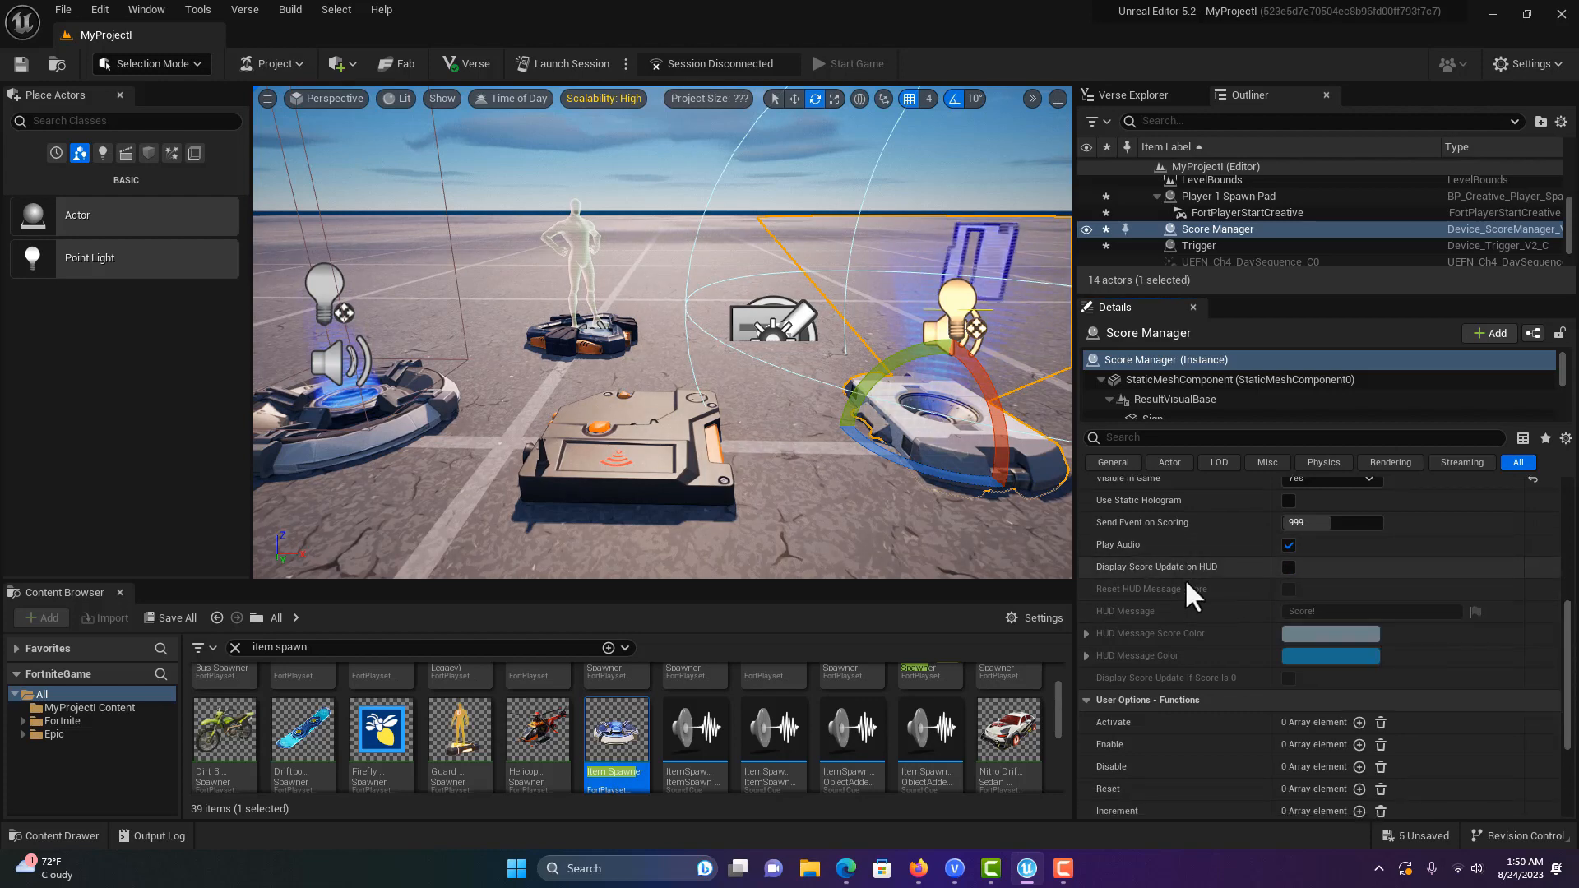
{"action": "scroll", "scroll_direction": "down", "scroll_amount": 3}
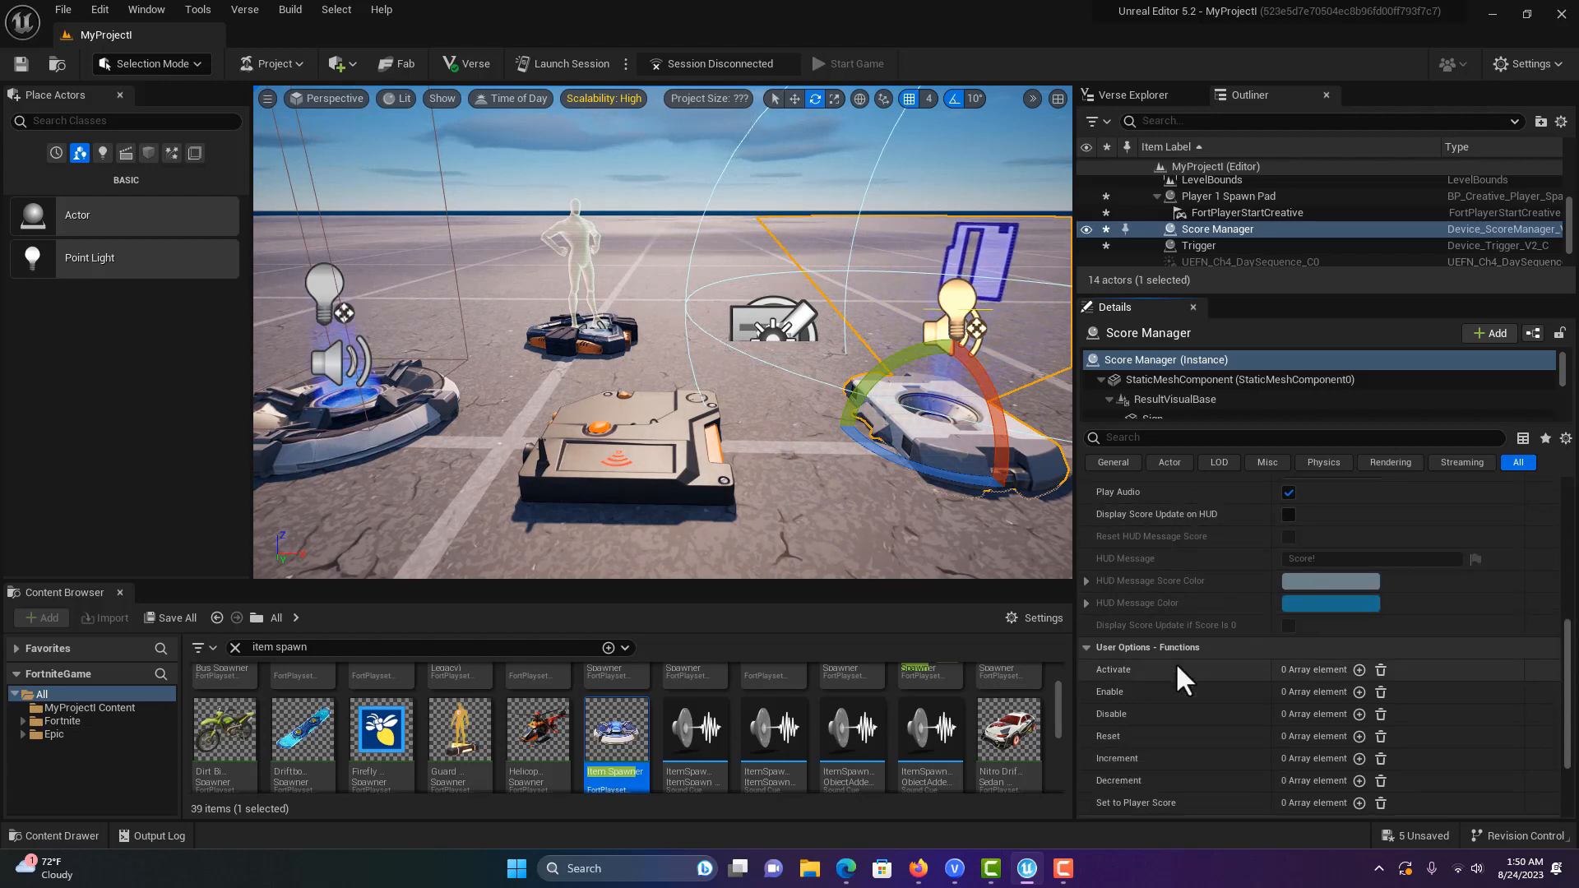
{"action": "scroll", "scroll_direction": "down", "scroll_amount": 3}
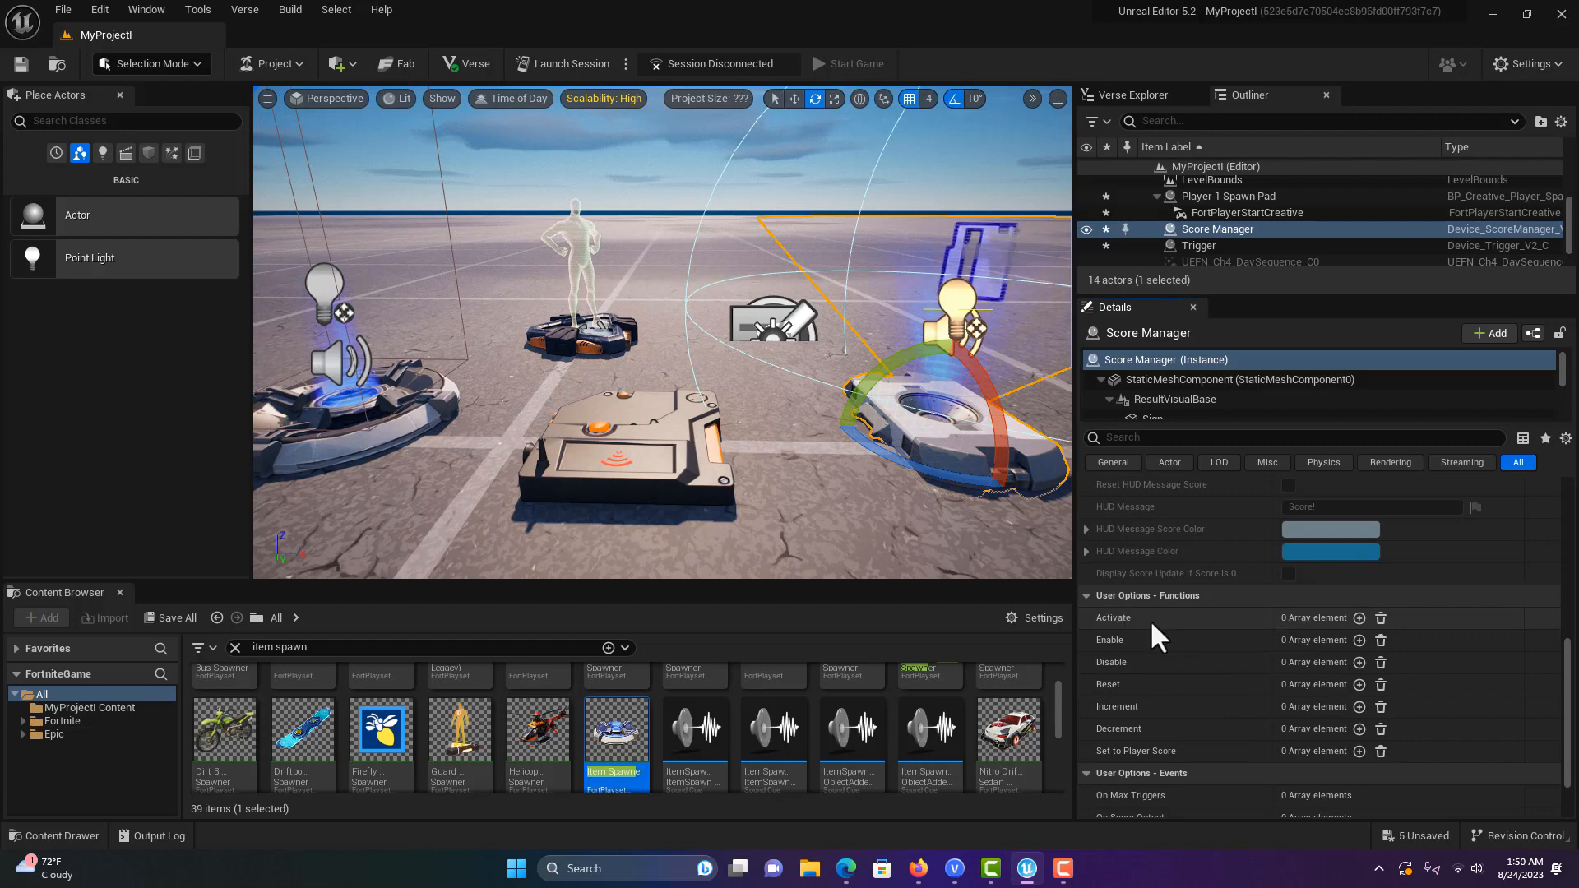
{"action": "mouse_move", "coordinate": [1253, 433]}
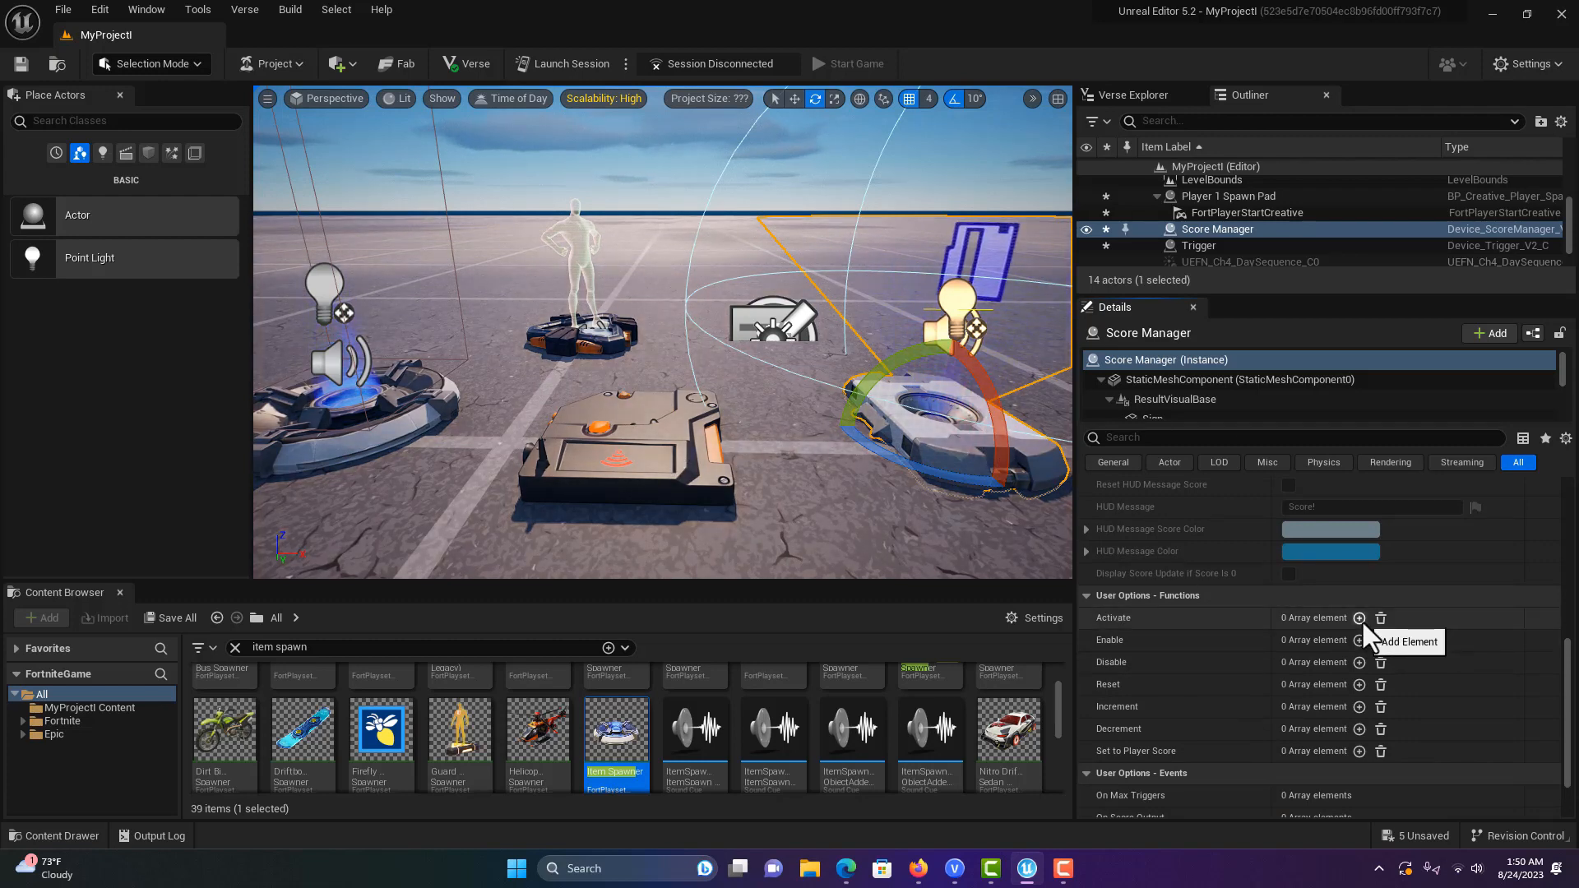
Bind the Score Manager's Activate function to the Trigger's On Triggered event.
{"action": "left_click", "coordinate": [1360, 618]}
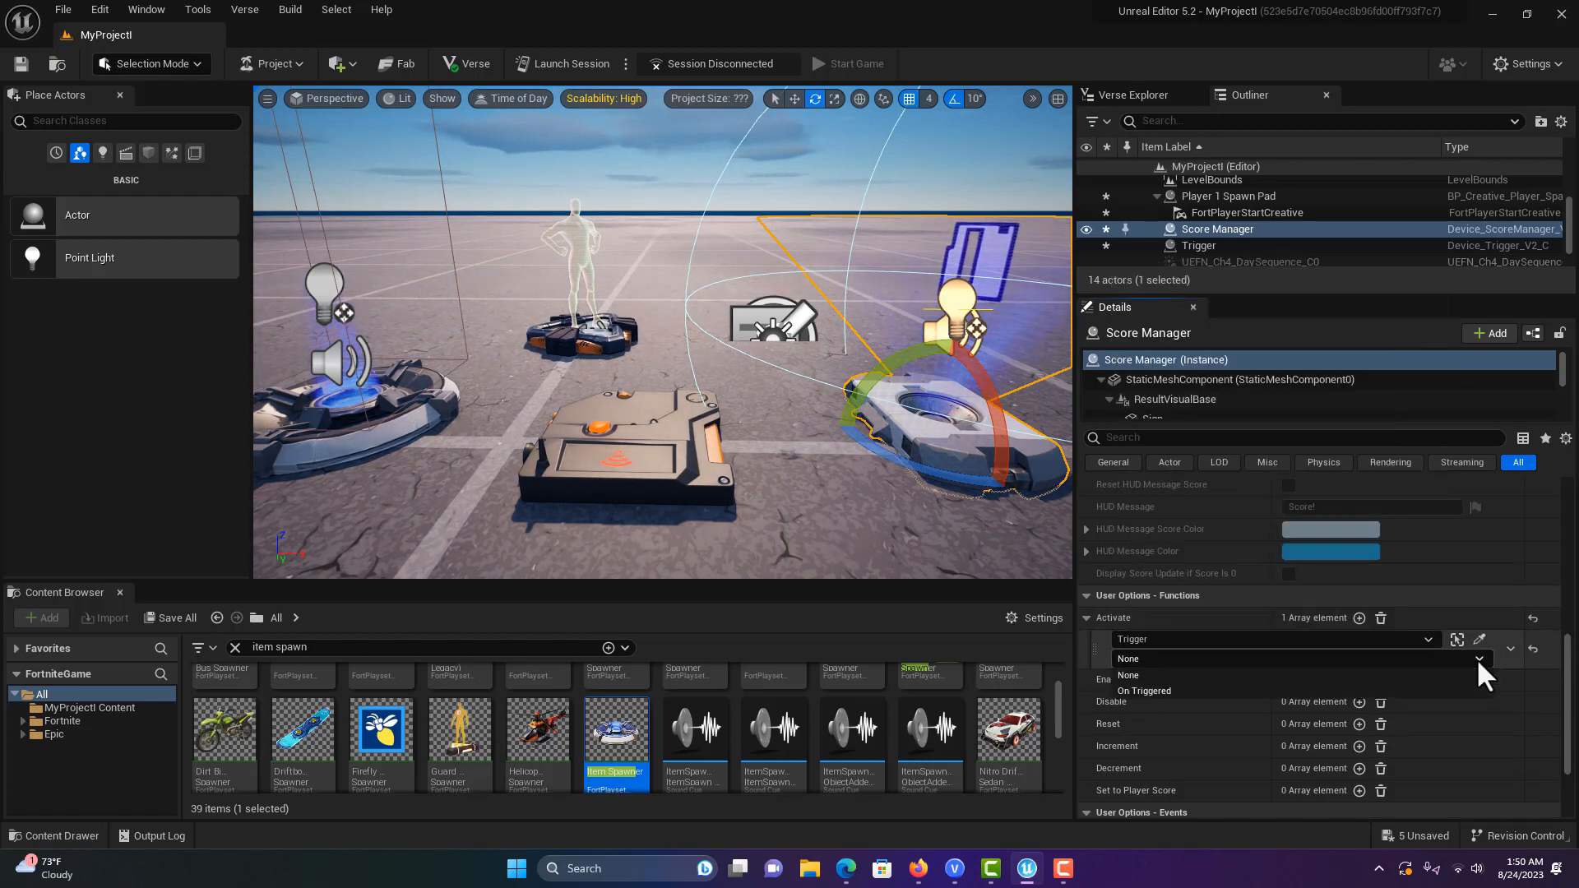
{"action": "left_click", "coordinate": [1144, 690]}
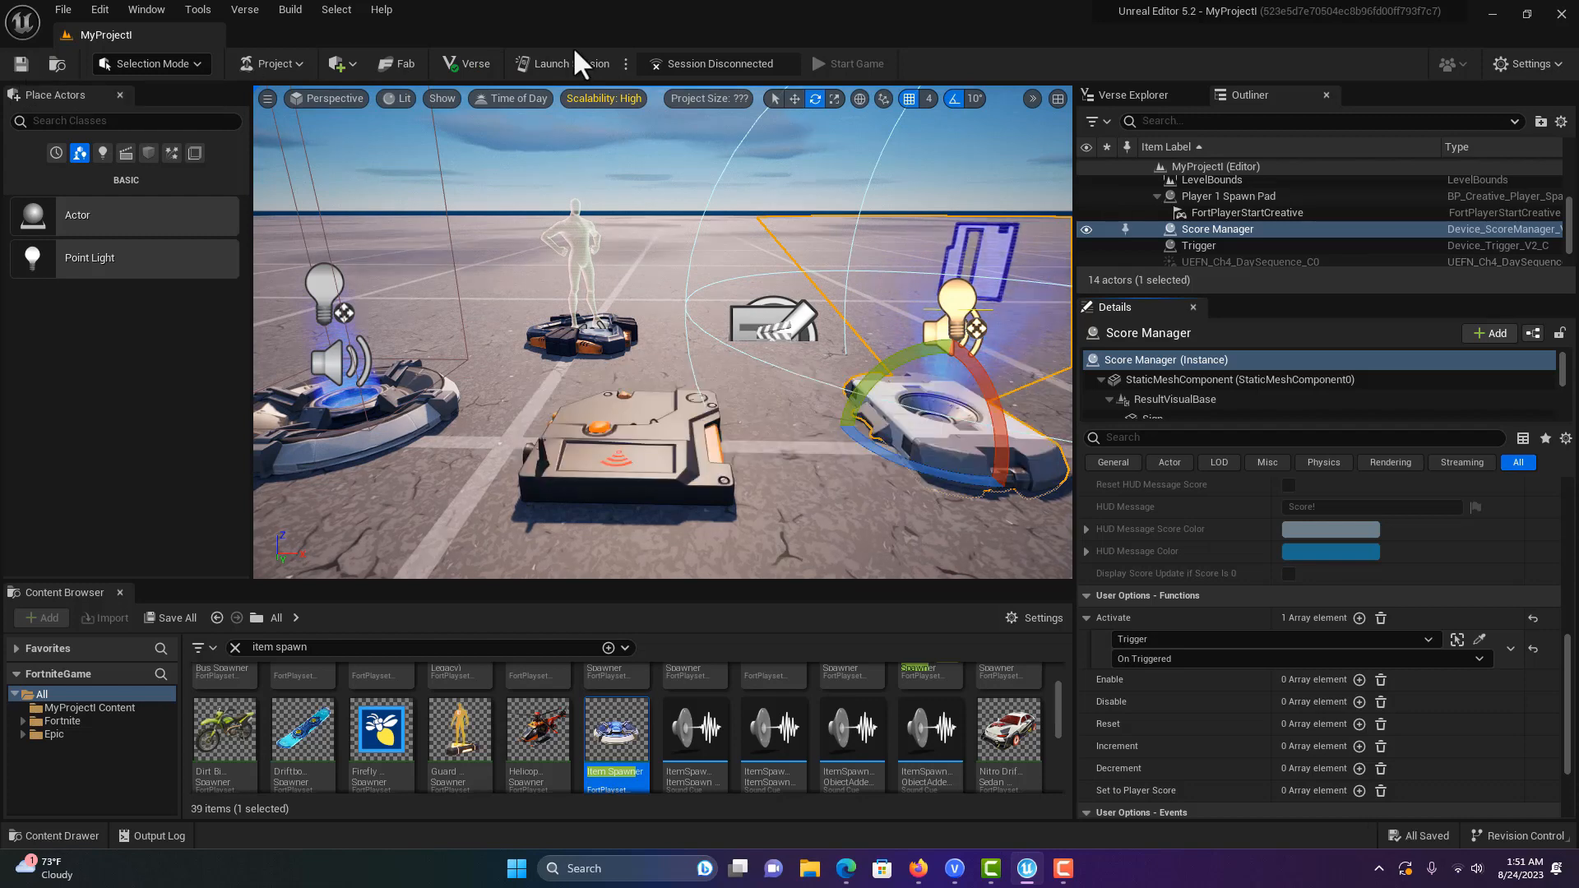
{"action": "left_click", "coordinate": [552, 63]}
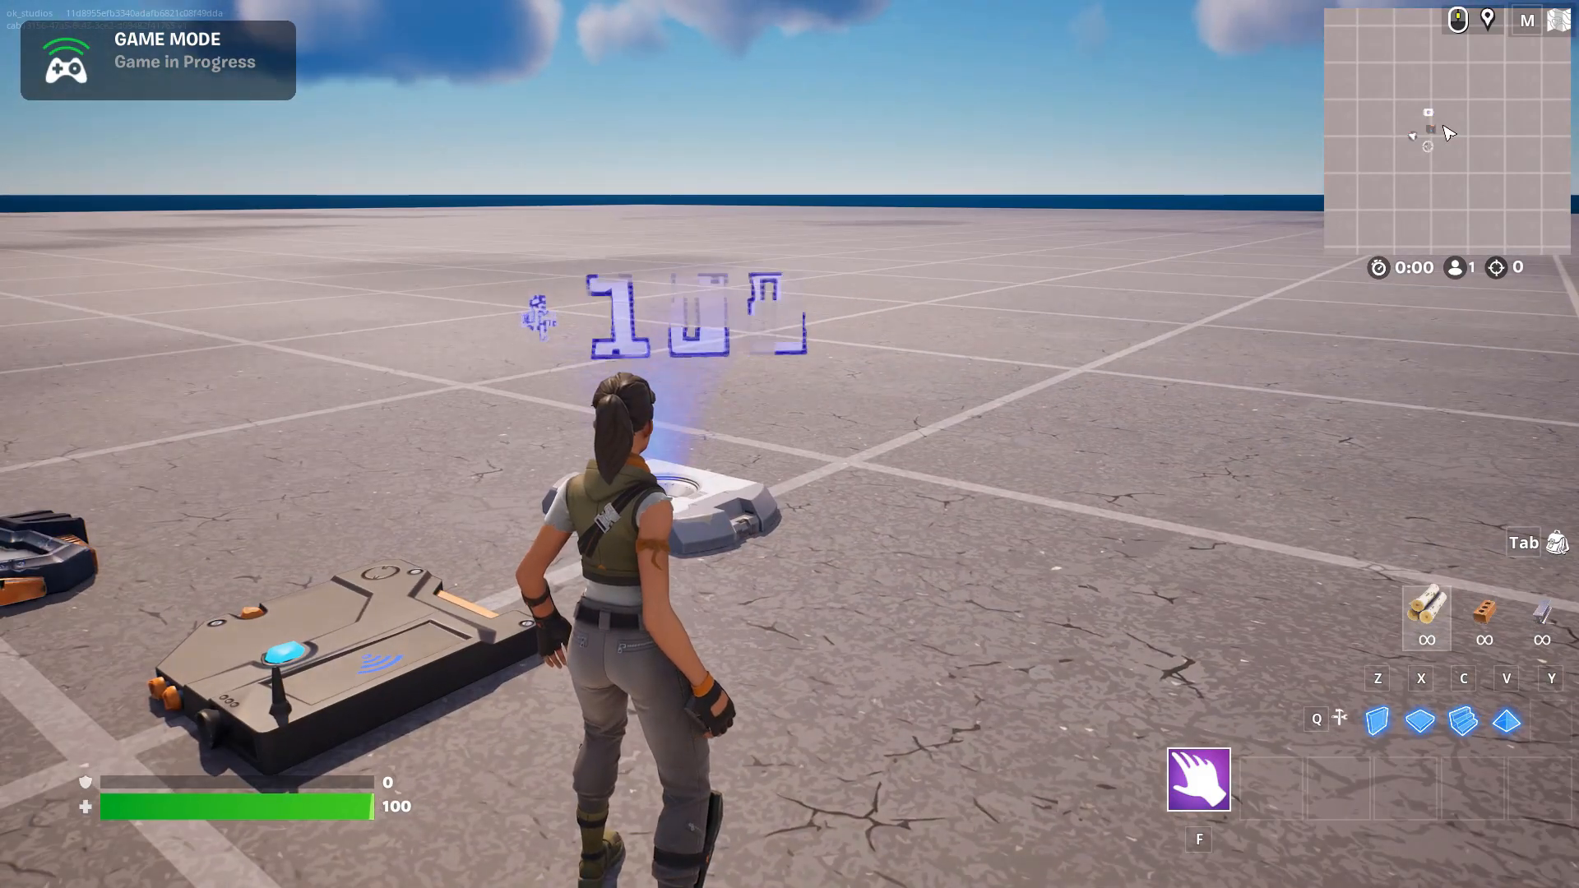
Leave the play-test and return to the island editor.
{"action": "key", "text": "Escape"}
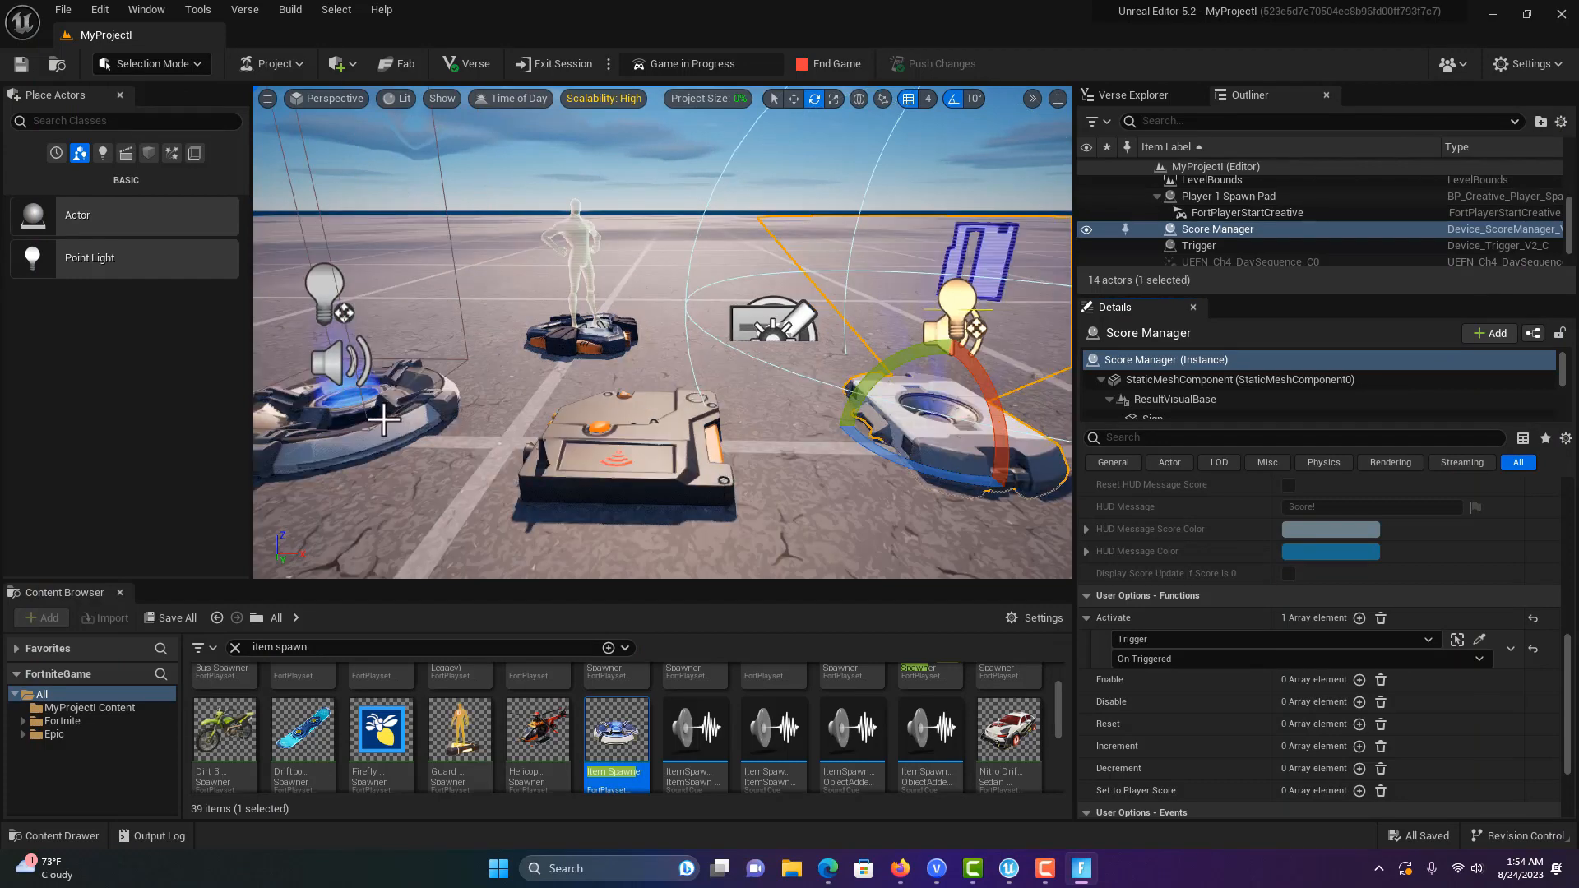
Select the Item Spawner and add an empty entry to its Spawn Item function.
{"action": "left_click", "coordinate": [1215, 229]}
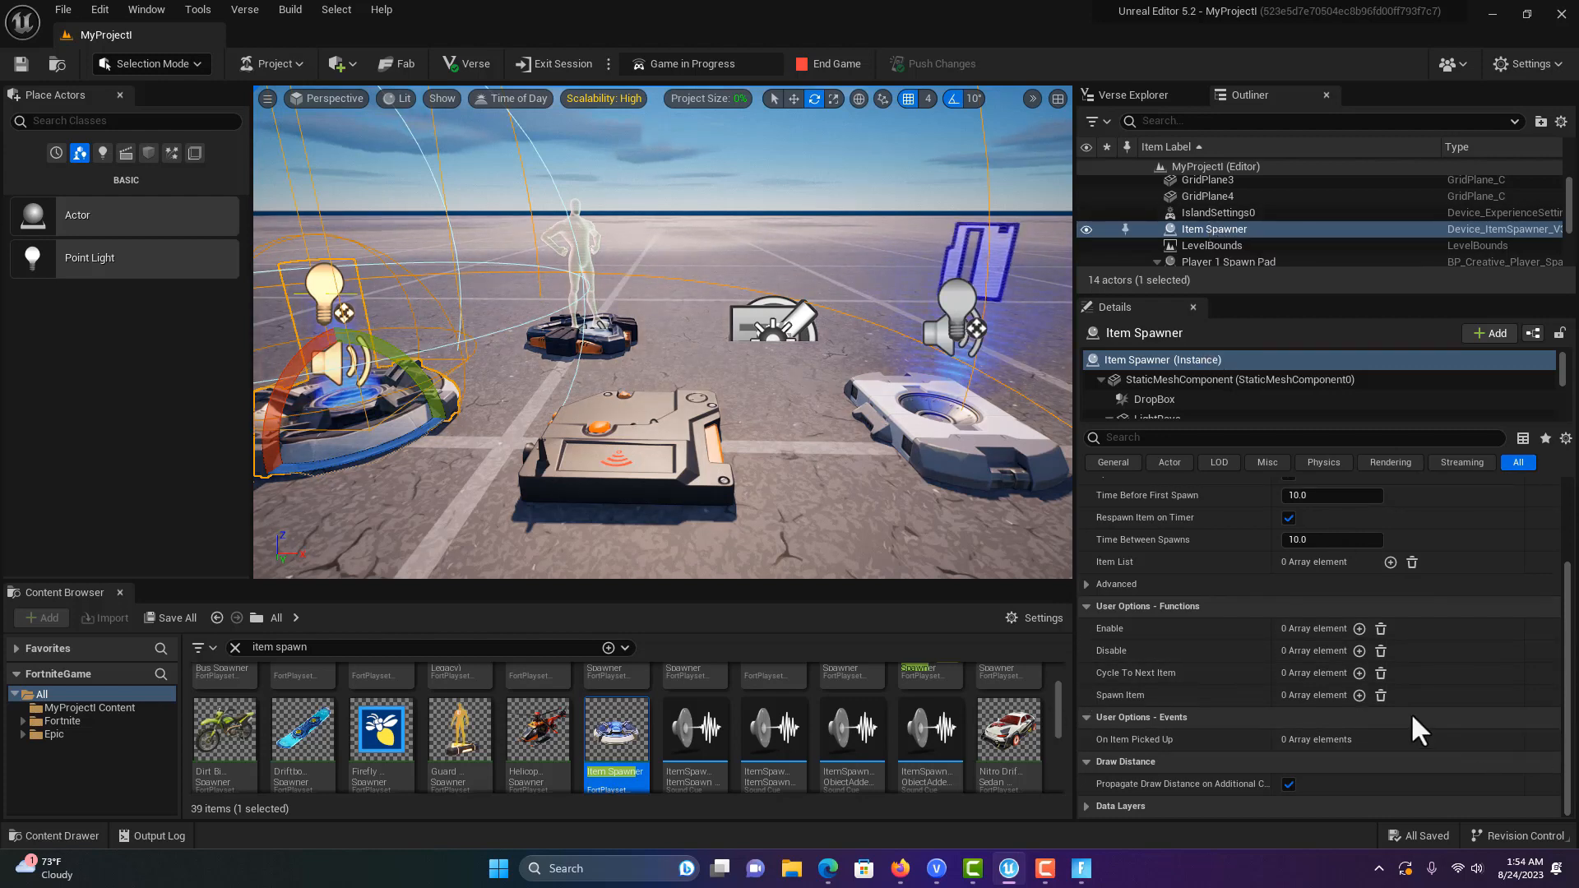
{"action": "mouse_move", "coordinate": [1358, 695]}
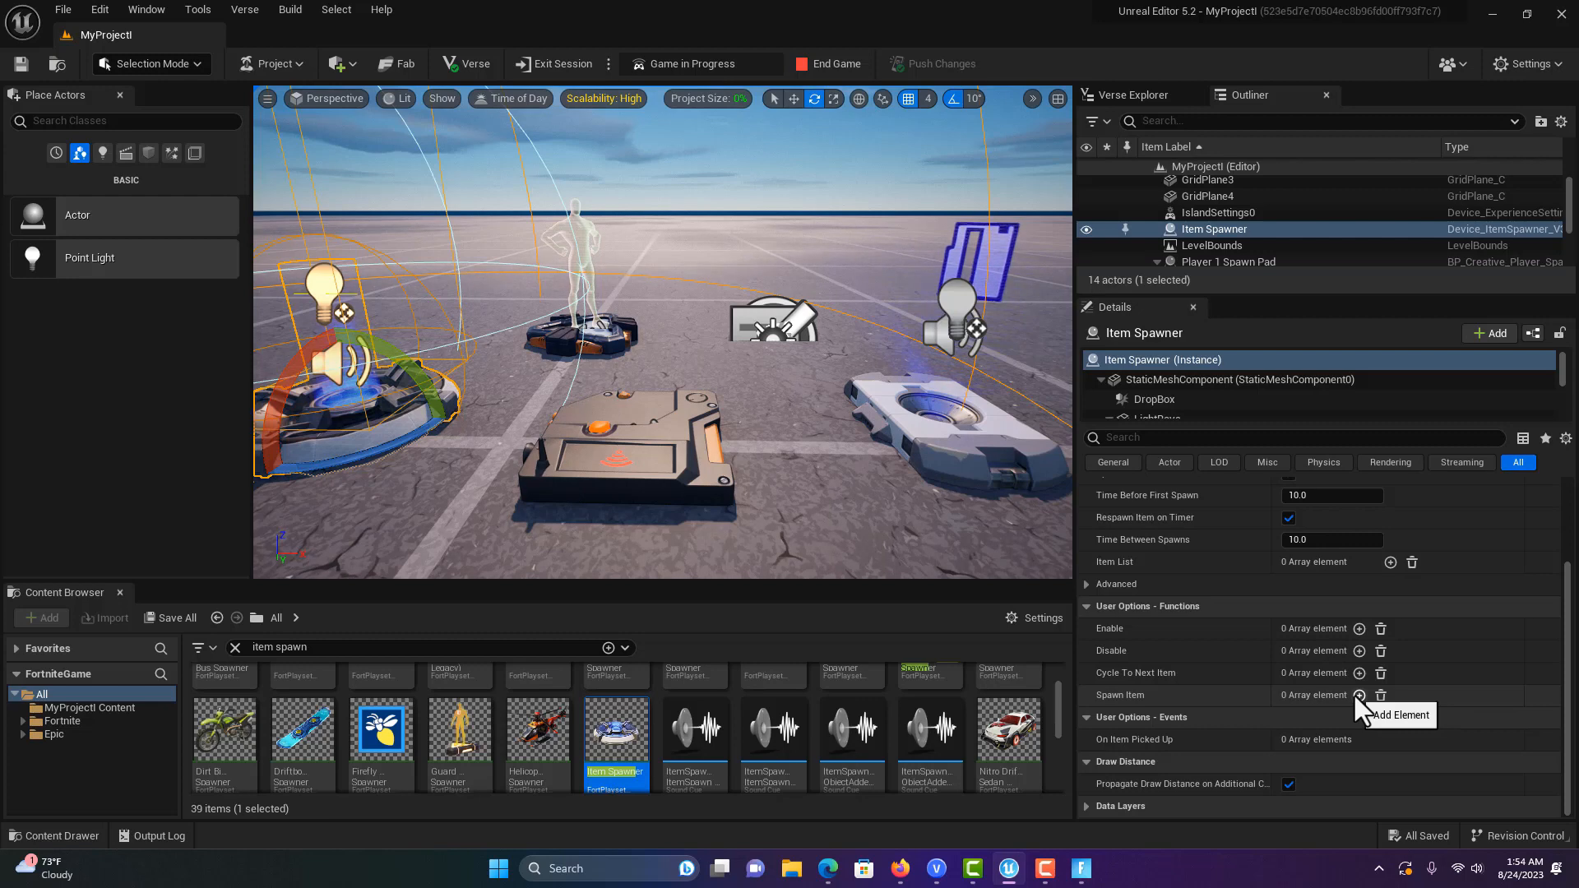
{"action": "mouse_move", "coordinate": [1376, 708]}
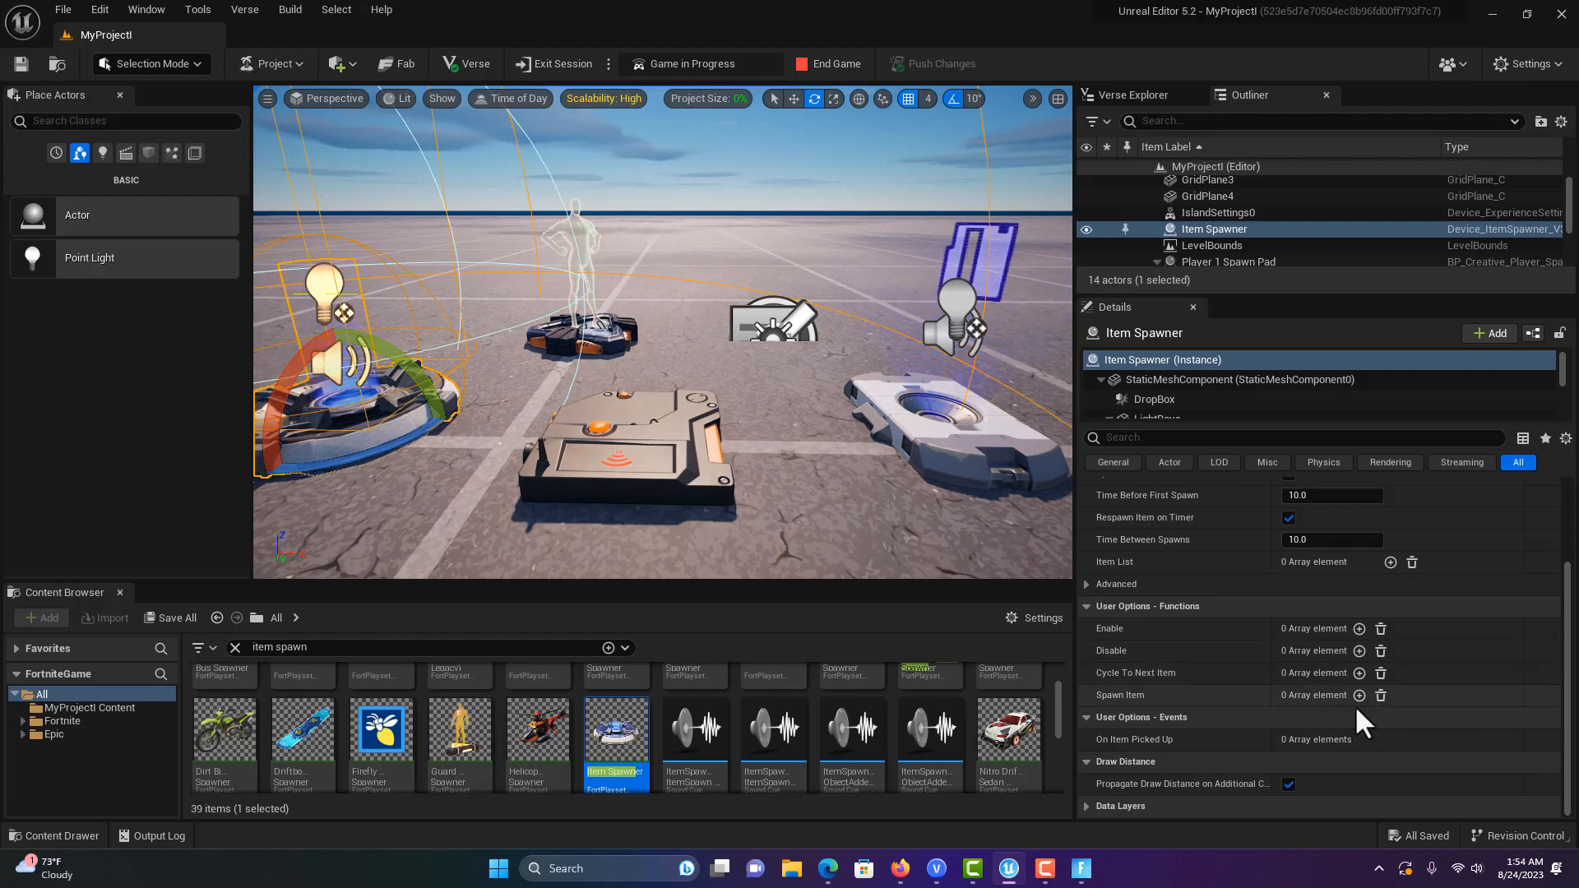
{"action": "left_click", "coordinate": [1358, 695]}
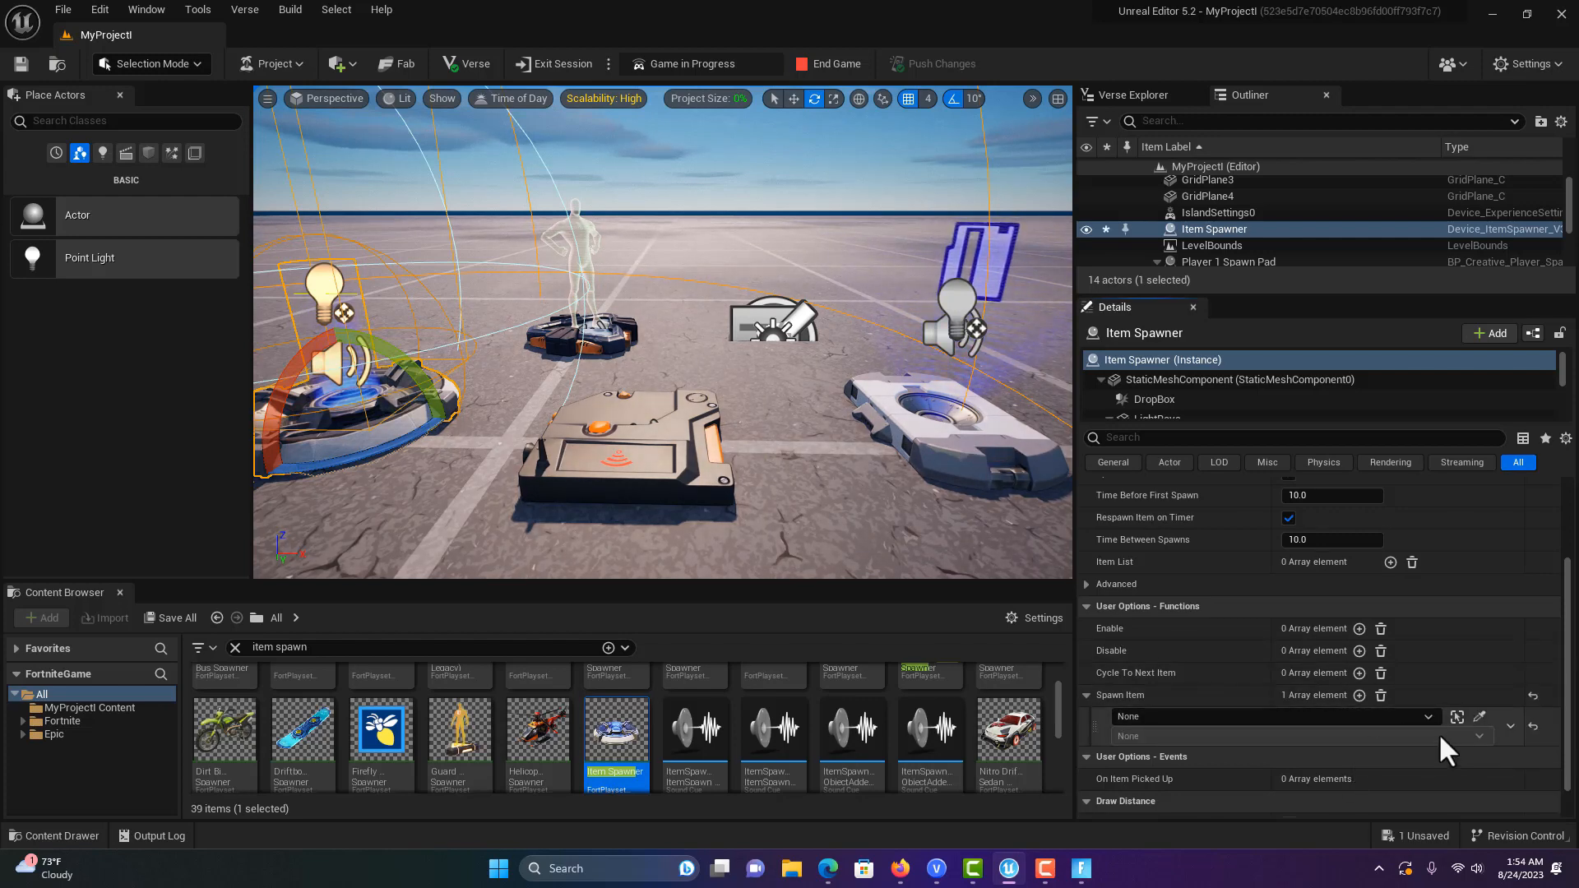
Bind the Spawn Item entry to the Score Manager's On Max Triggers event.
{"action": "left_click", "coordinate": [1427, 717]}
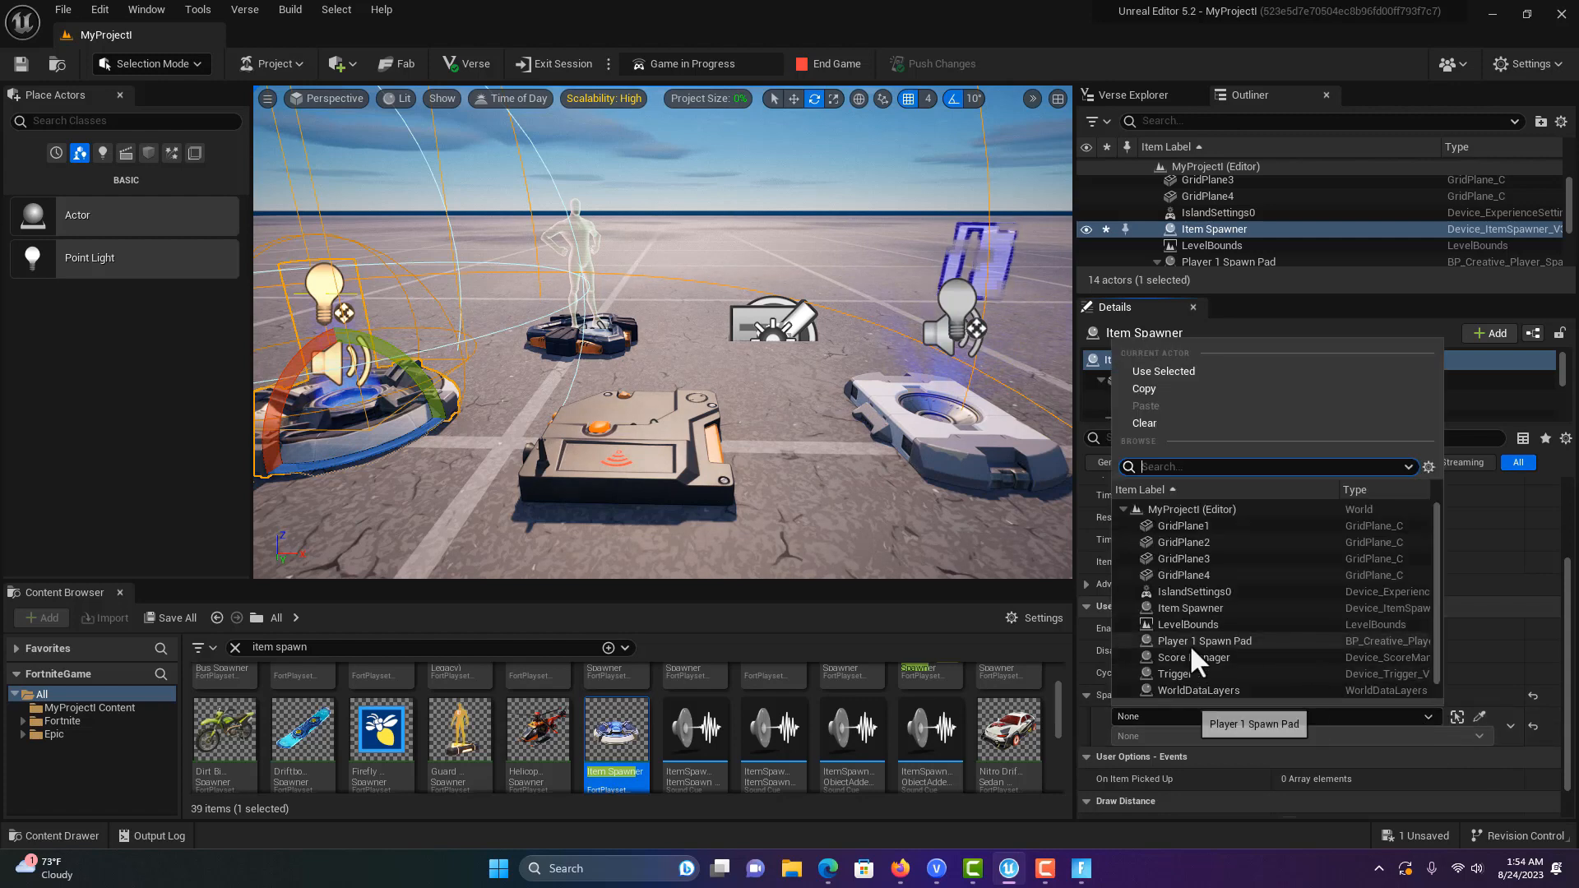
{"action": "left_click", "coordinate": [1199, 658]}
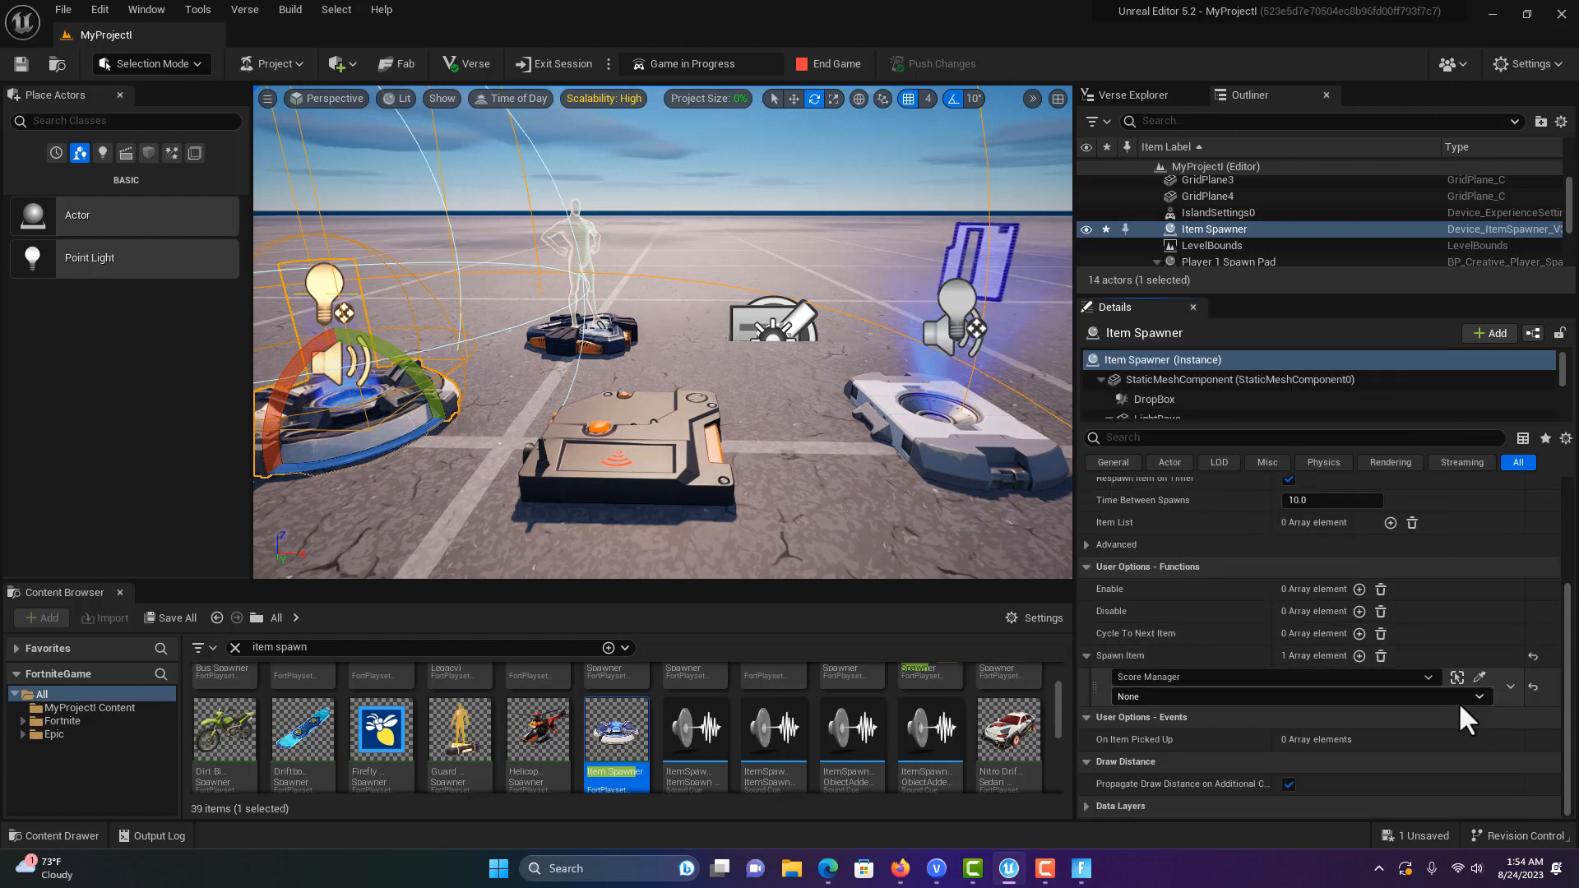
{"action": "left_click", "coordinate": [1299, 696]}
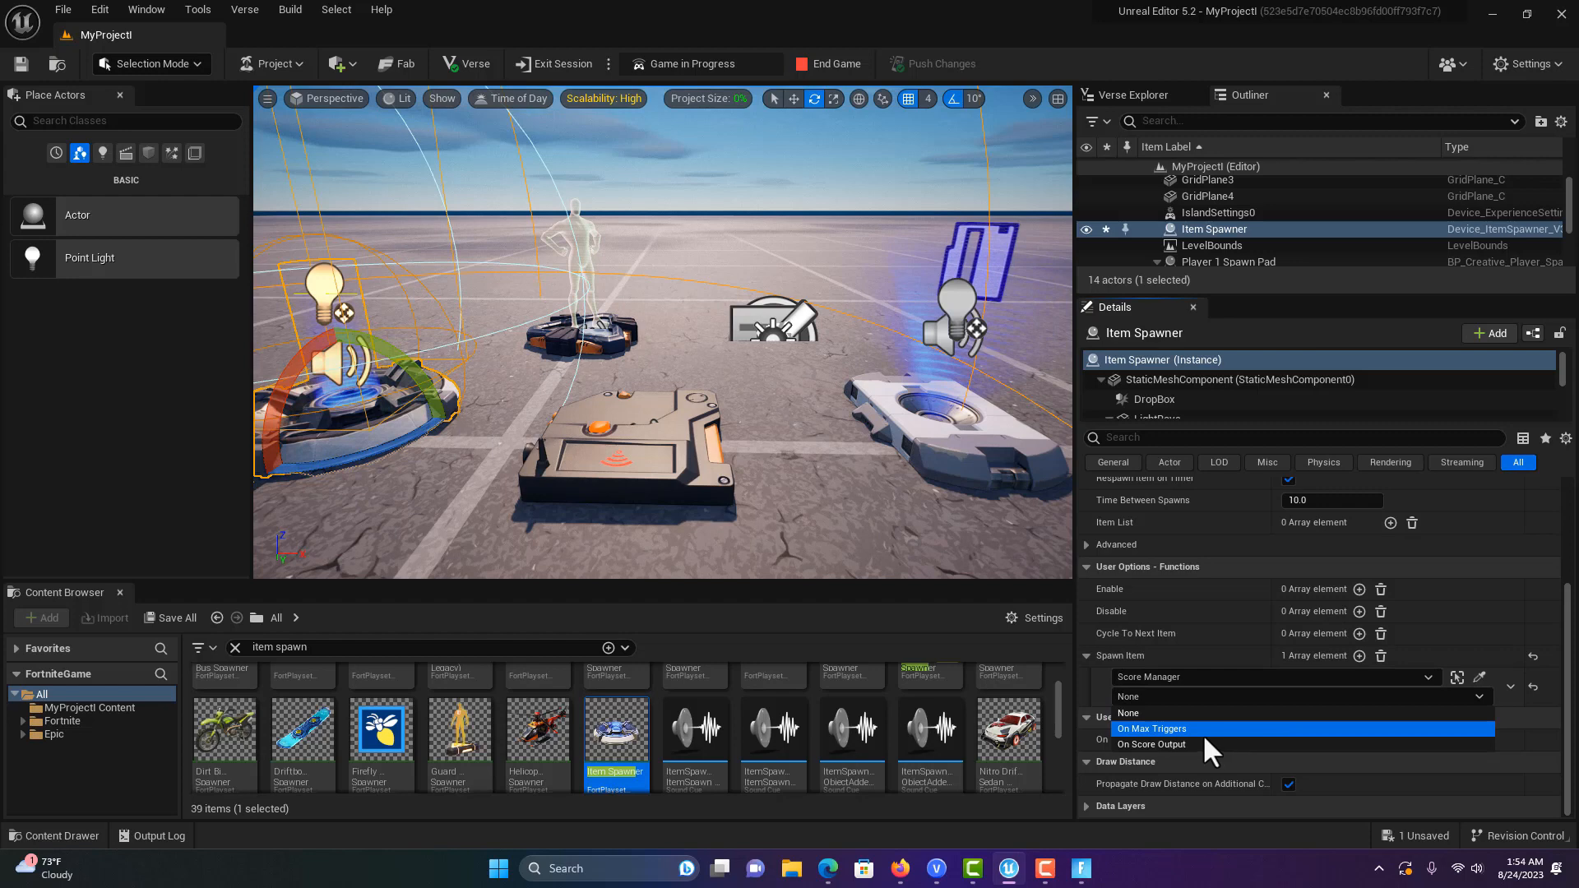
{"action": "mouse_move", "coordinate": [1188, 744]}
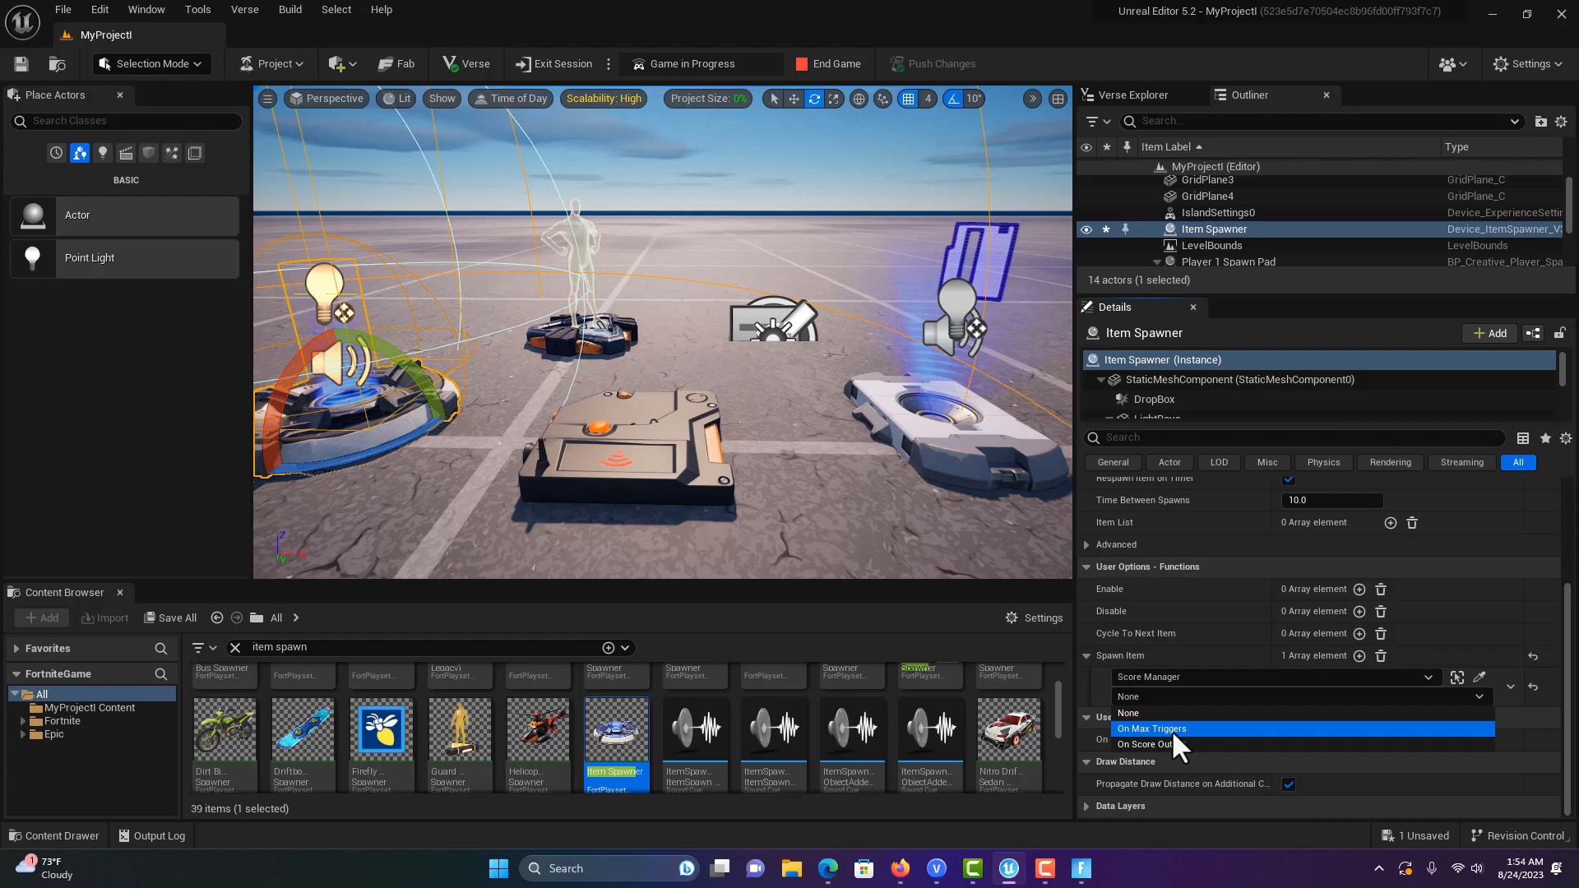
{"action": "left_click", "coordinate": [1152, 728]}
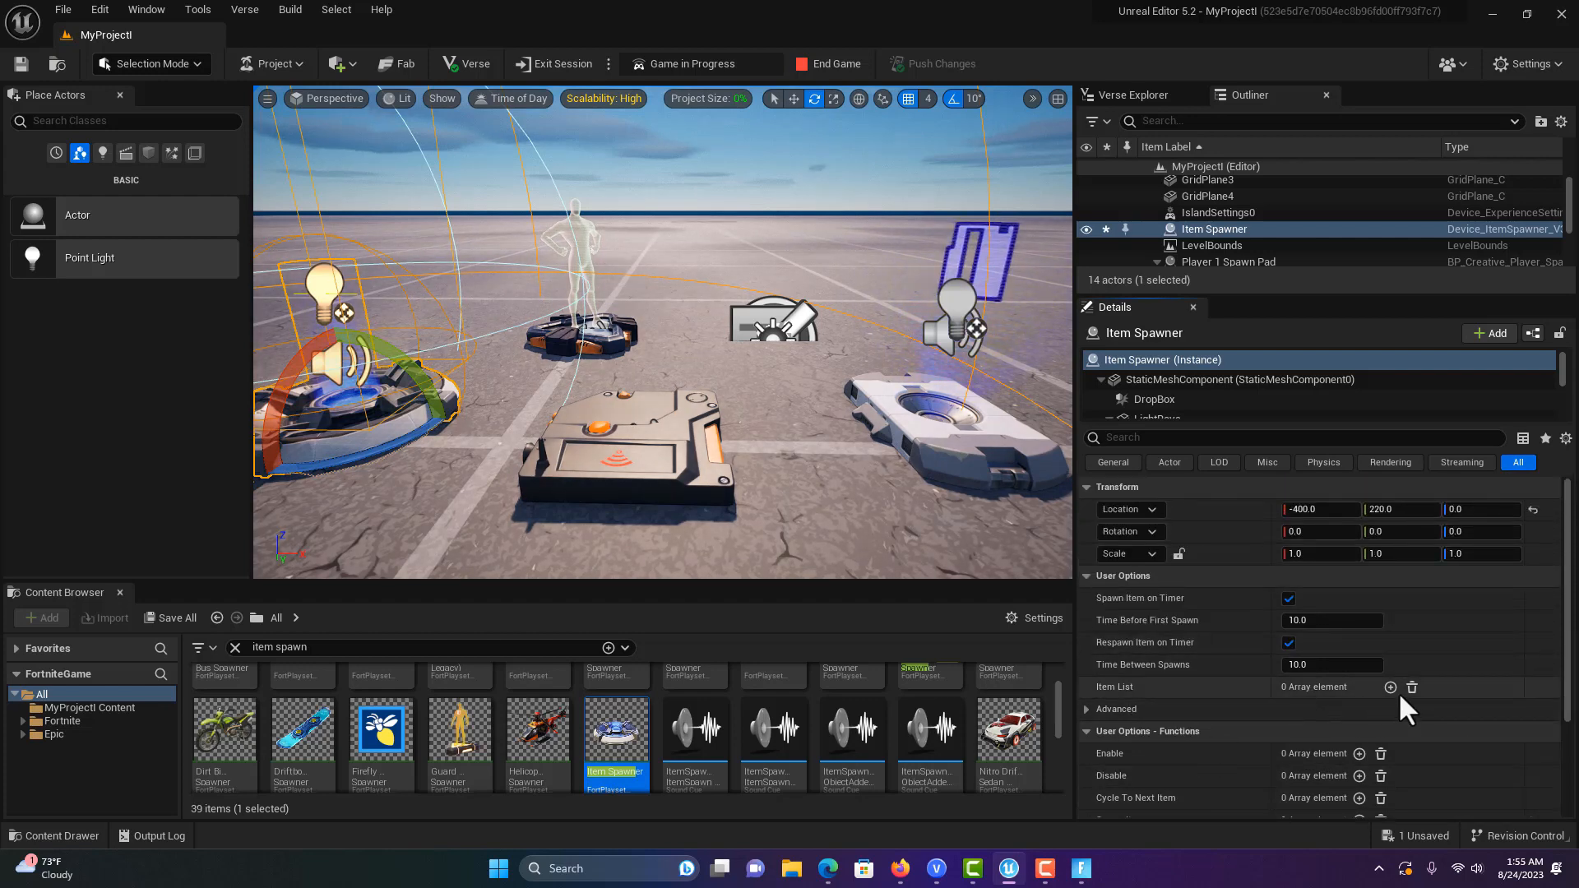
Add an Item List entry with Apple as its pickup, and turn off timed spawning.
{"action": "left_click", "coordinate": [1391, 687]}
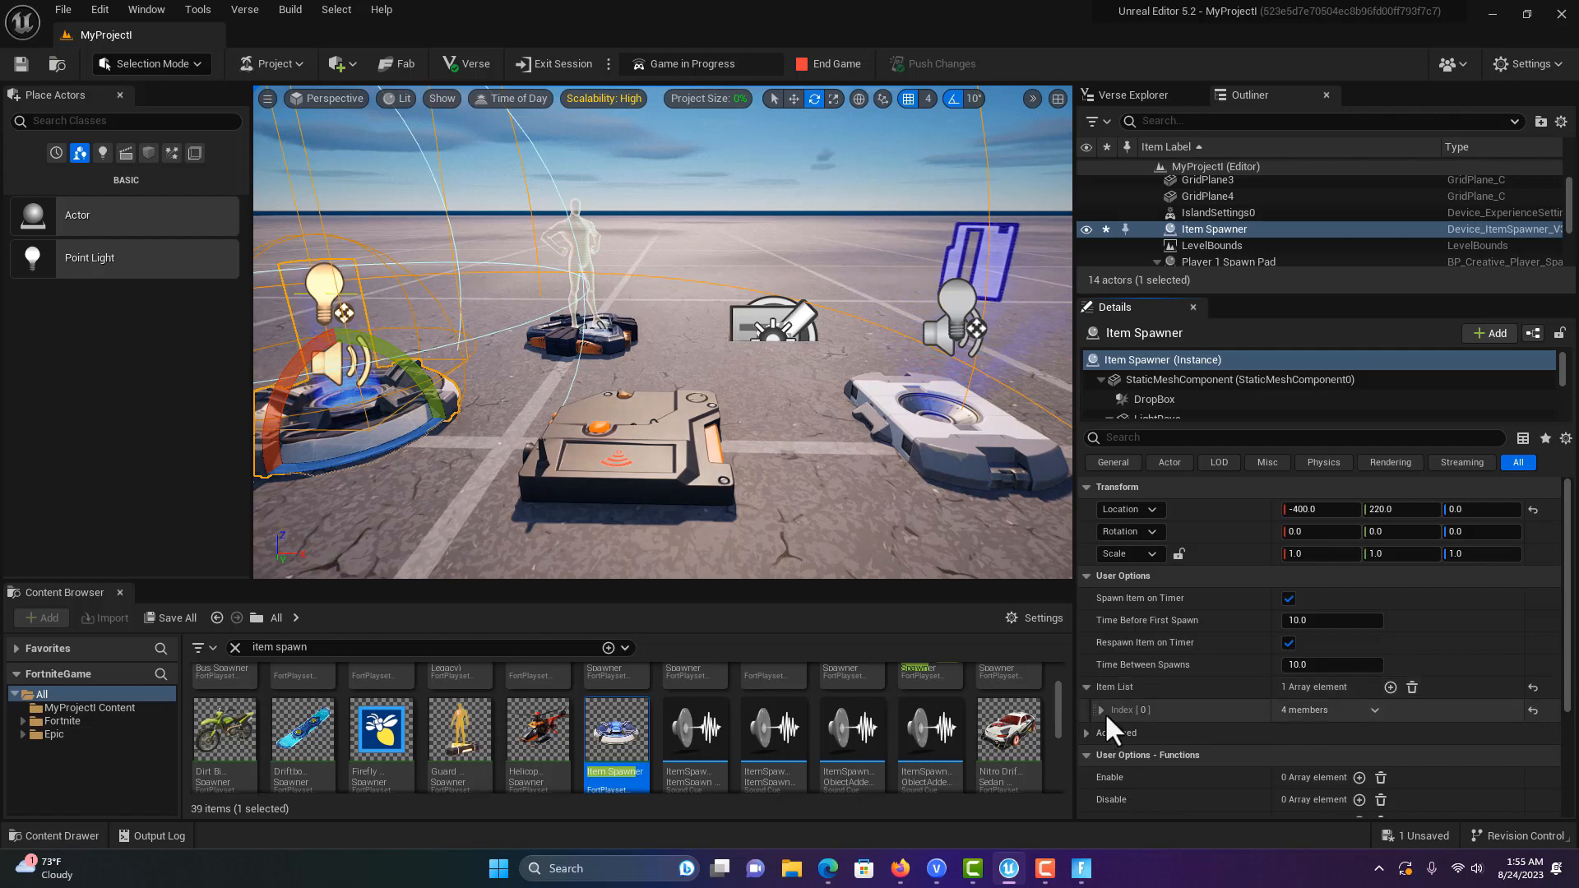
{"action": "left_click", "coordinate": [1095, 709]}
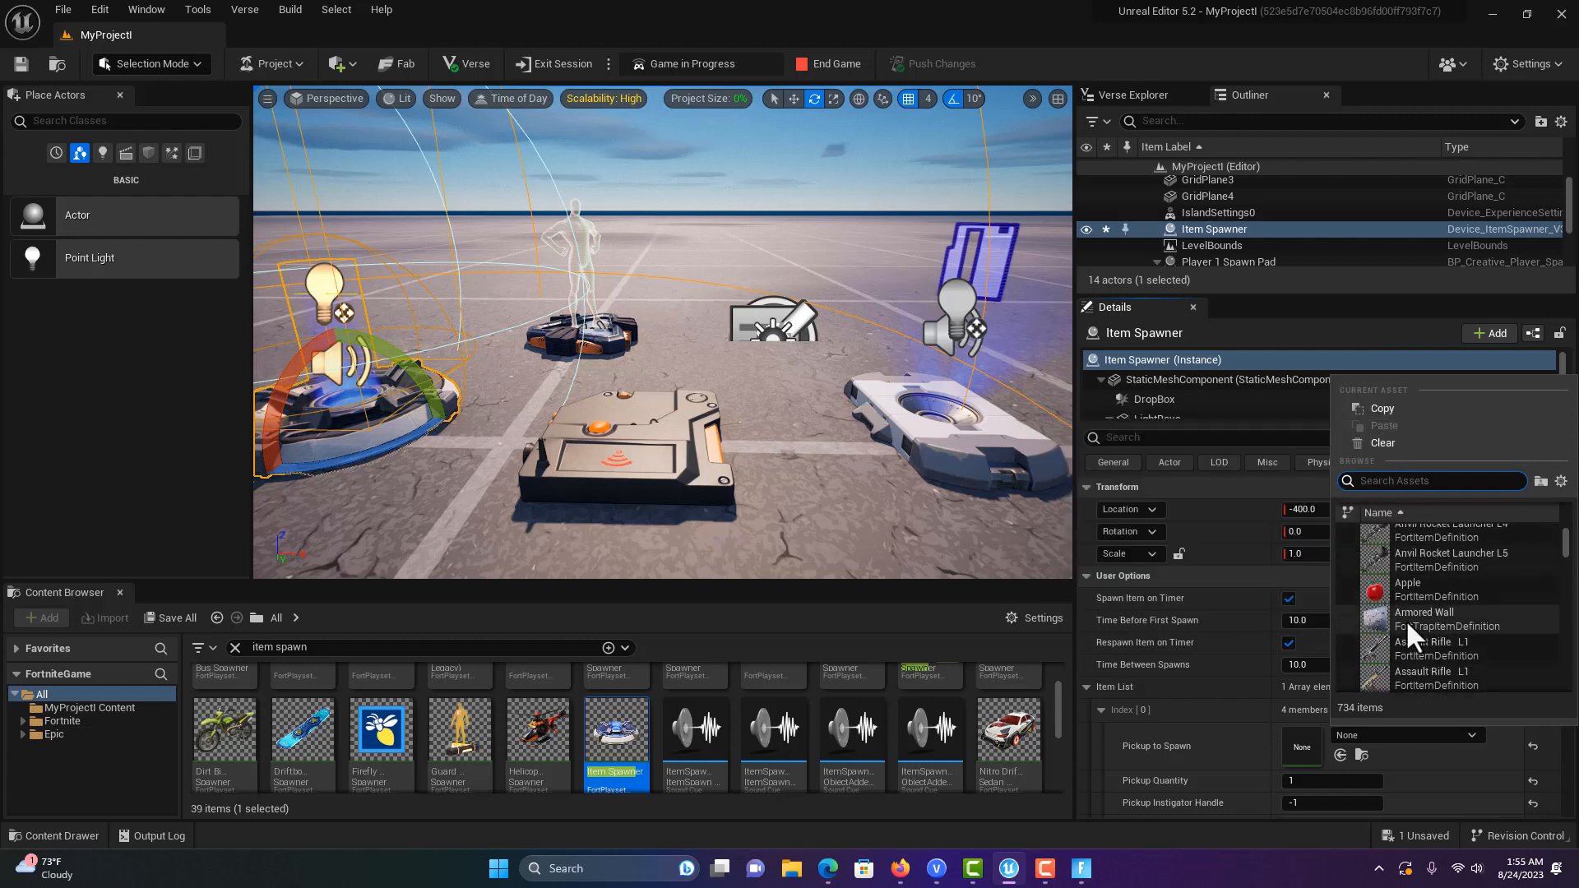
{"action": "left_click", "coordinate": [1407, 583]}
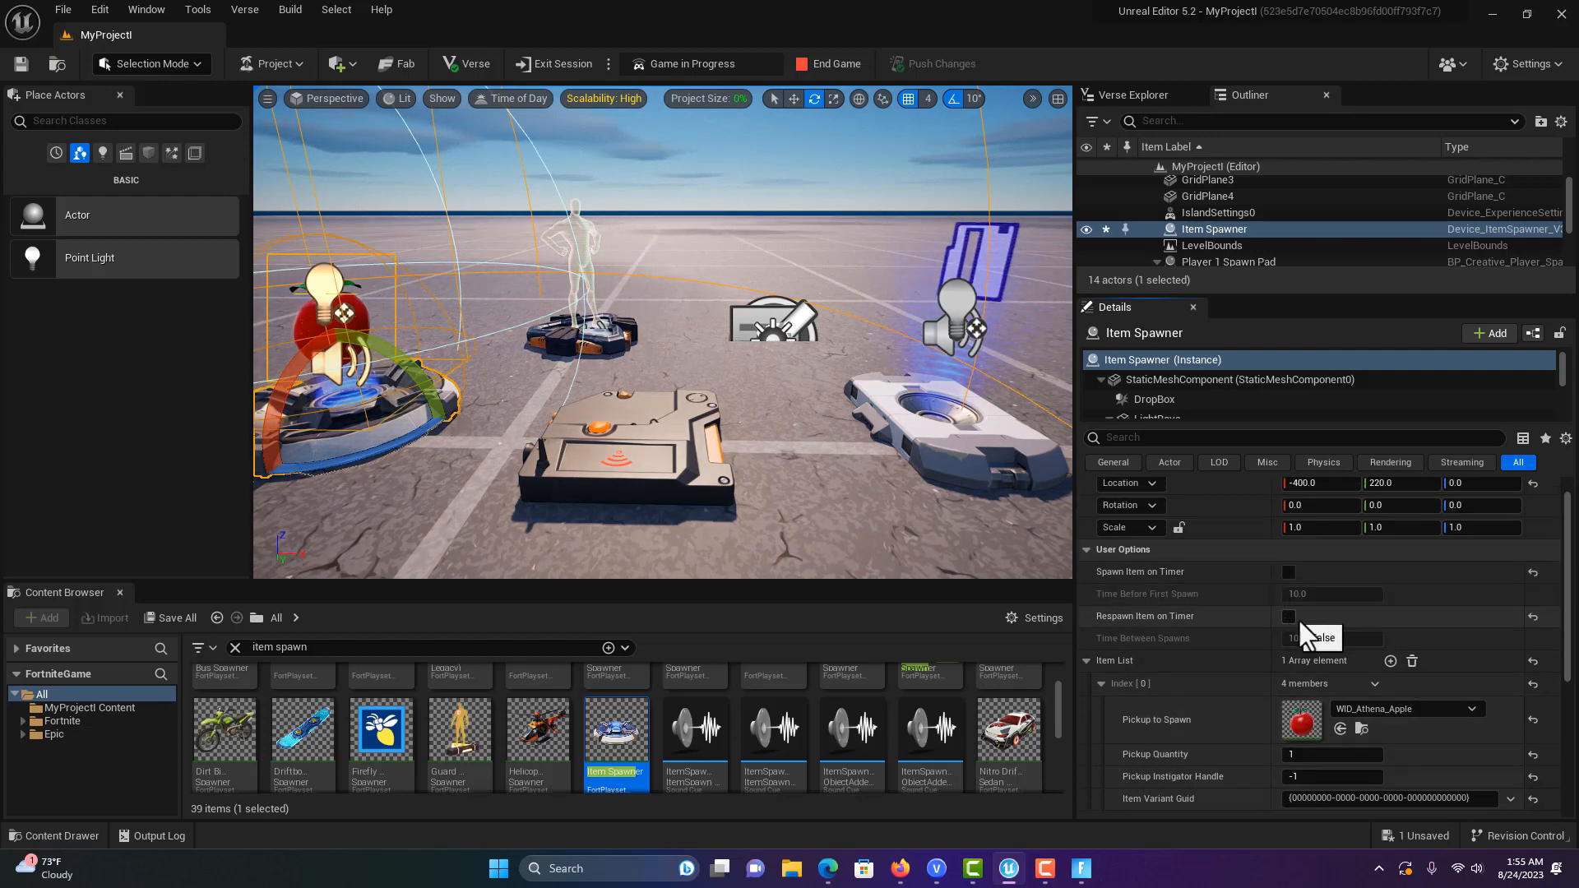
{"action": "scroll", "scroll_direction": "down", "scroll_amount": 3}
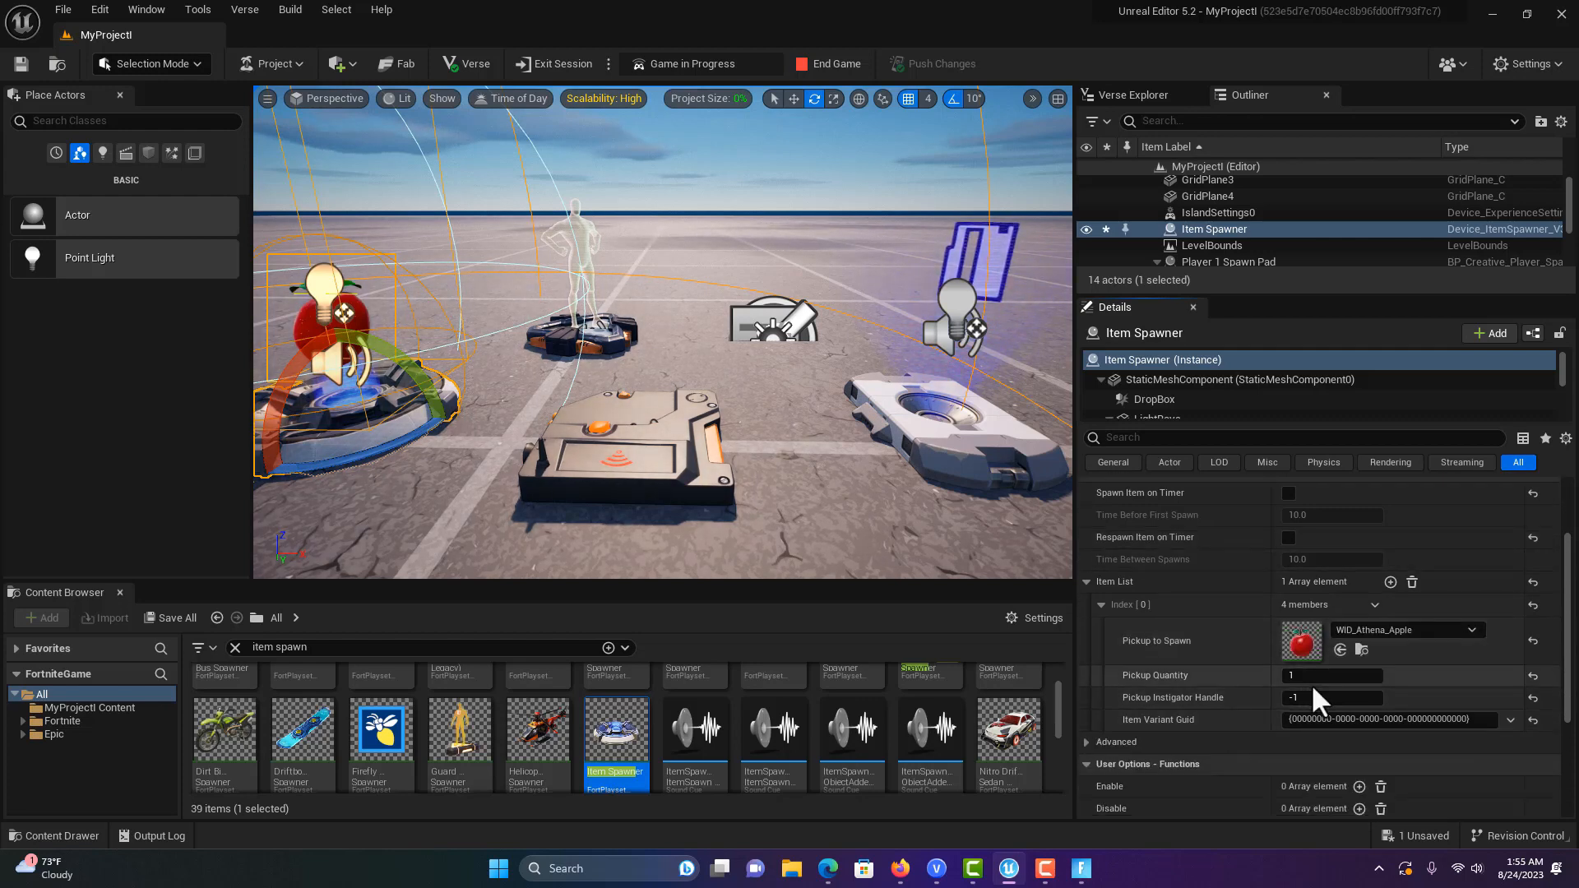
{"action": "scroll", "scroll_direction": "down", "scroll_amount": 3}
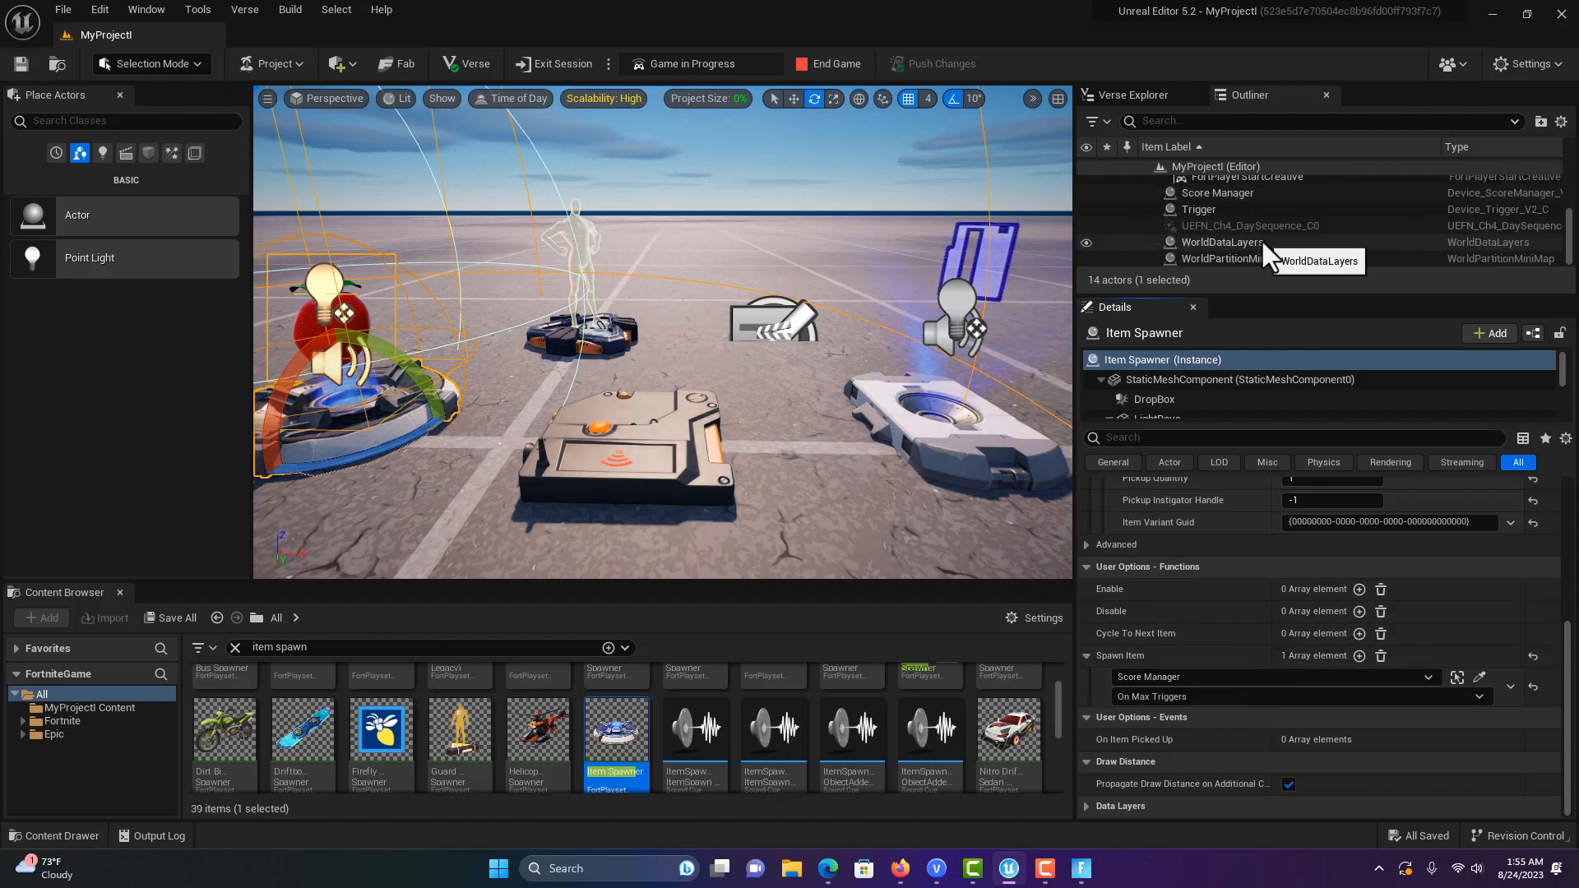
Select the Score Manager and set Times Can Trigger to 10.
{"action": "left_click", "coordinate": [1216, 193]}
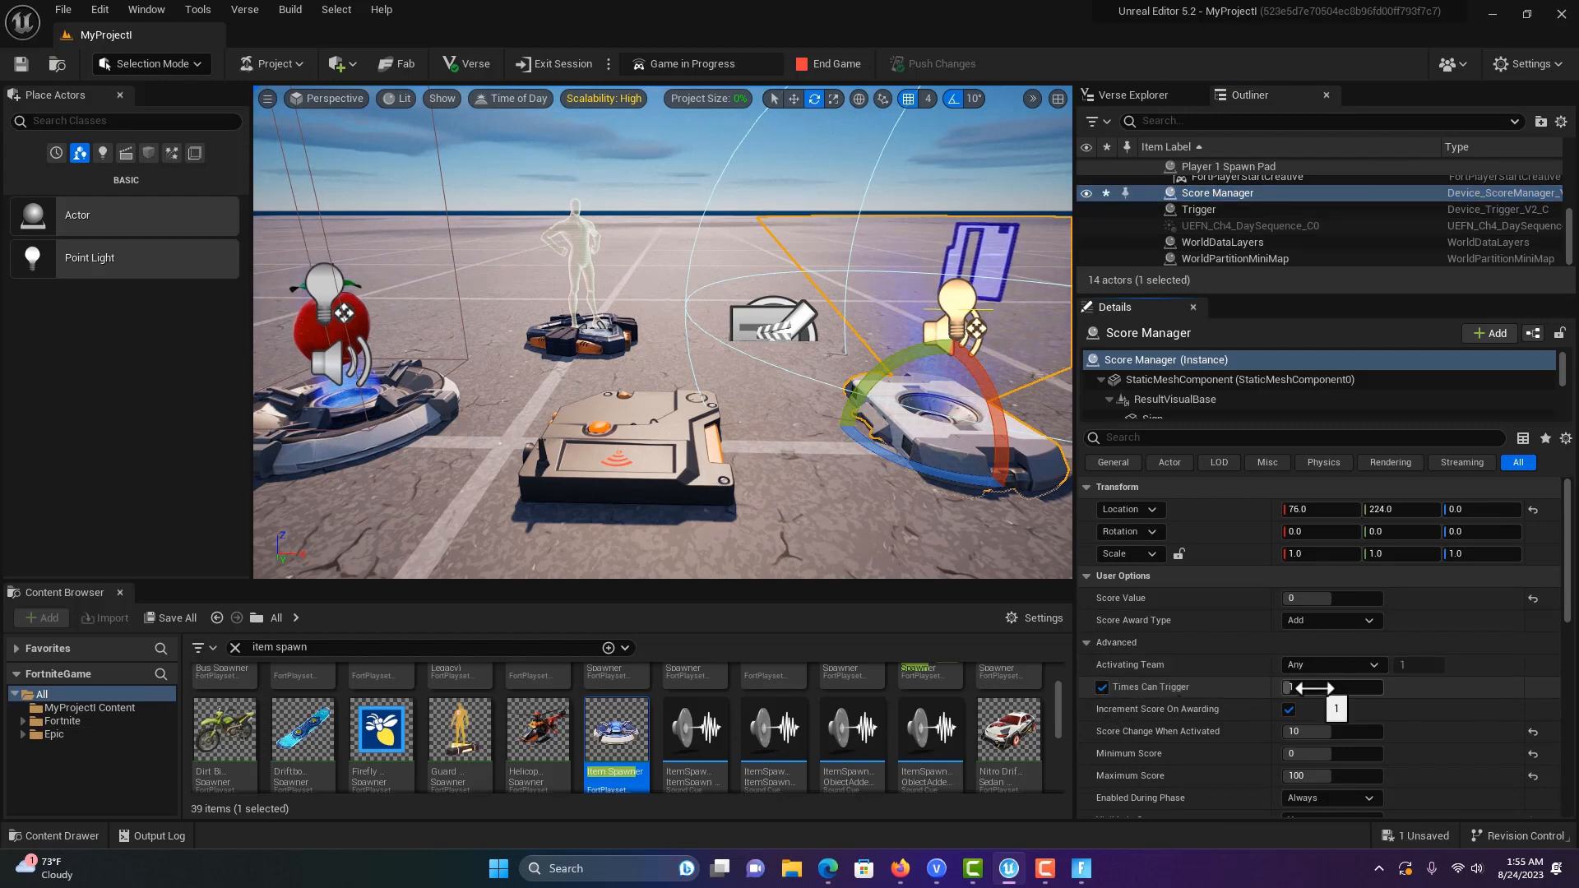
{"action": "left_click", "coordinate": [1329, 687]}
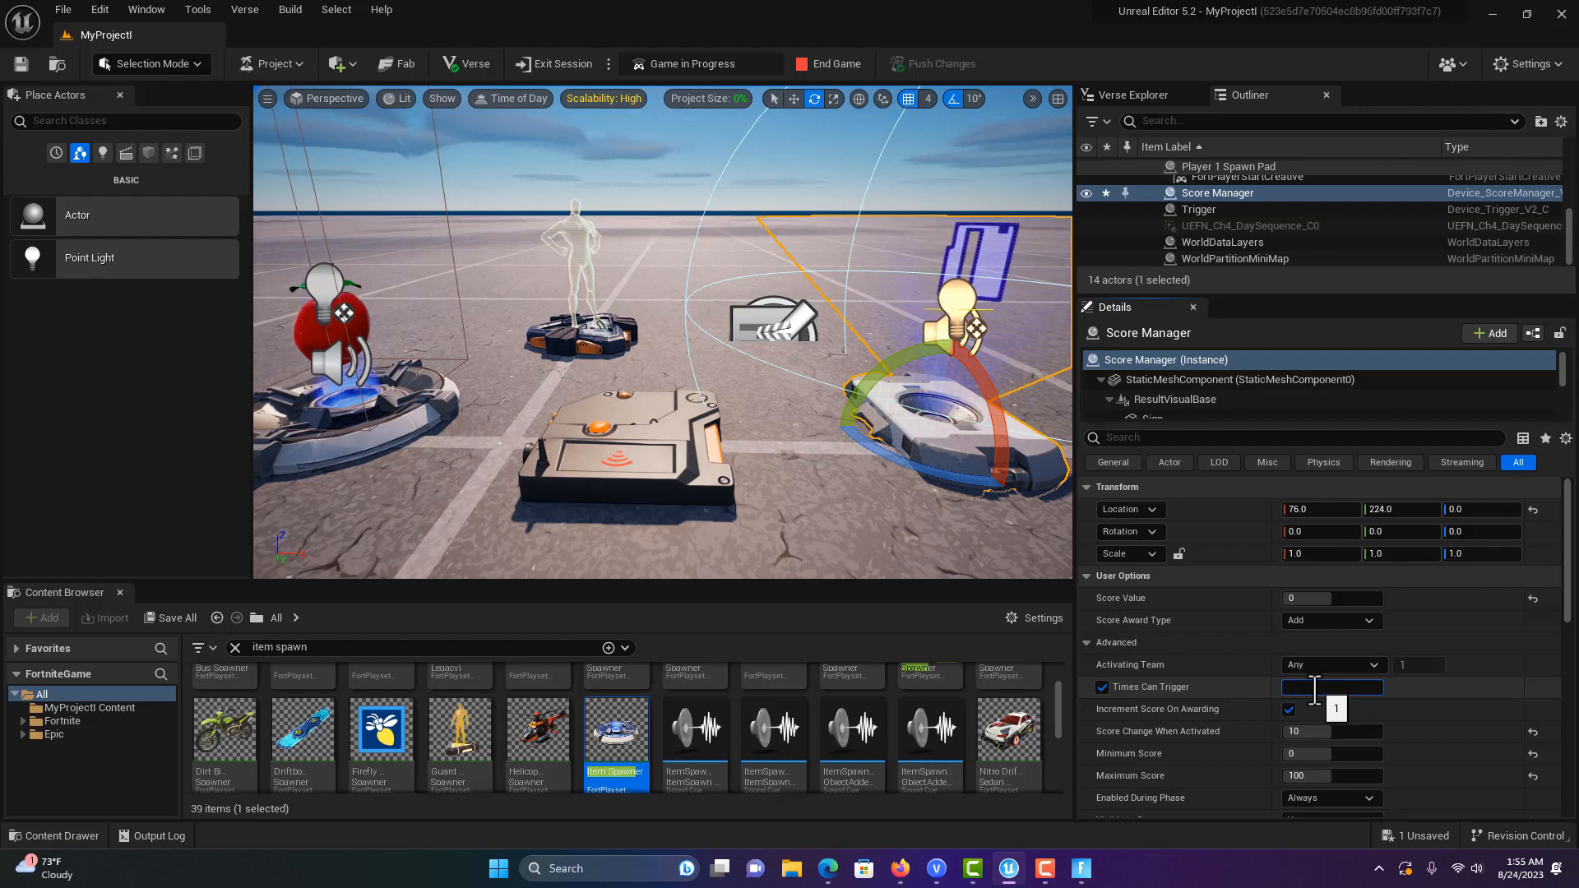
{"action": "type", "text": "10"}
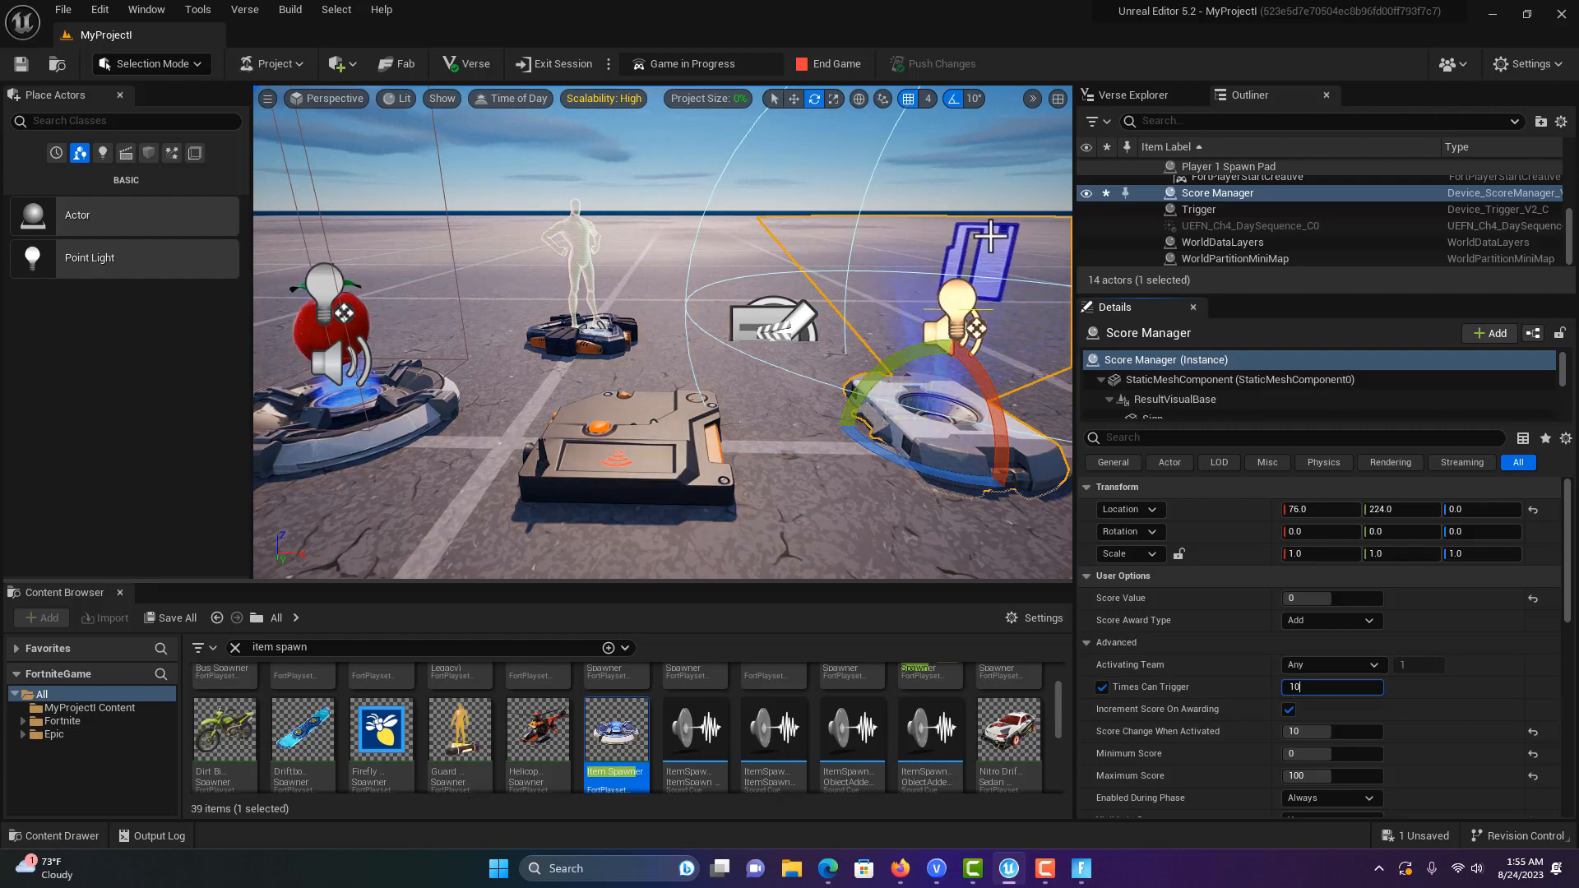
{"action": "left_click", "coordinate": [1288, 709]}
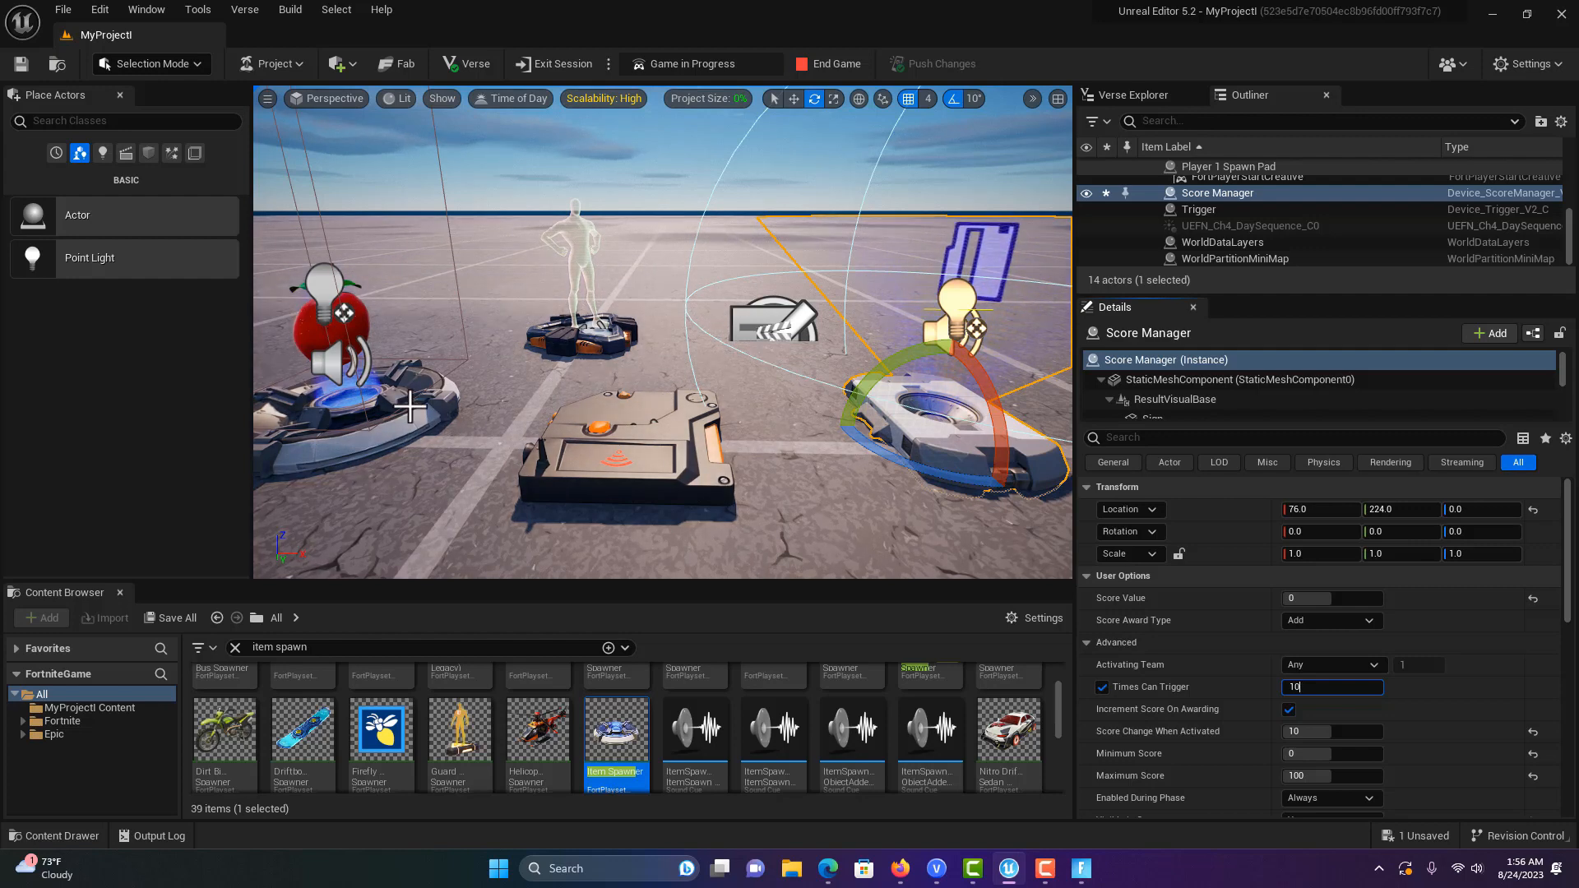
{"action": "mouse_move", "coordinate": [482, 393]}
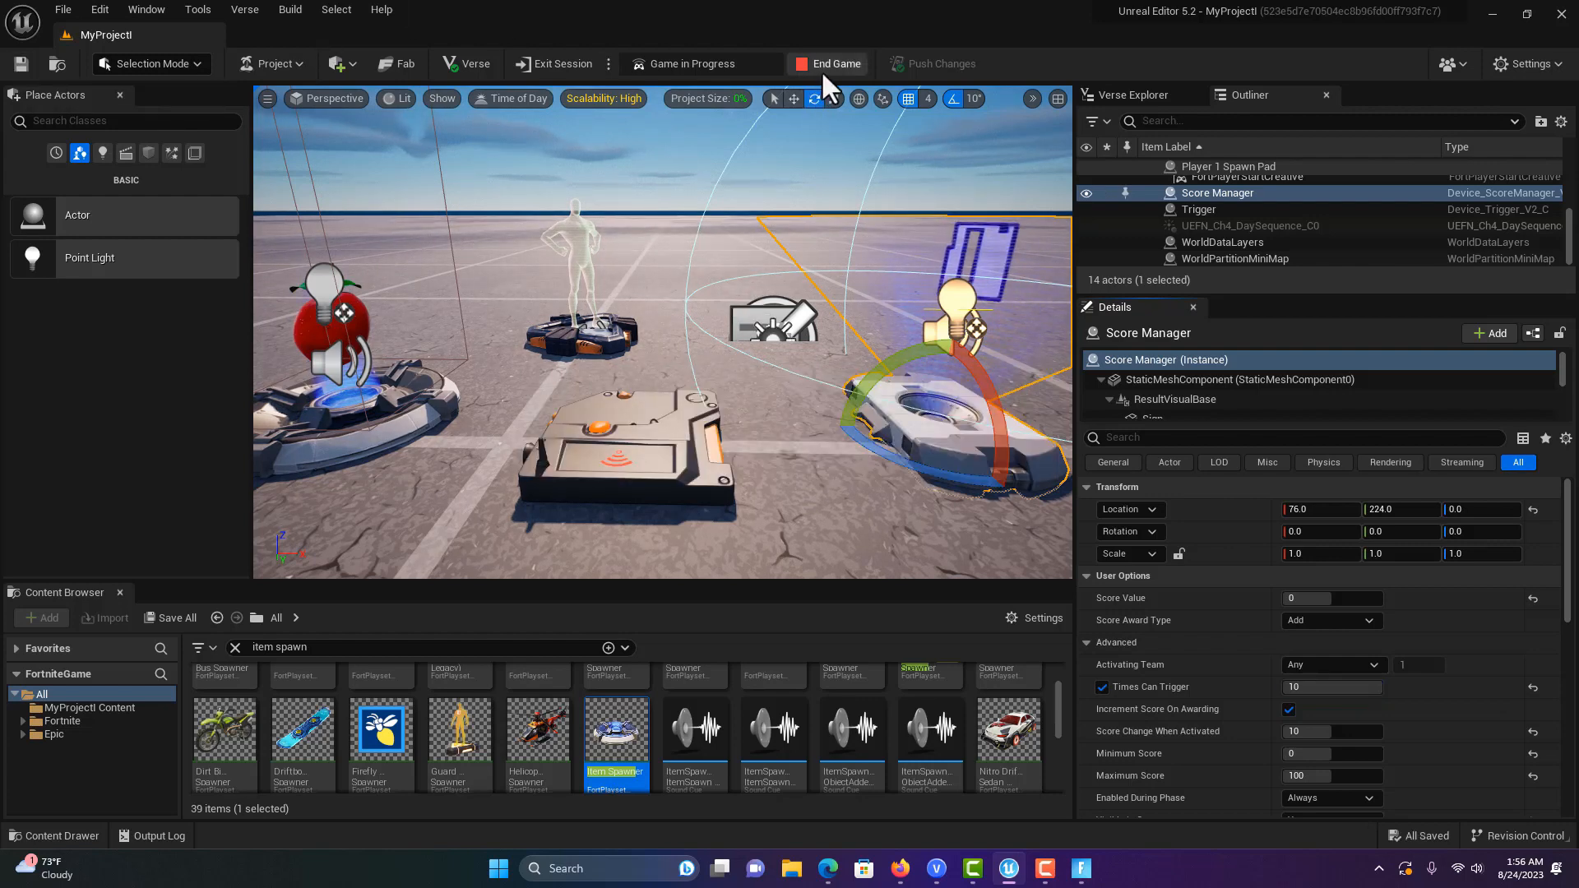
End the play-test game and push the latest device edits to the live session.
{"action": "left_click", "coordinate": [834, 63]}
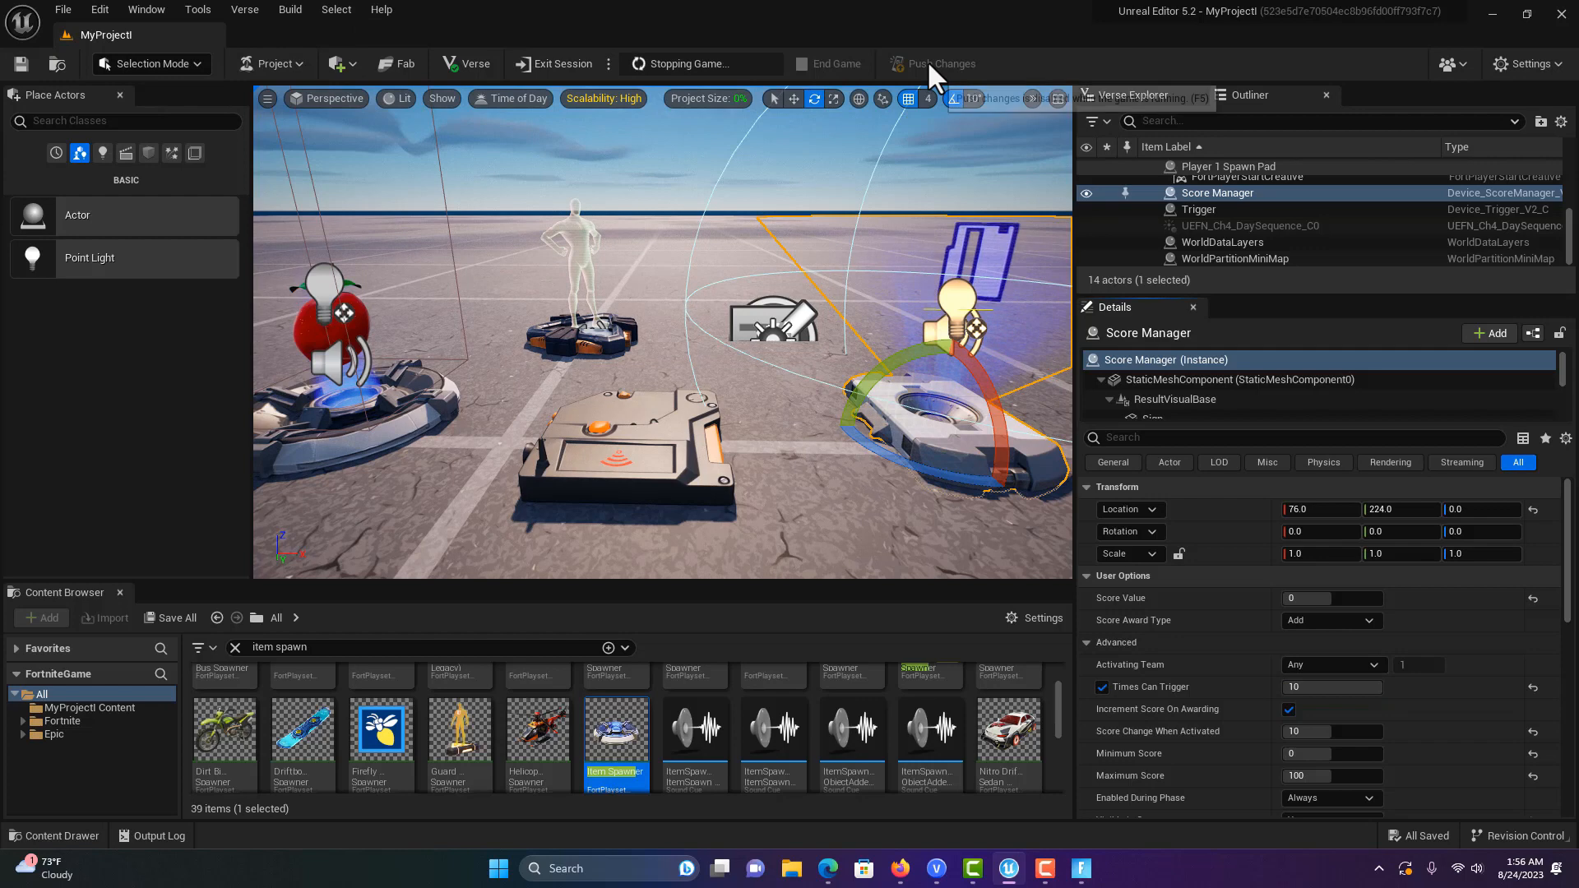
{"action": "mouse_move", "coordinate": [936, 63]}
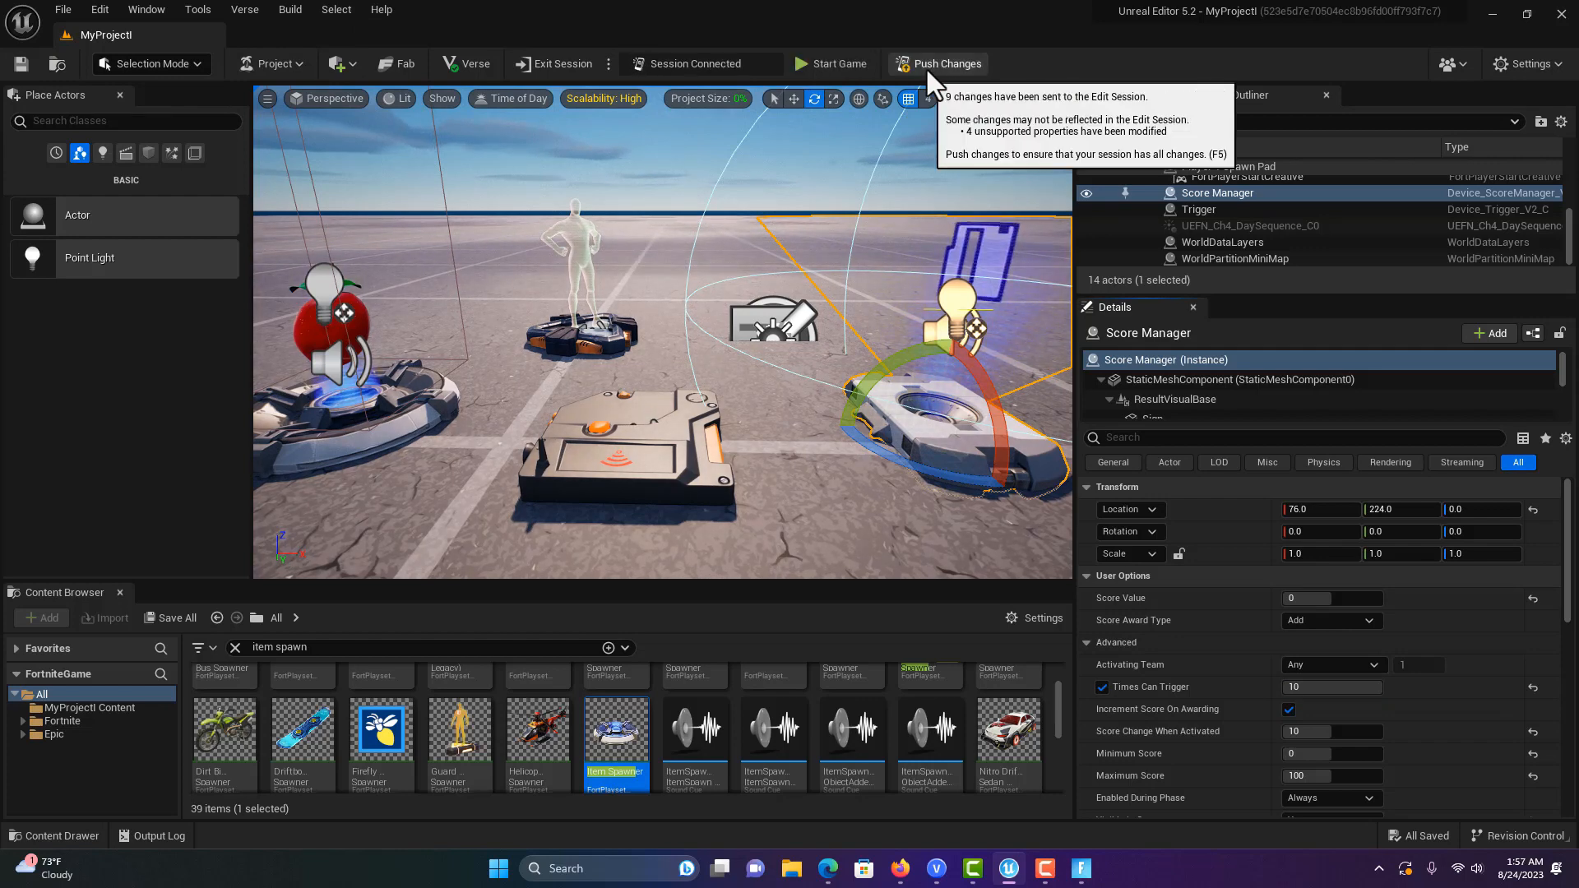
{"action": "left_click", "coordinate": [946, 64]}
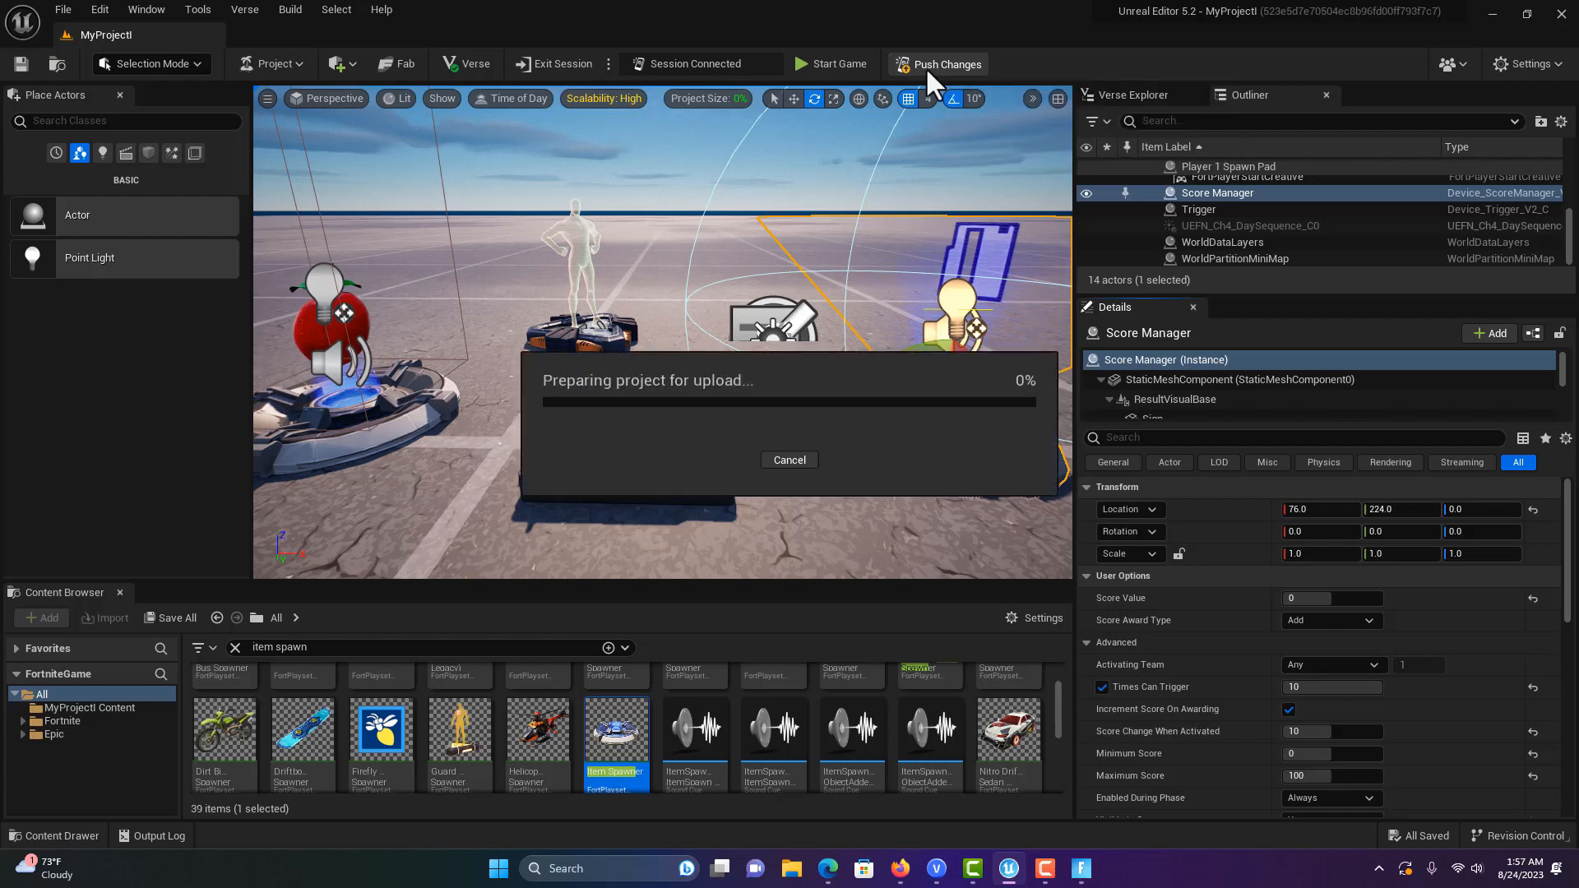
{"action": "left_click", "coordinate": [936, 63]}
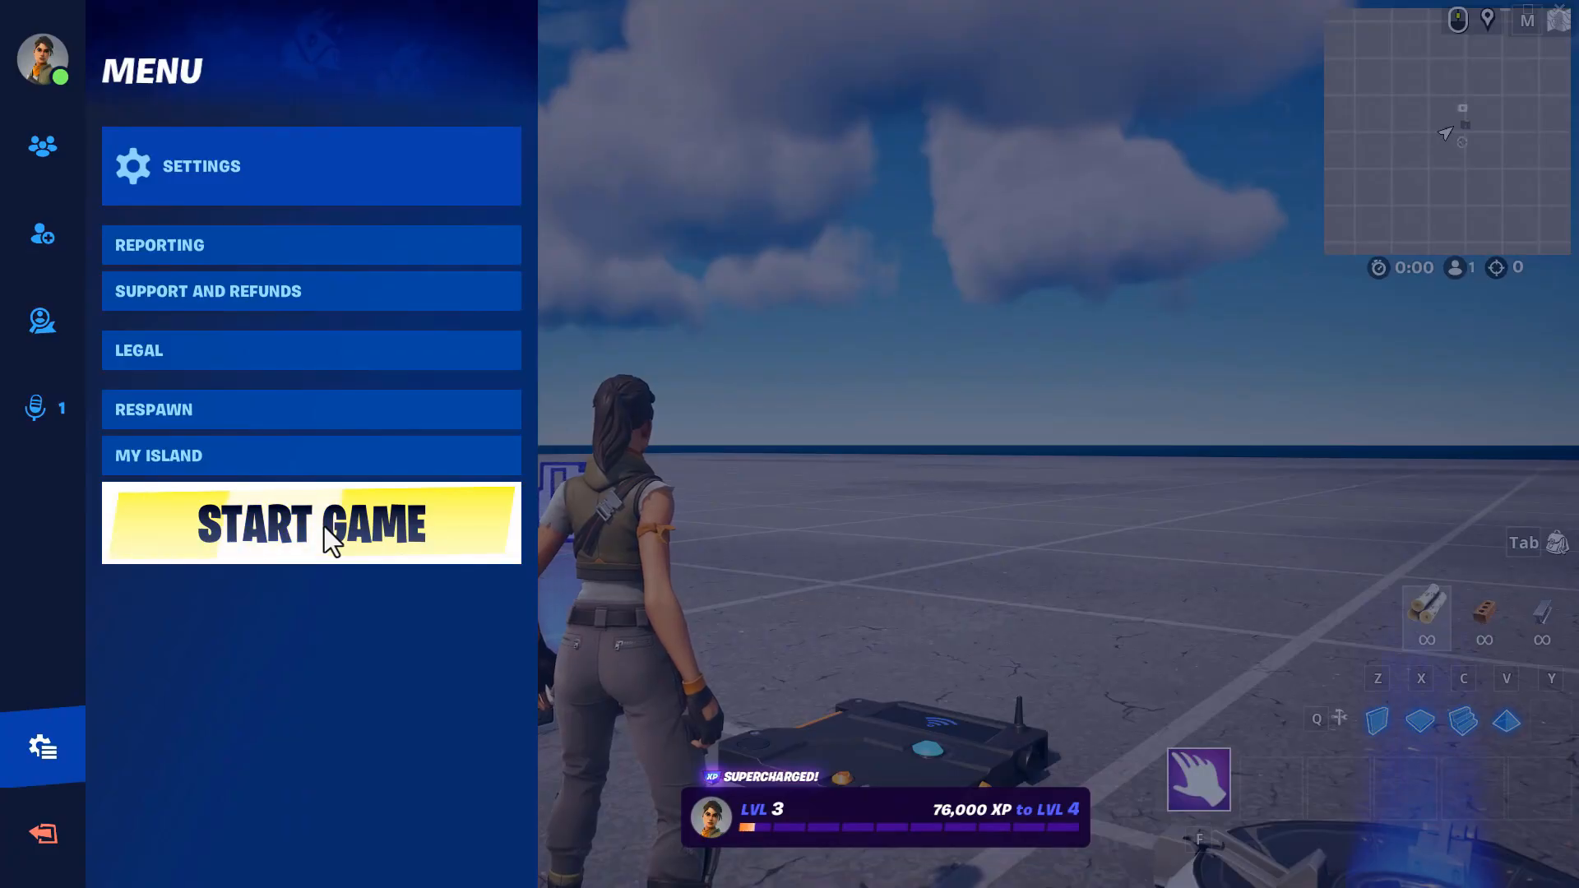
Choose START GAME in the Fortnite in-game menu to launch a fresh round.
{"action": "left_click", "coordinate": [311, 523]}
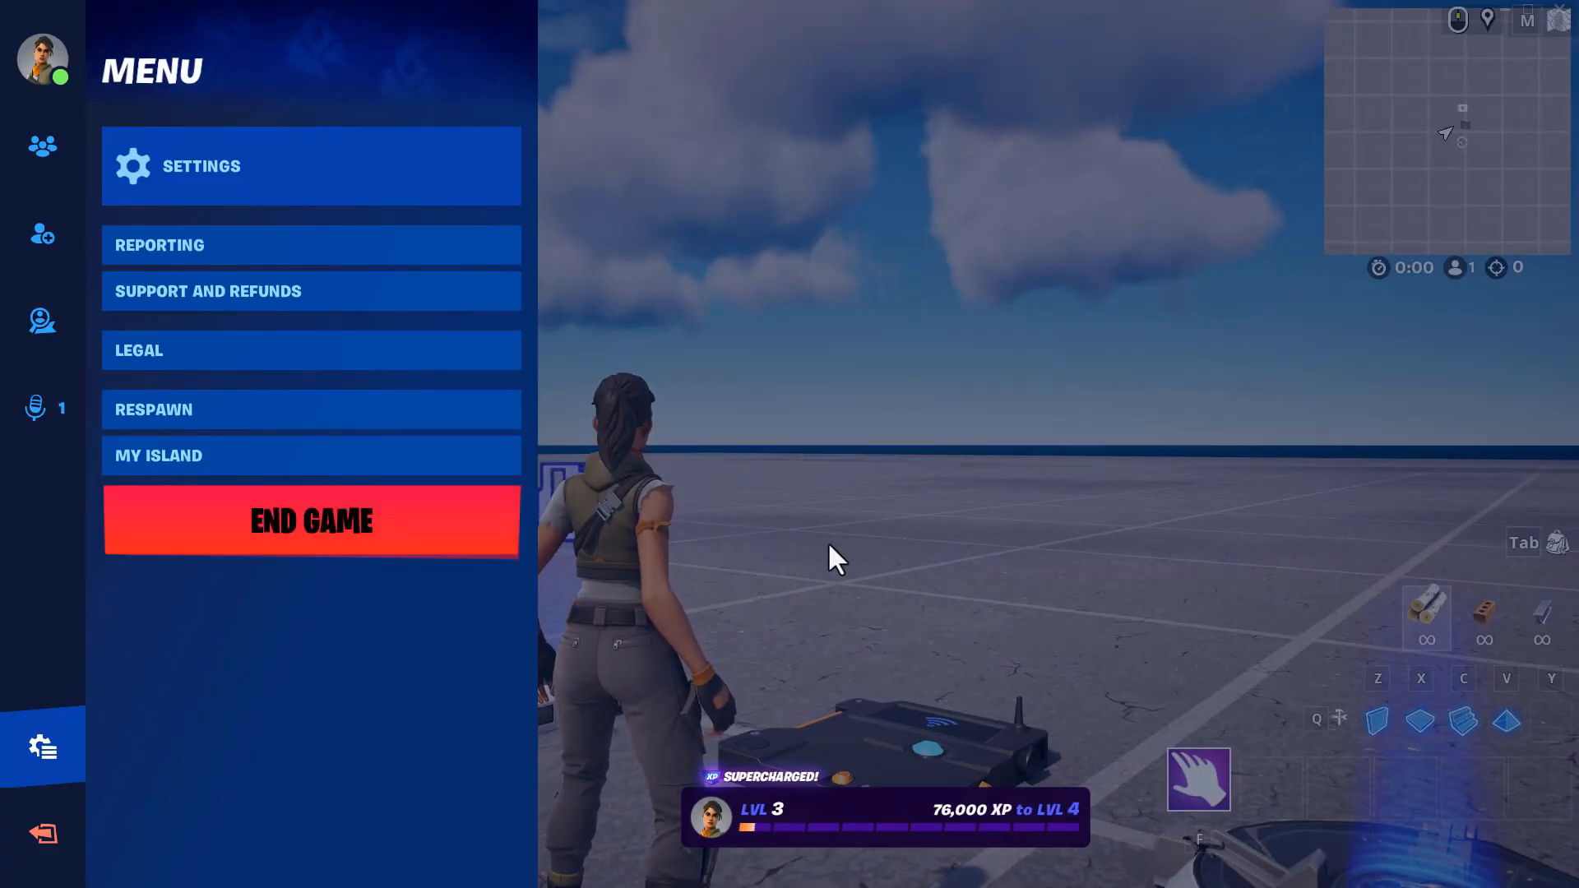